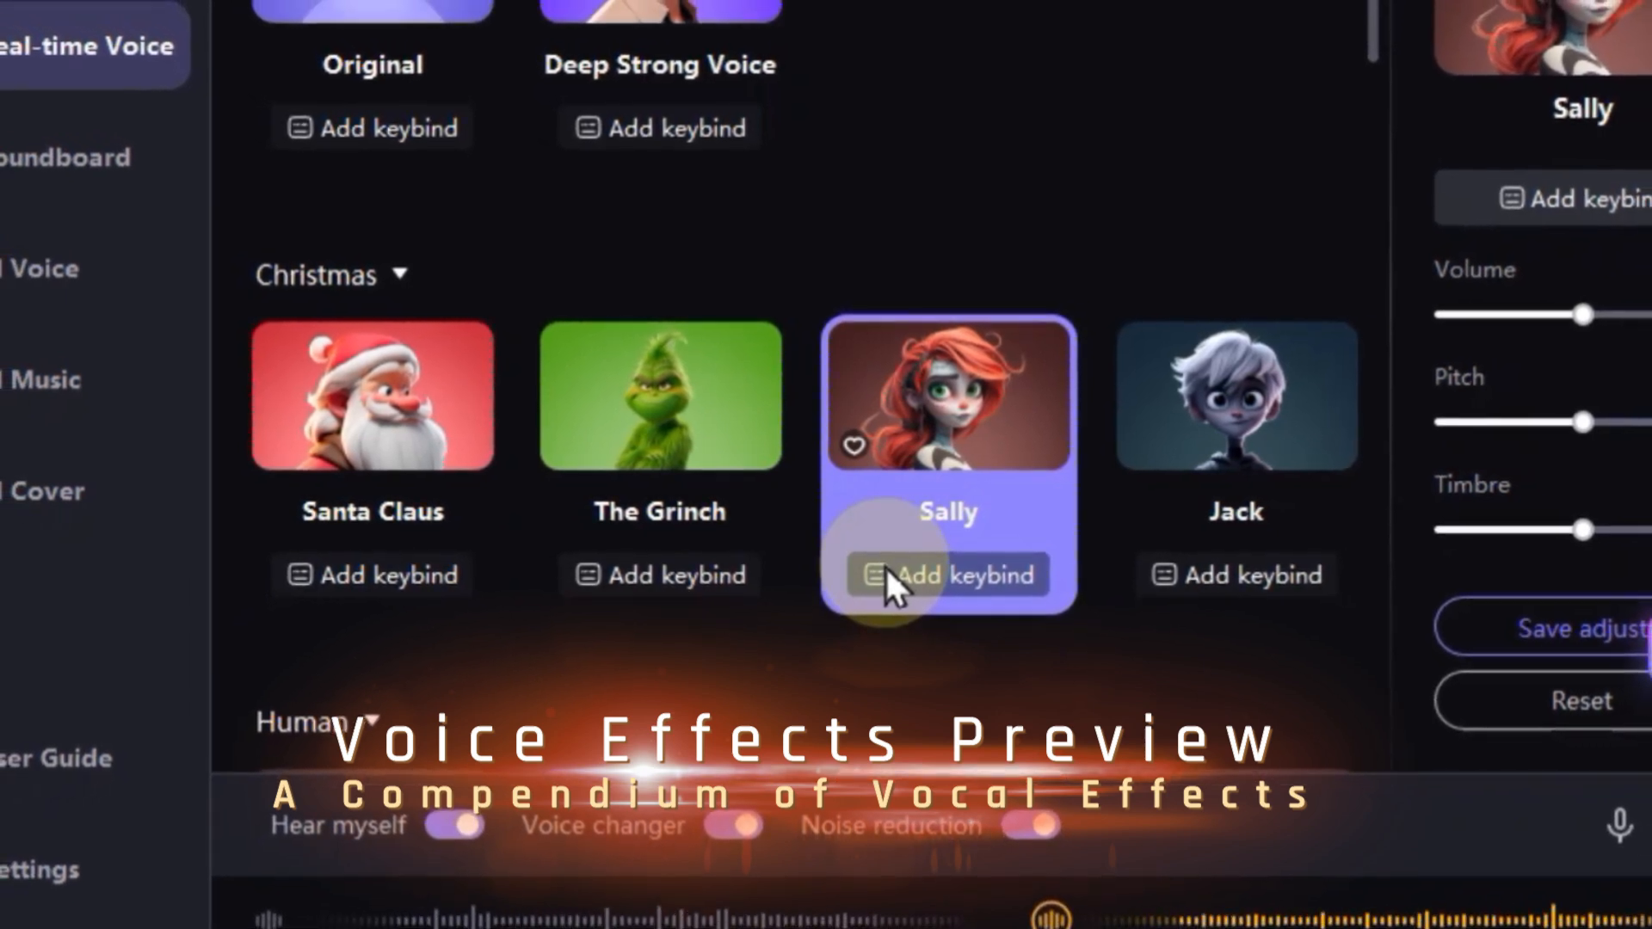
Step: Scroll the real-time voice grid to the Human category and select a voice card such as Quirky girl
scroll("down", 3)
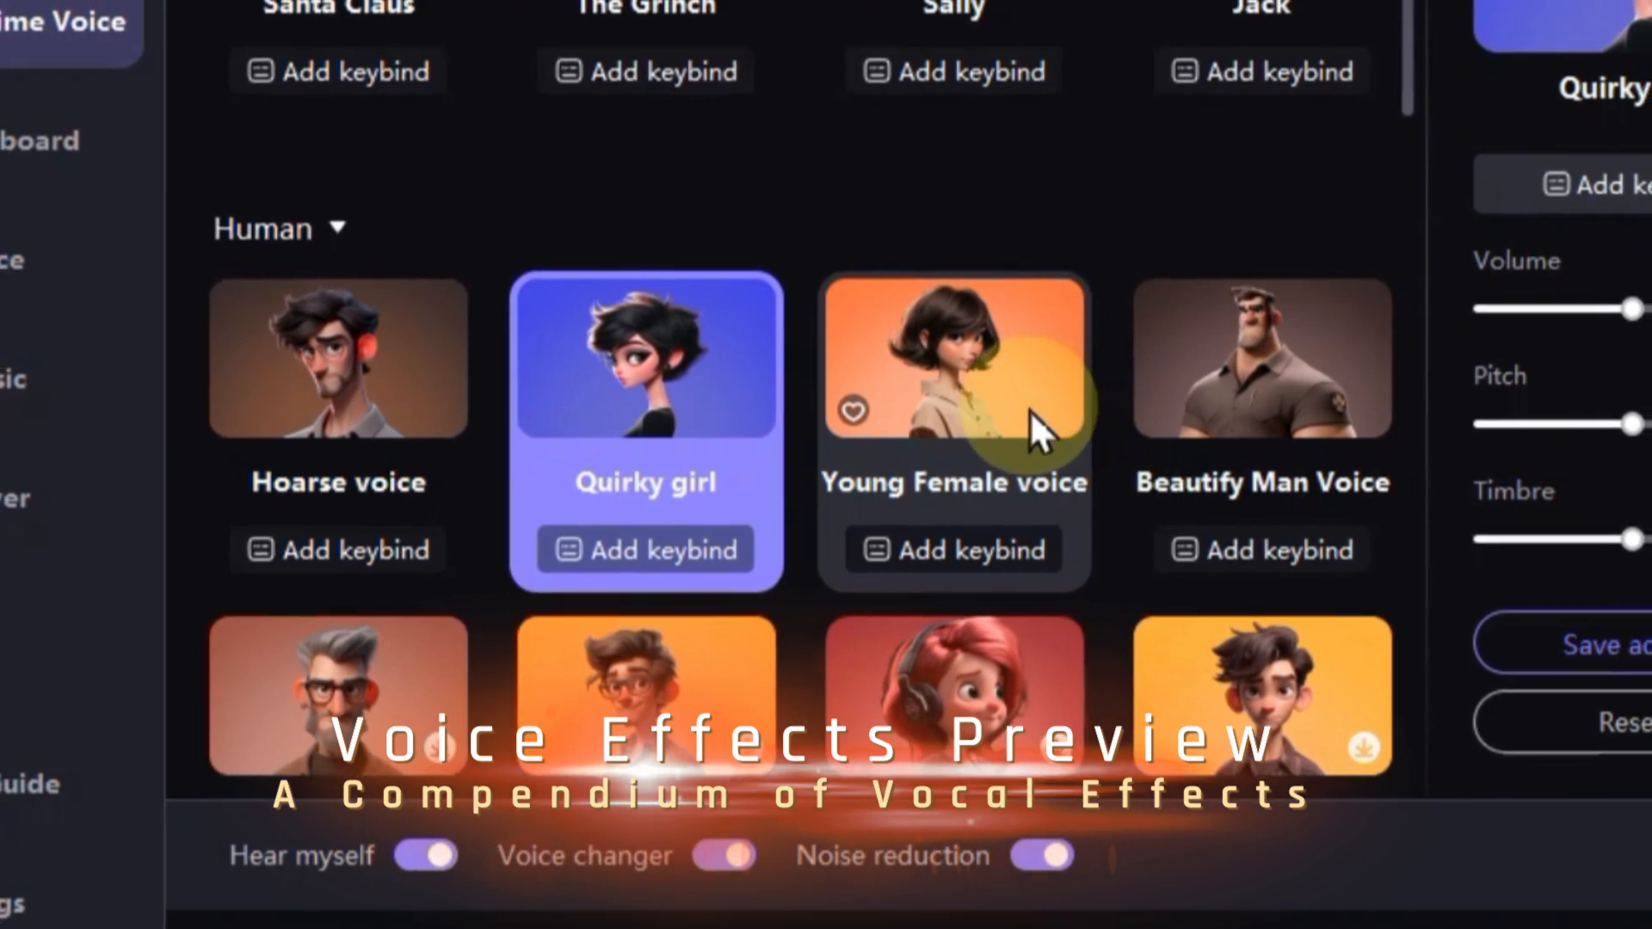
left_click(944, 361)
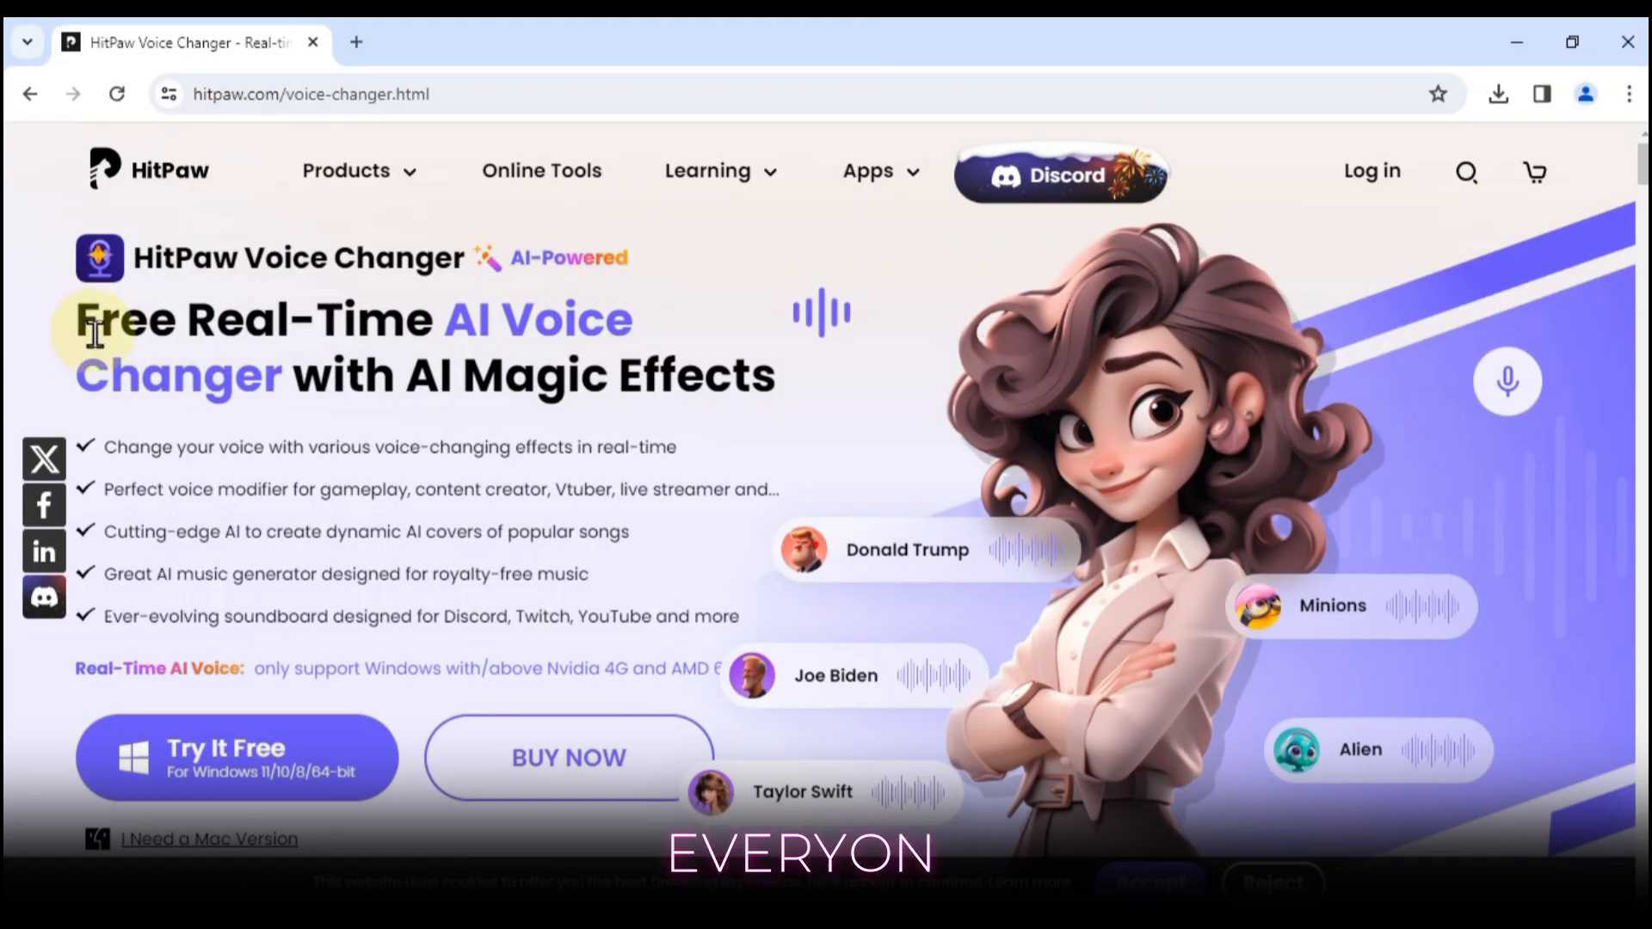
scroll("down", 3)
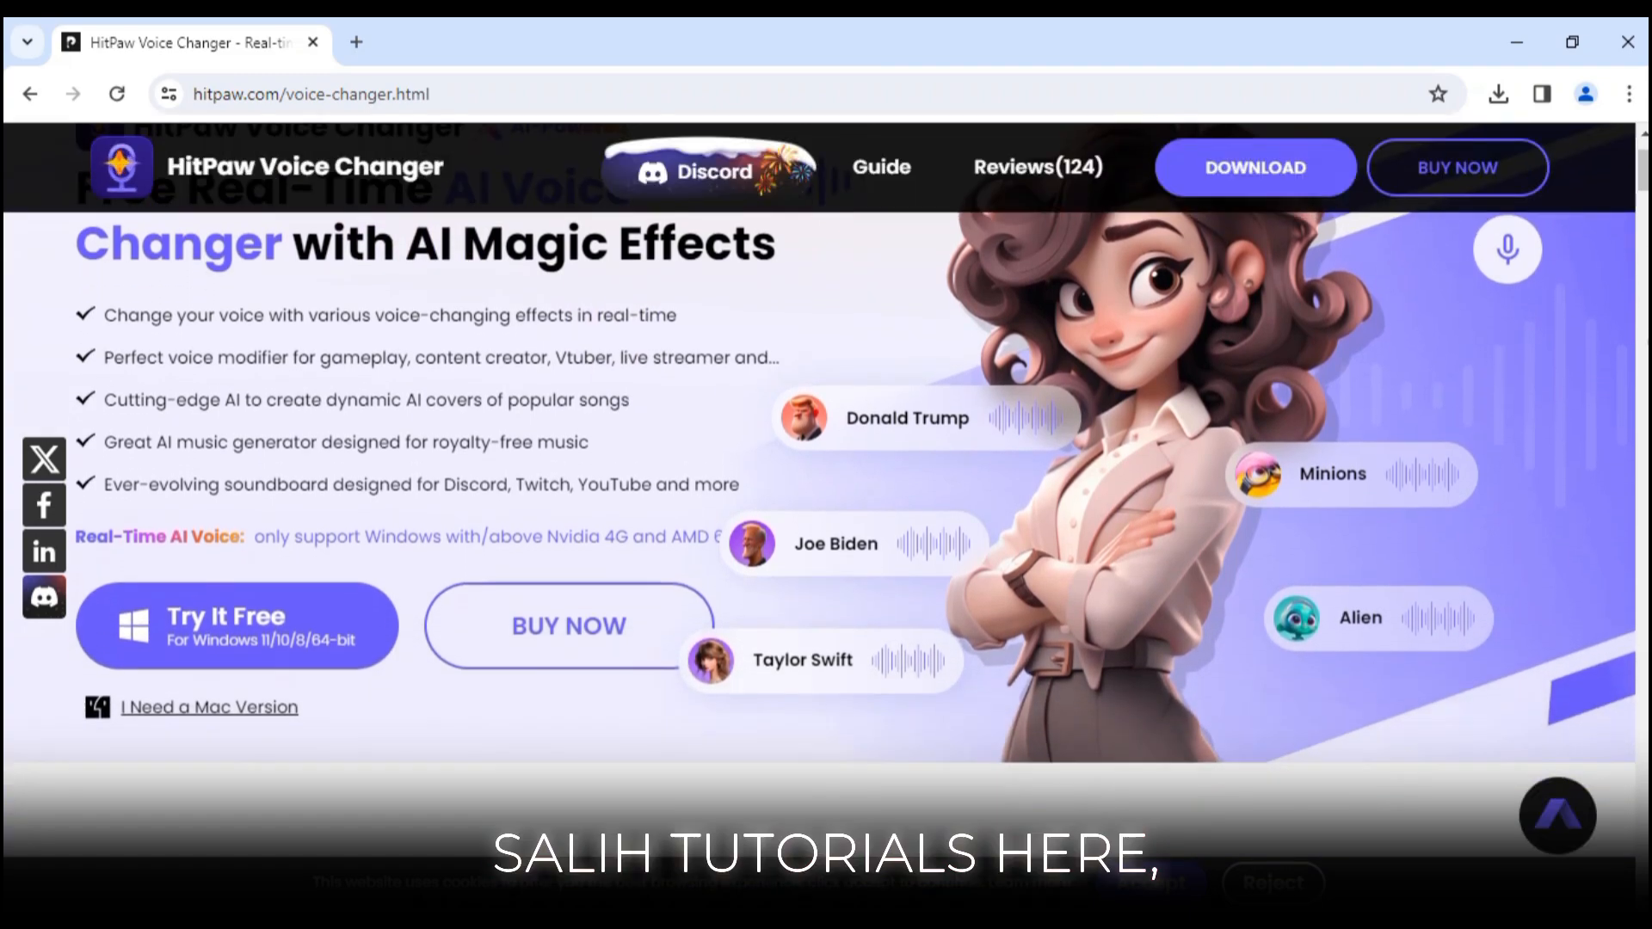
scroll("down", 3)
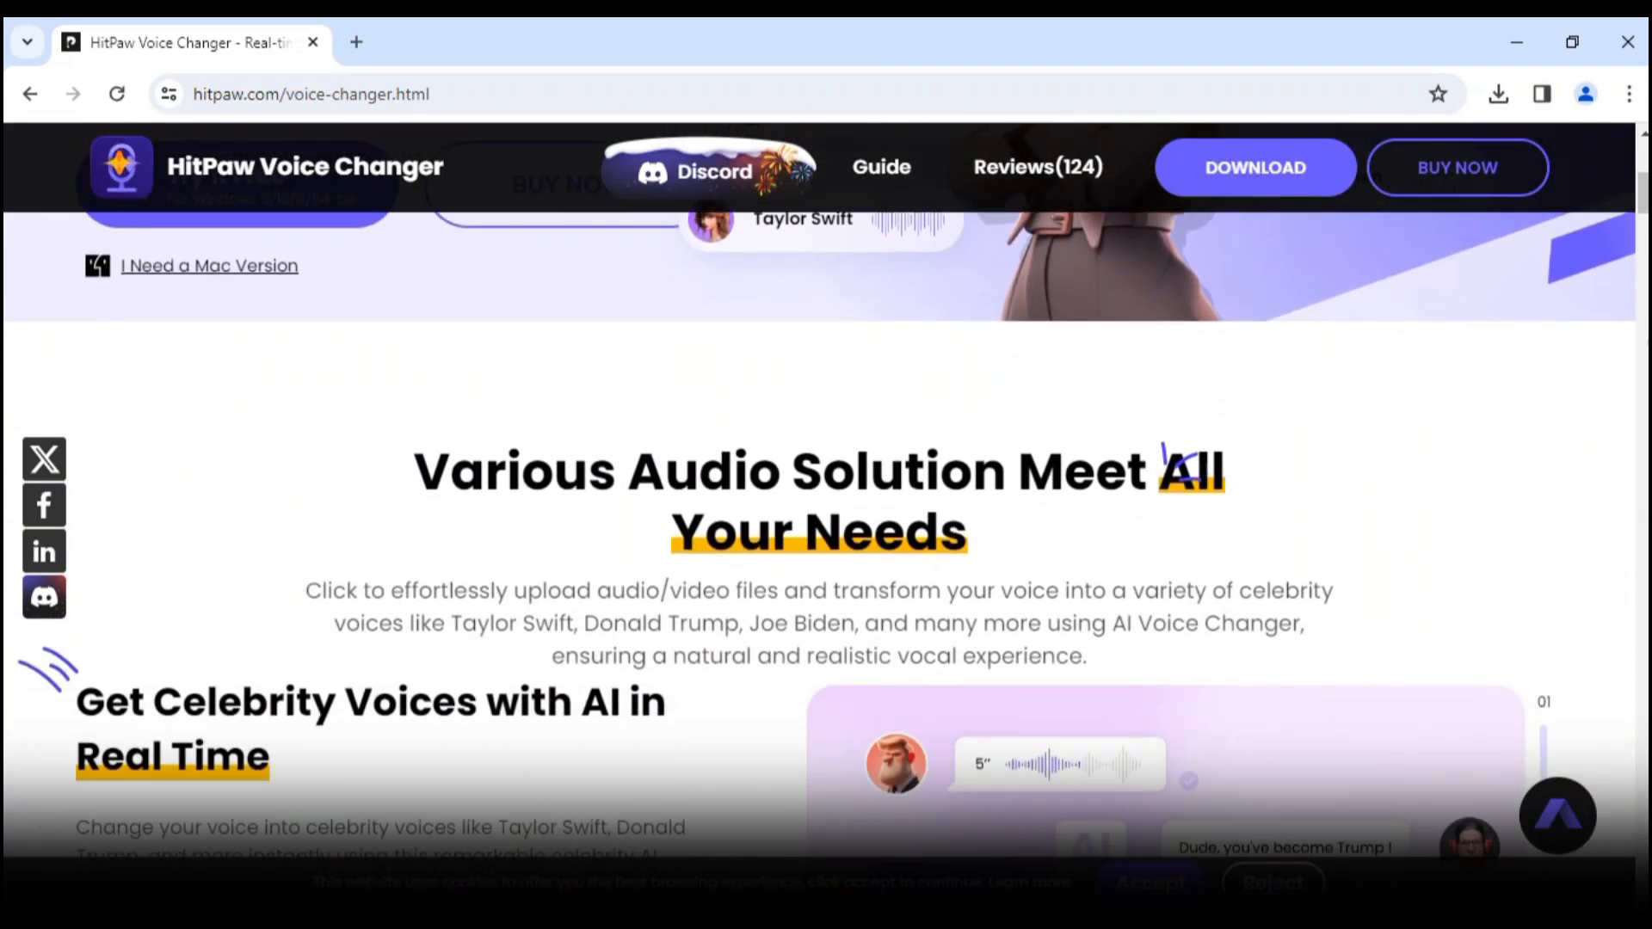
scroll("down", 3)
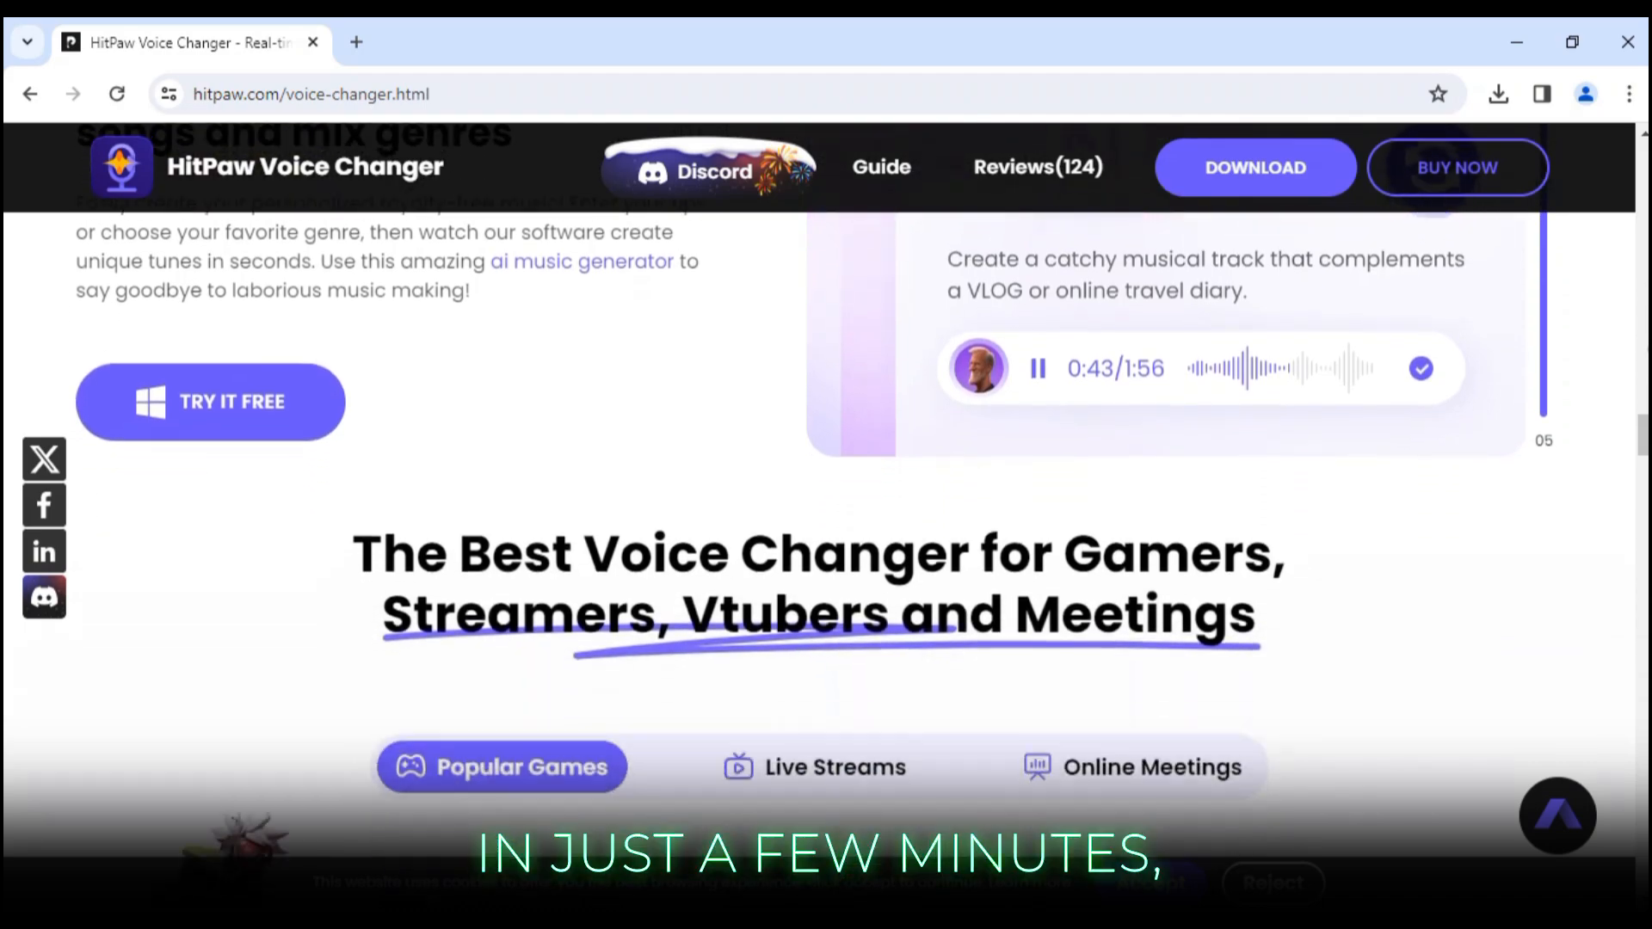
scroll("down", 3)
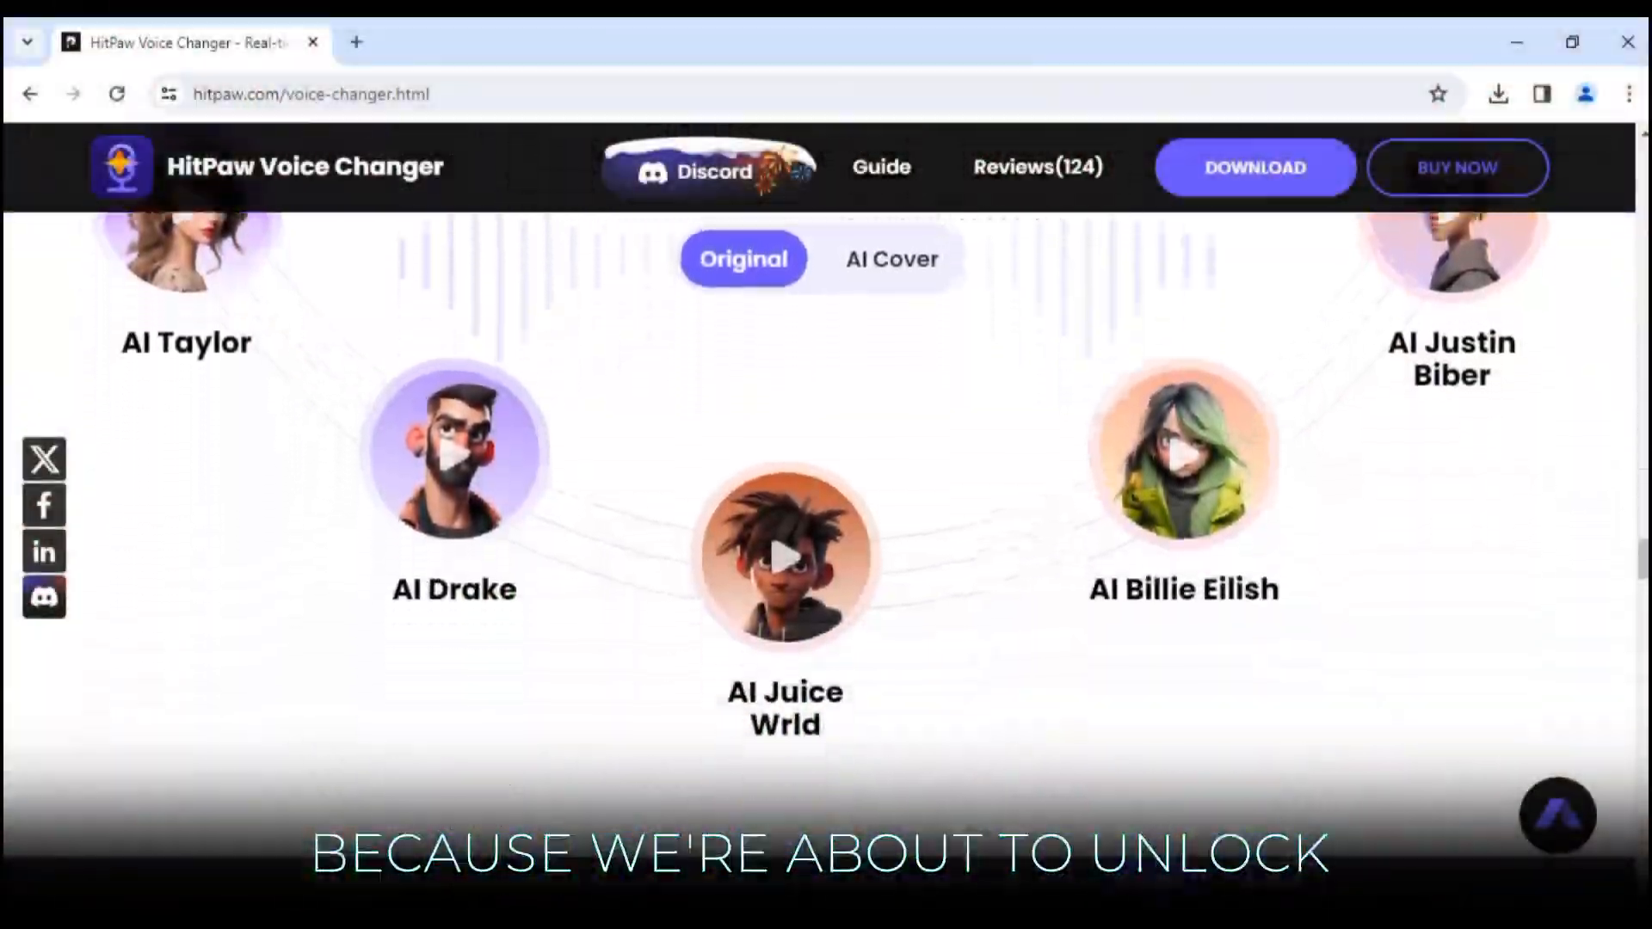
scroll("down", 3)
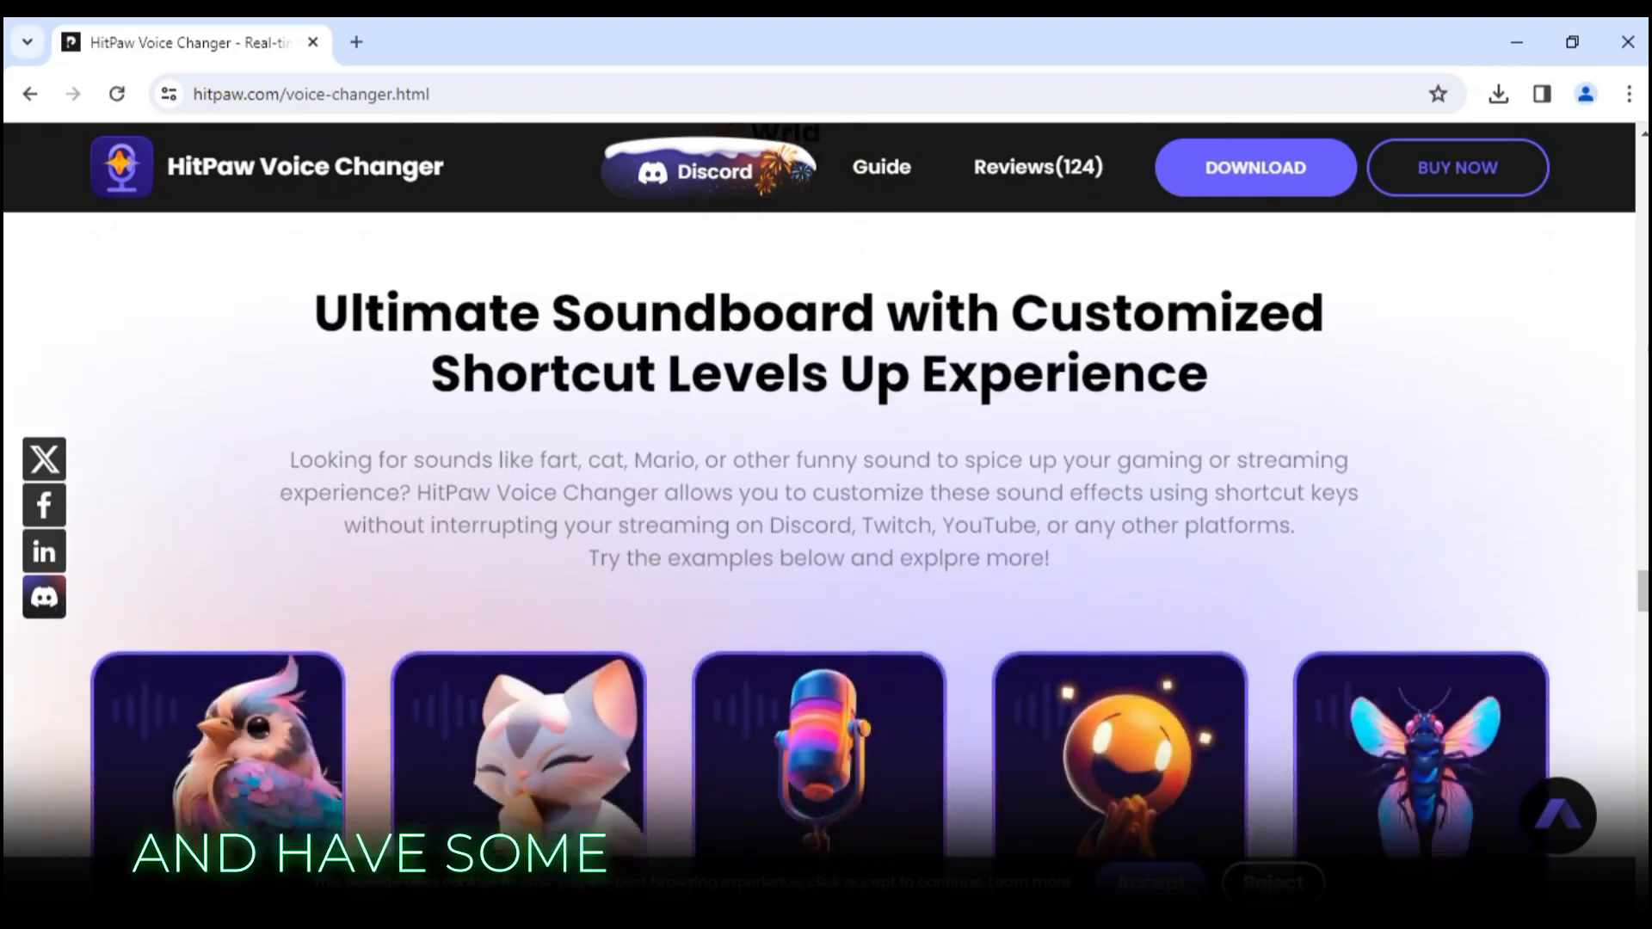
scroll("down", 3)
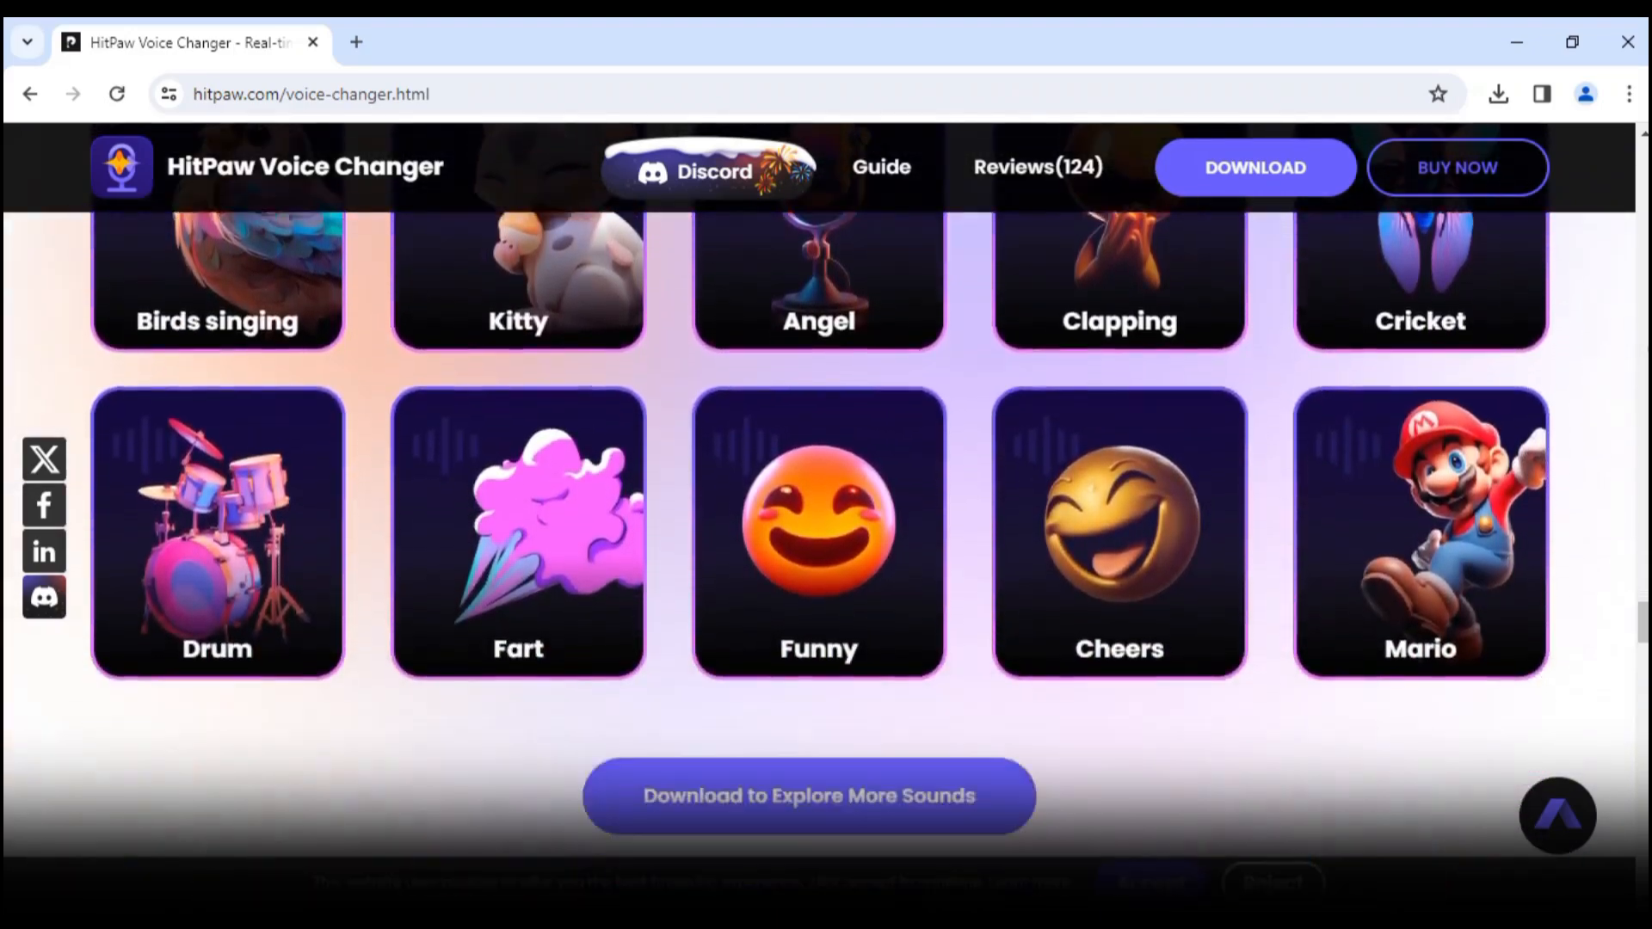
scroll("down", 3)
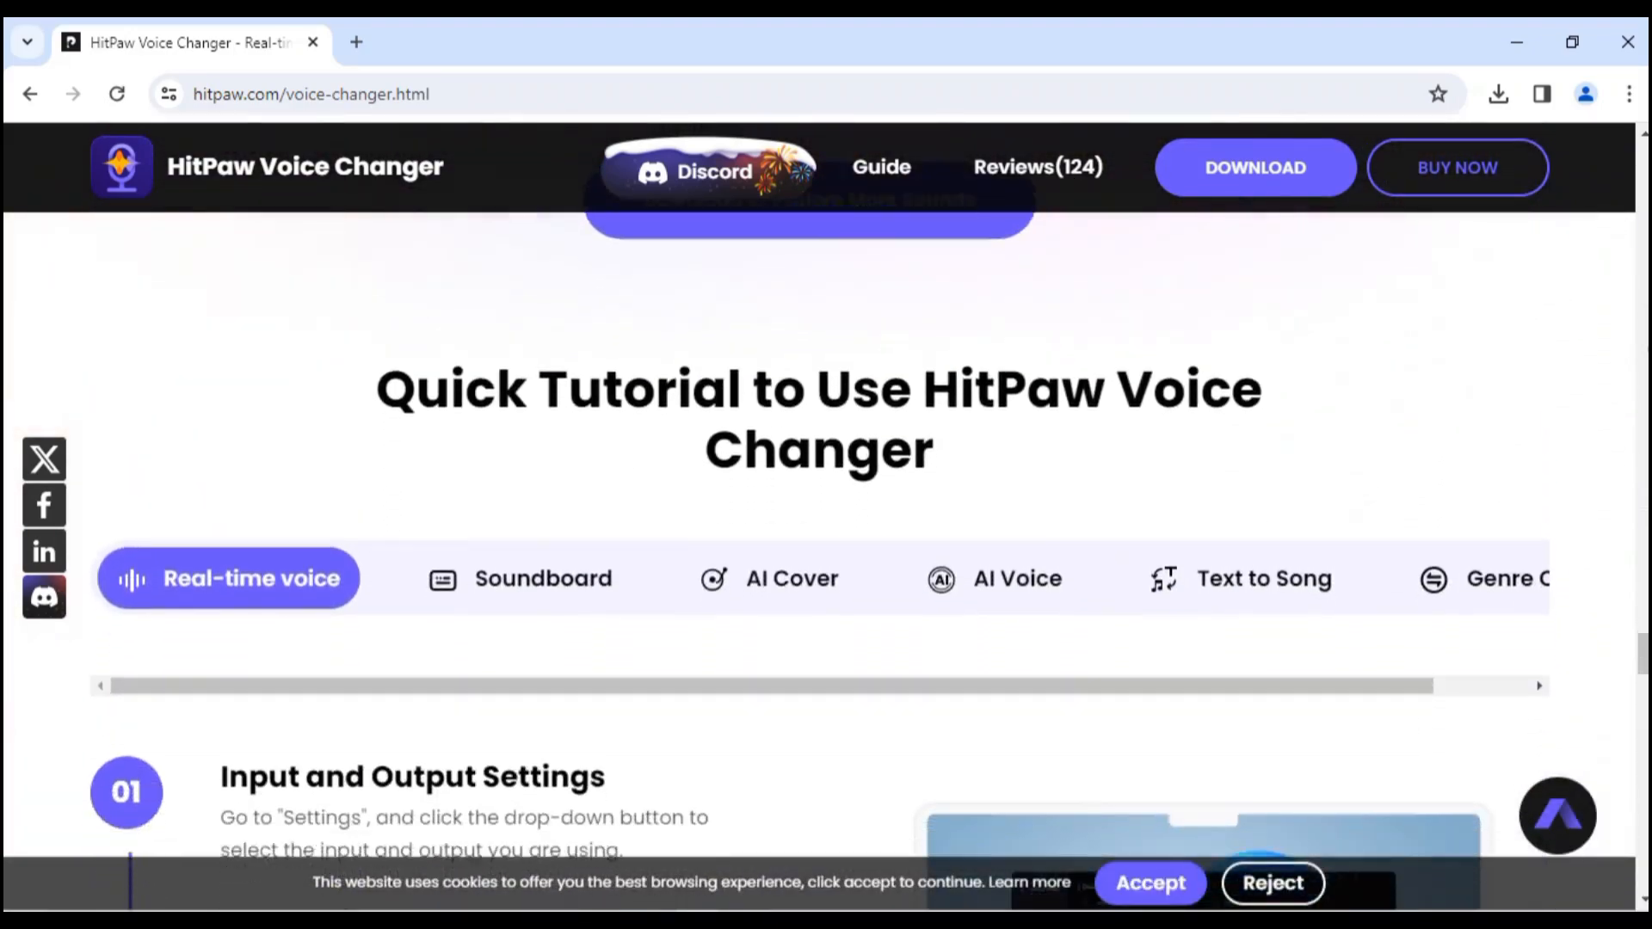
scroll("down", 3)
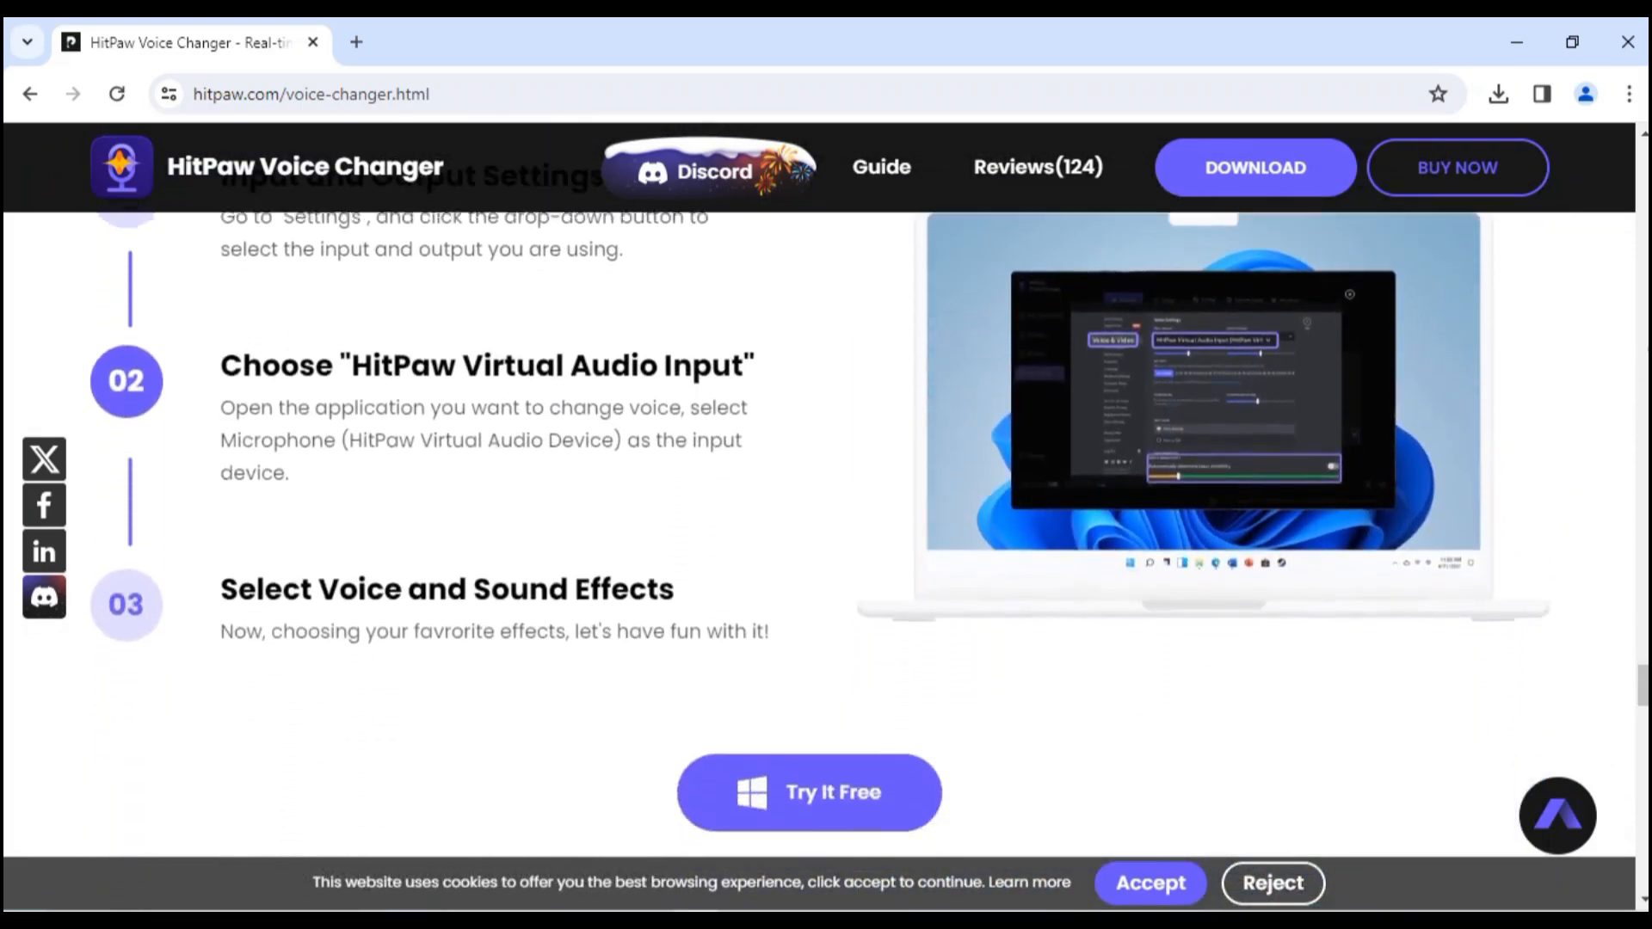
scroll("up", 3)
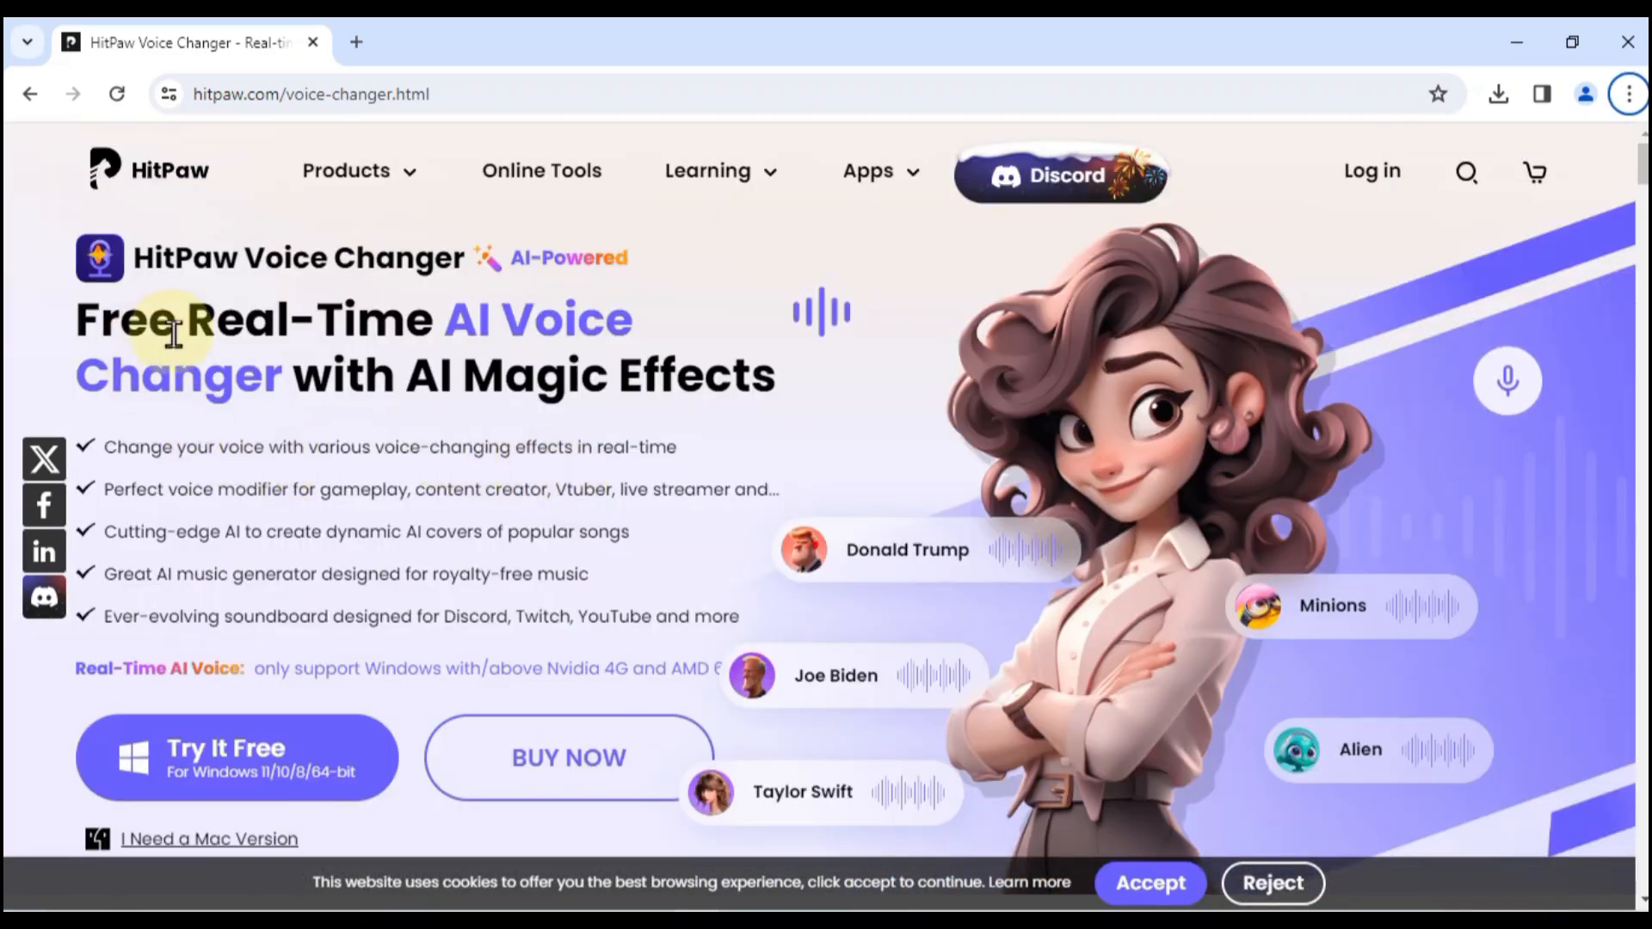
mouse_move(233, 720)
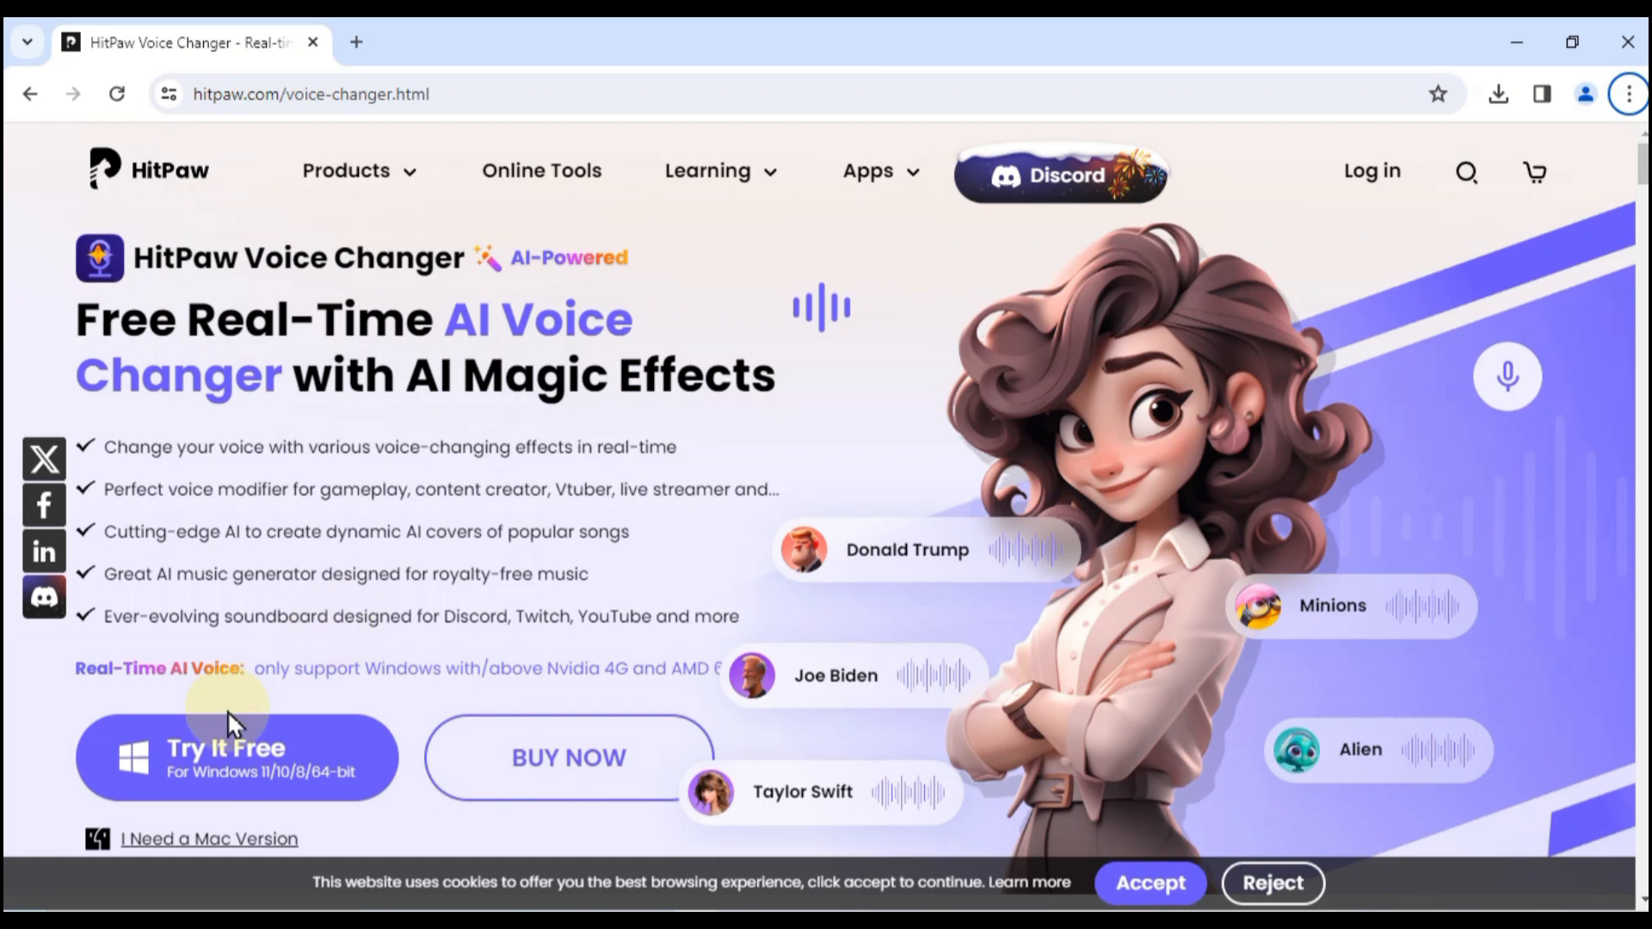
mouse_move(208, 784)
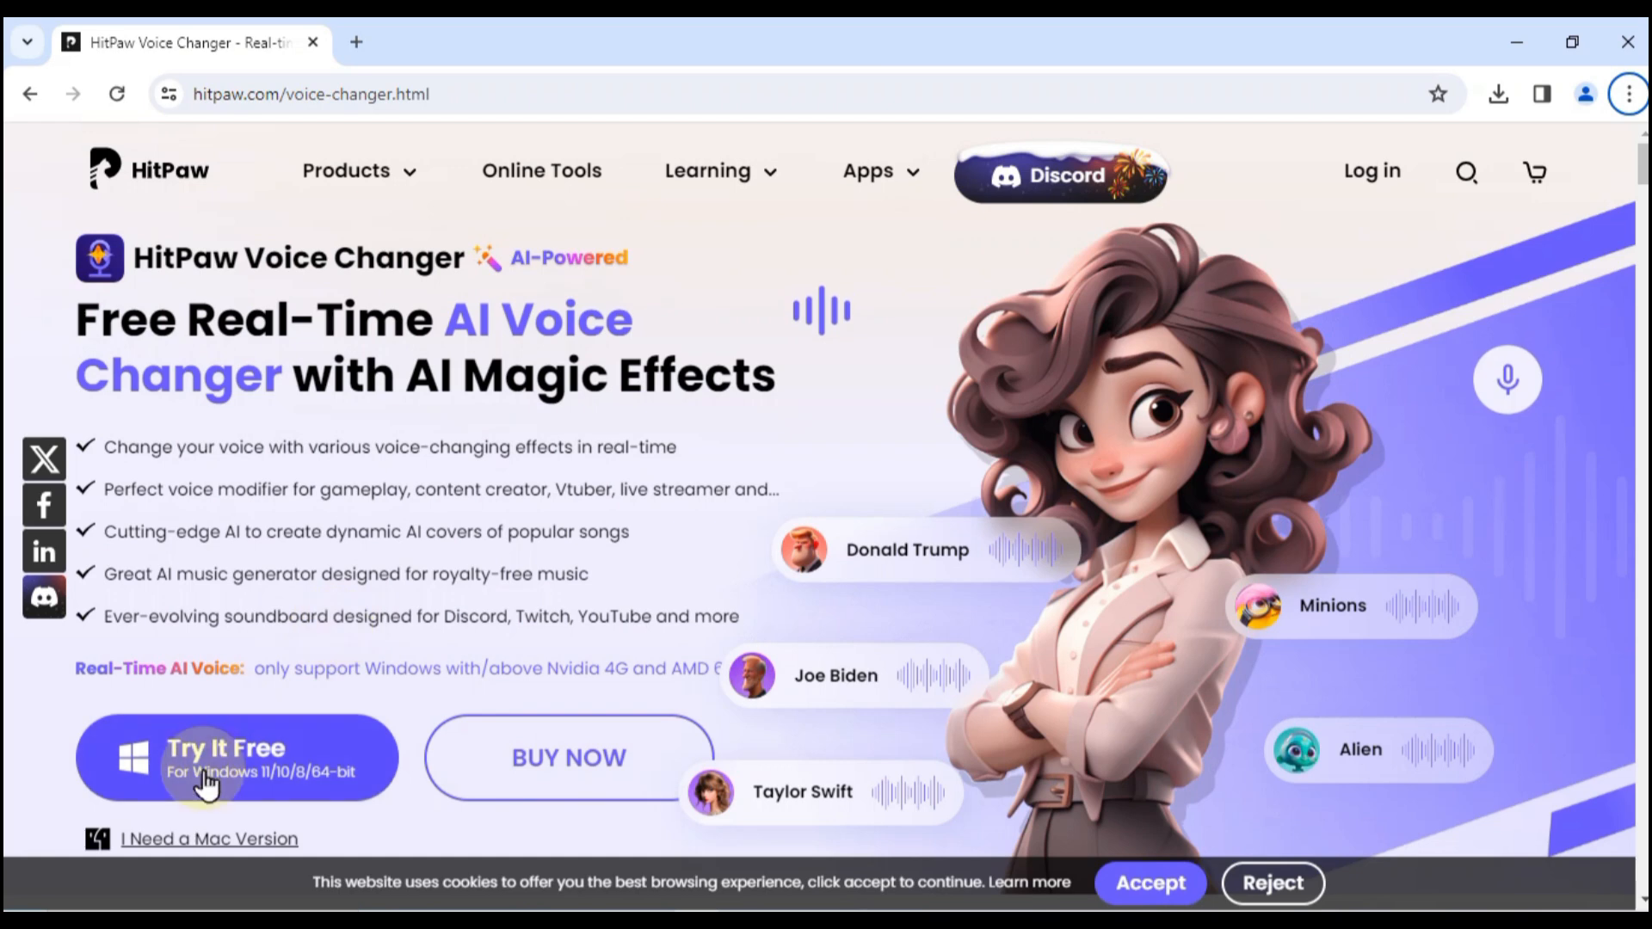
Step: Run hitpaw-voice-changer.exe from Explorer and agree to the HitPaw License Agreement
left_click(236, 757)
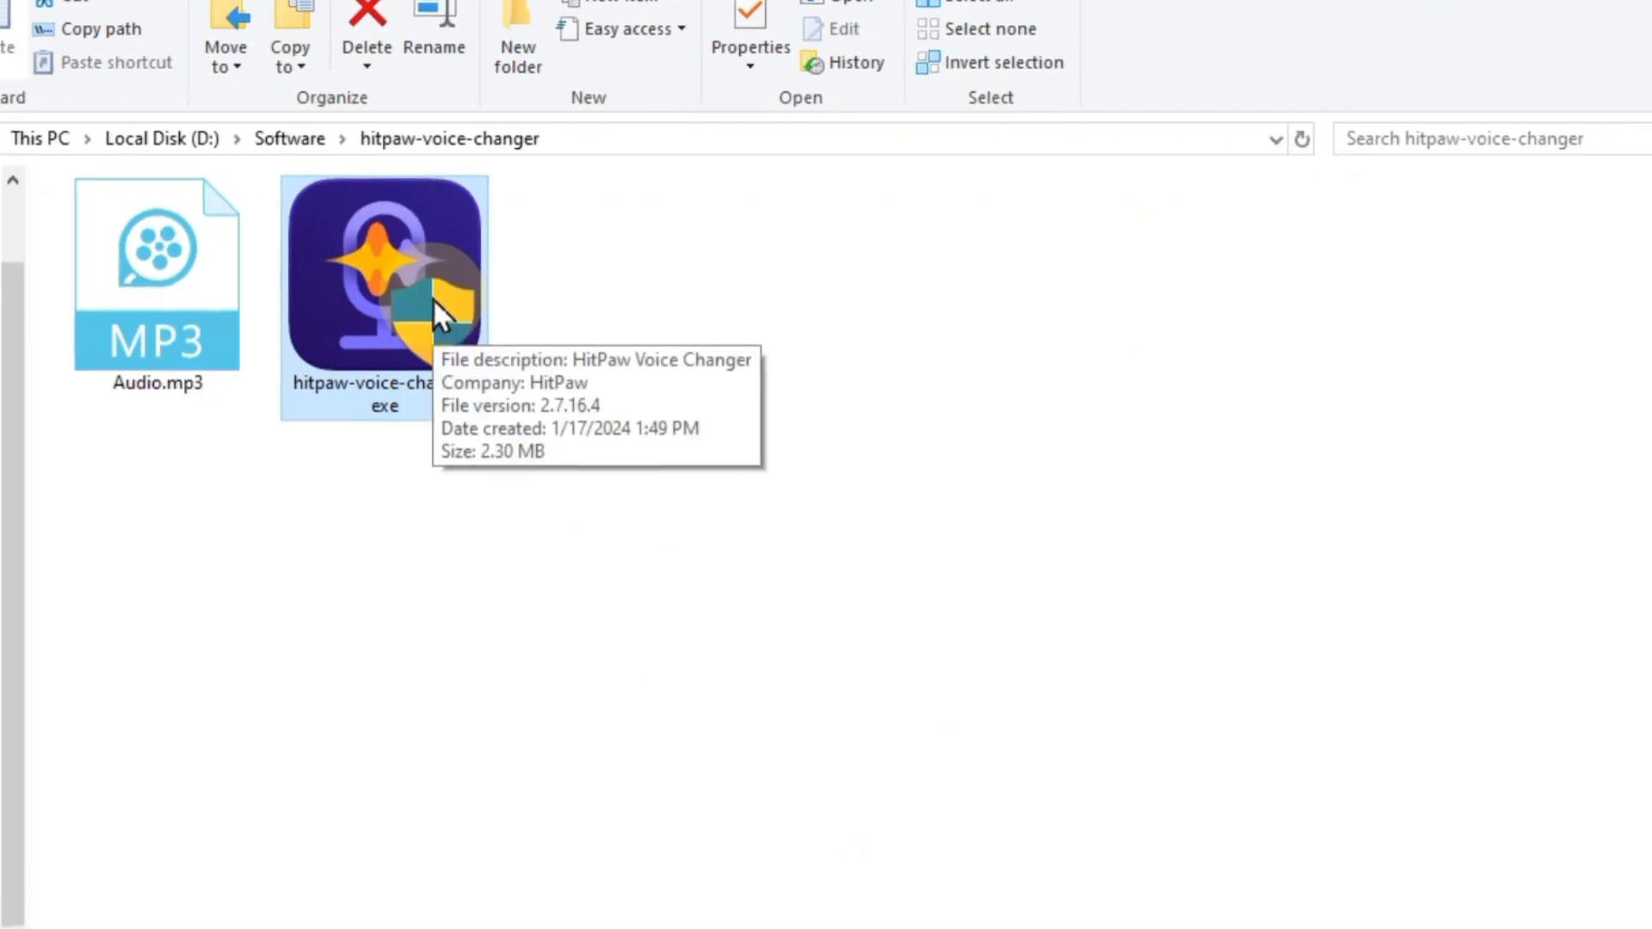
double_click(383, 269)
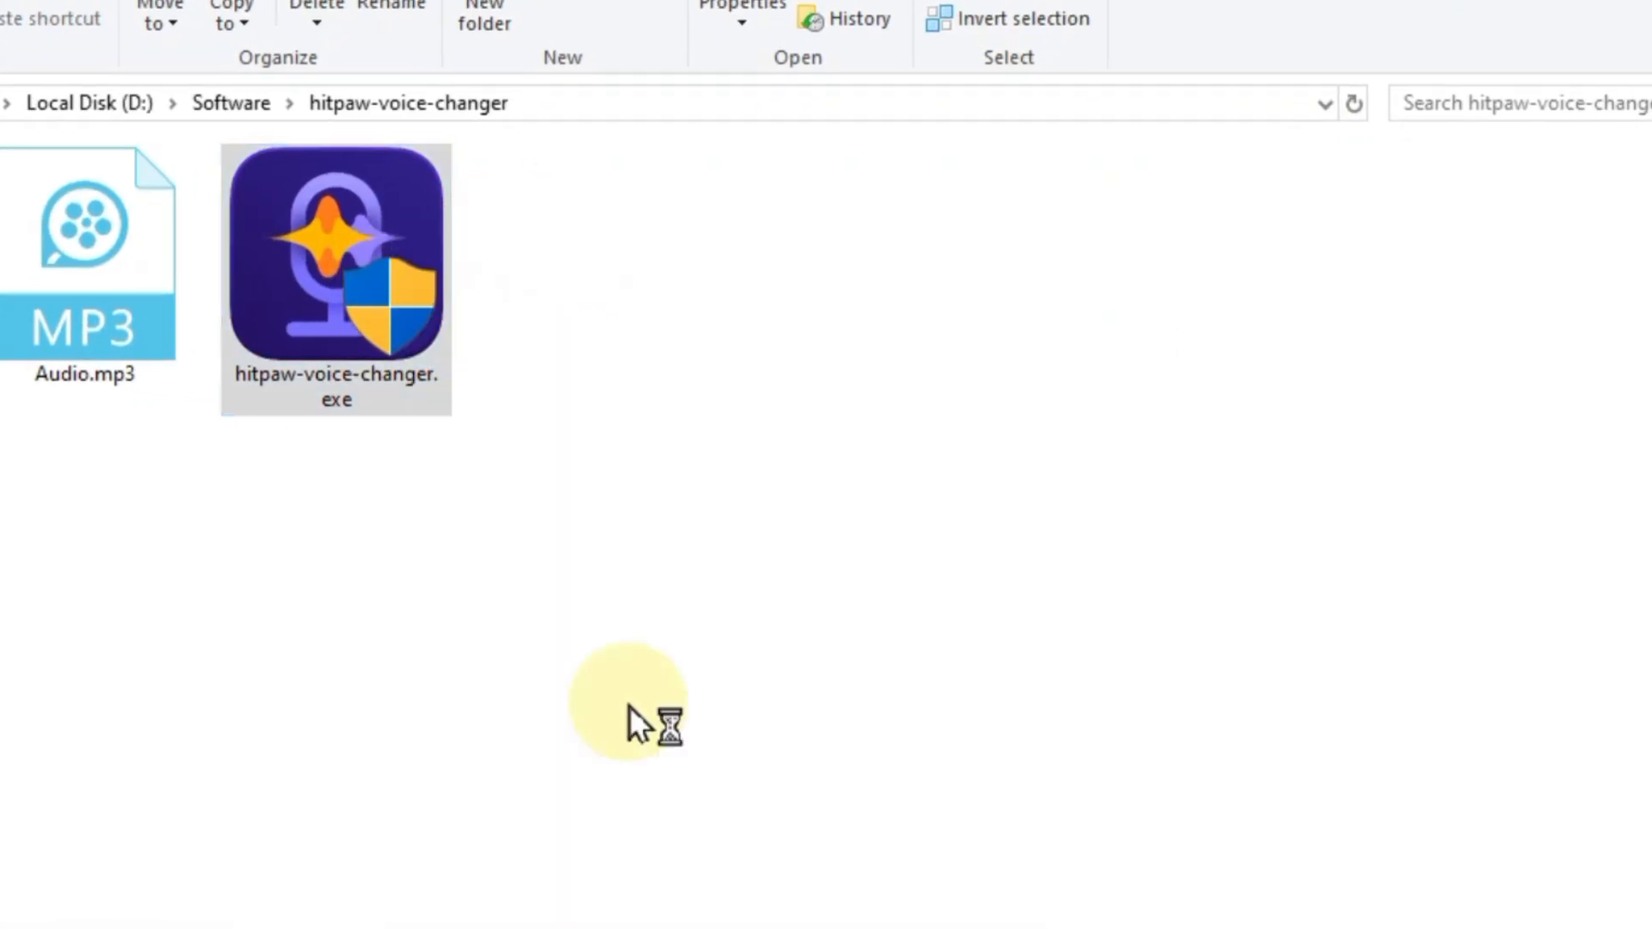
double_click(335, 253)
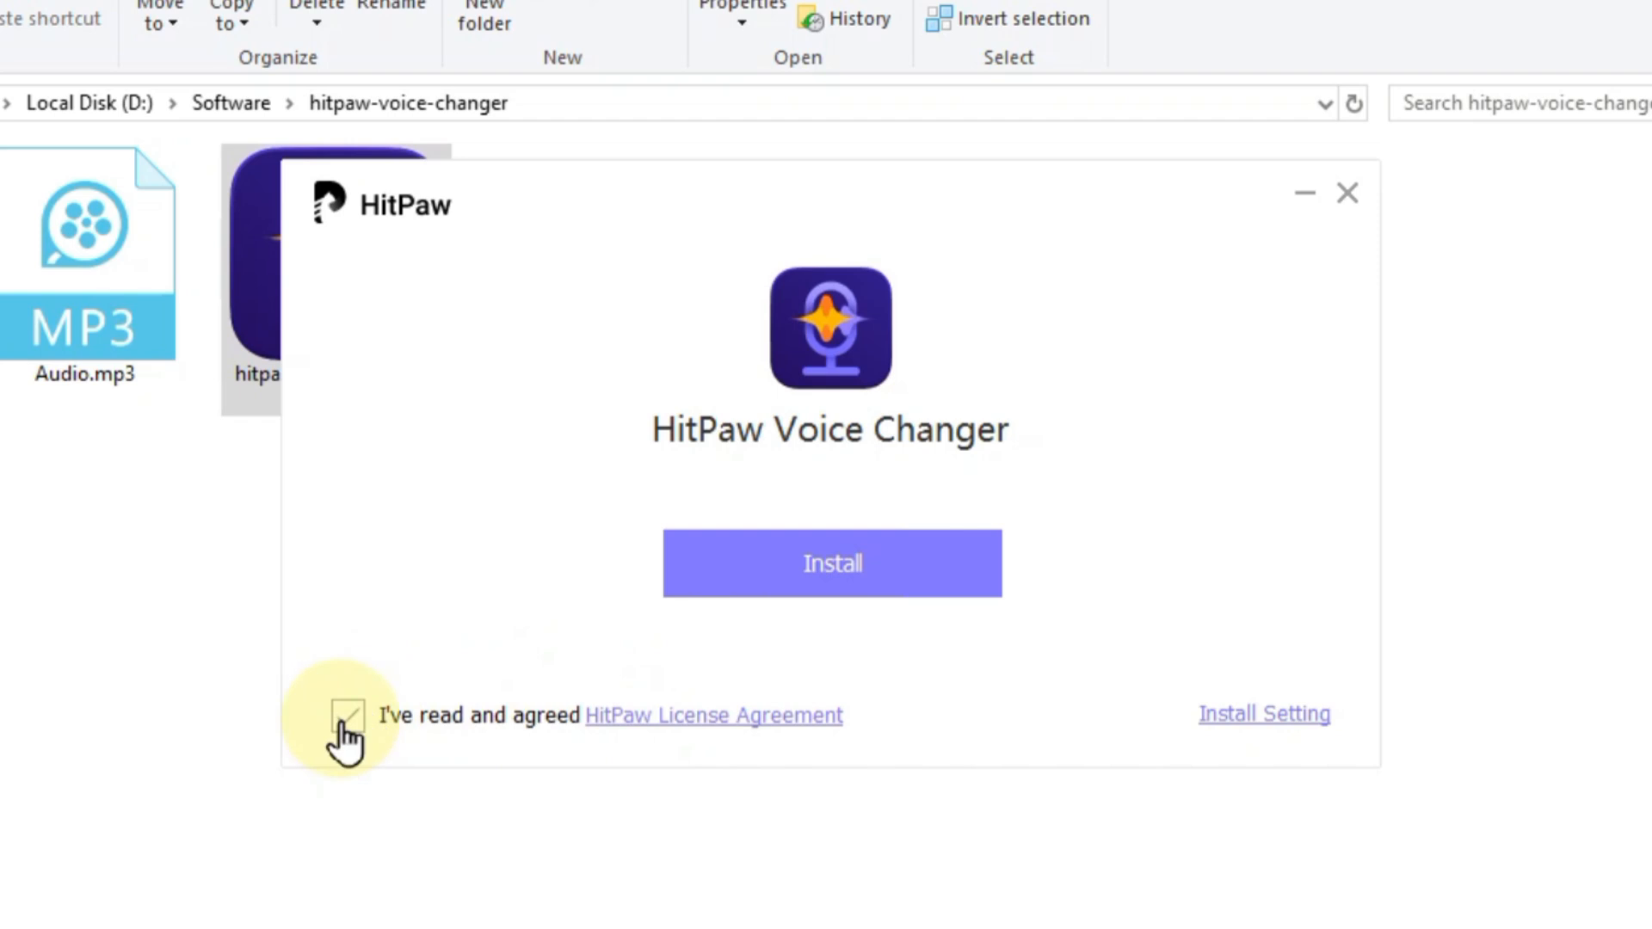
left_click(831, 563)
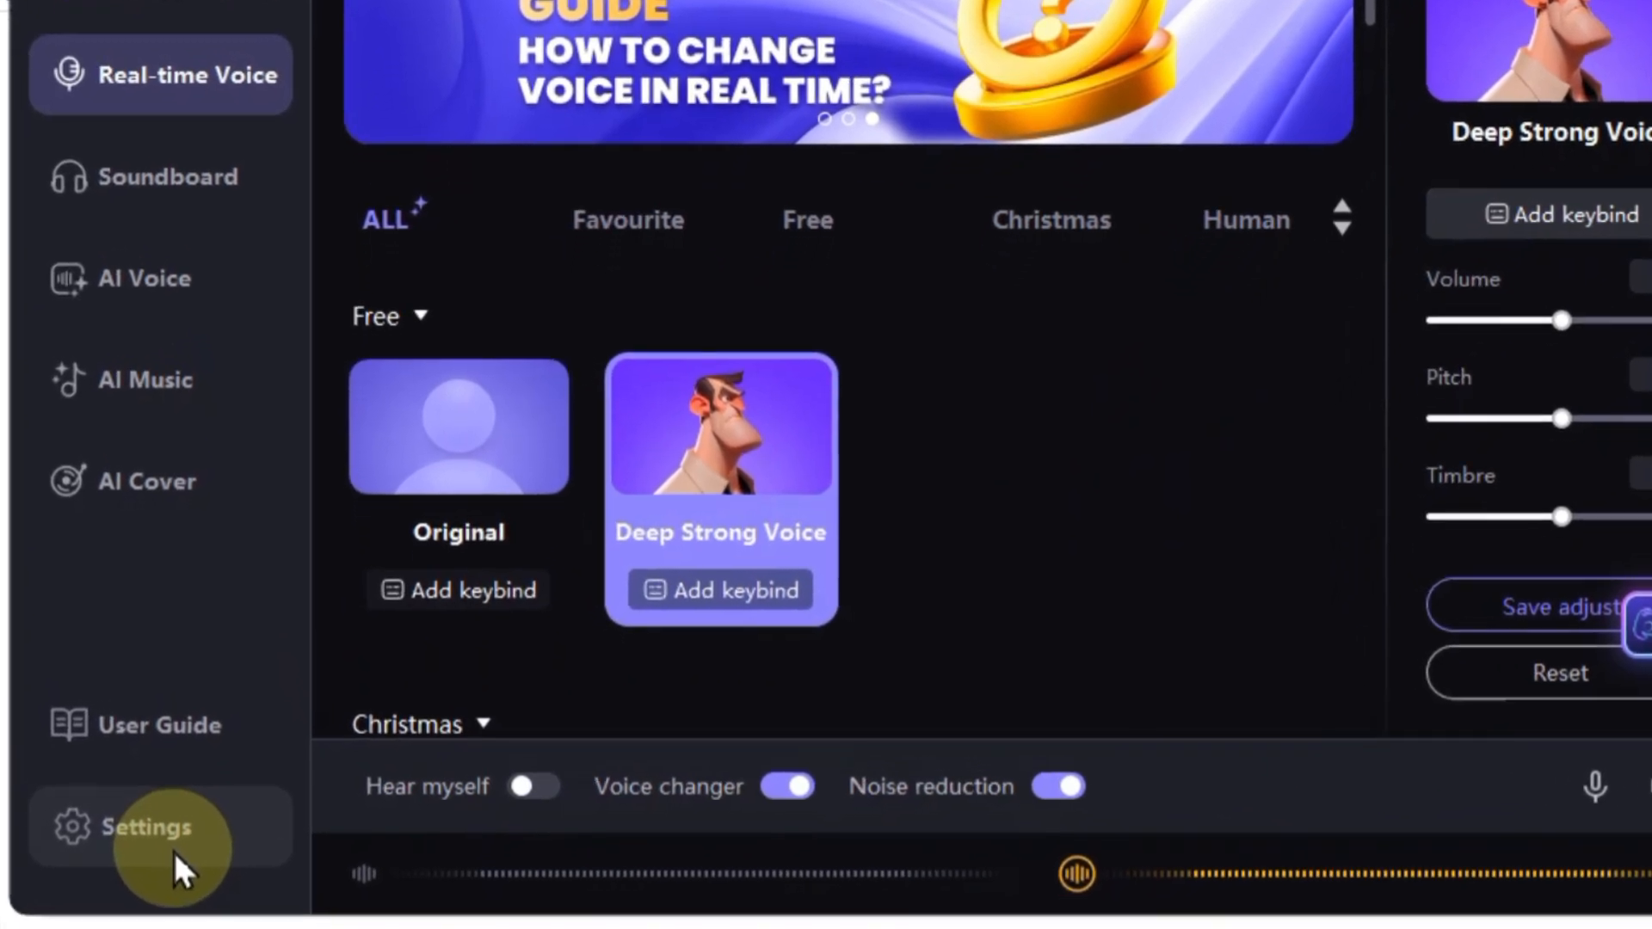
Step: In Settings, make the Fontec prime headset the input device instead of the Realtek microphone
left_click(148, 827)
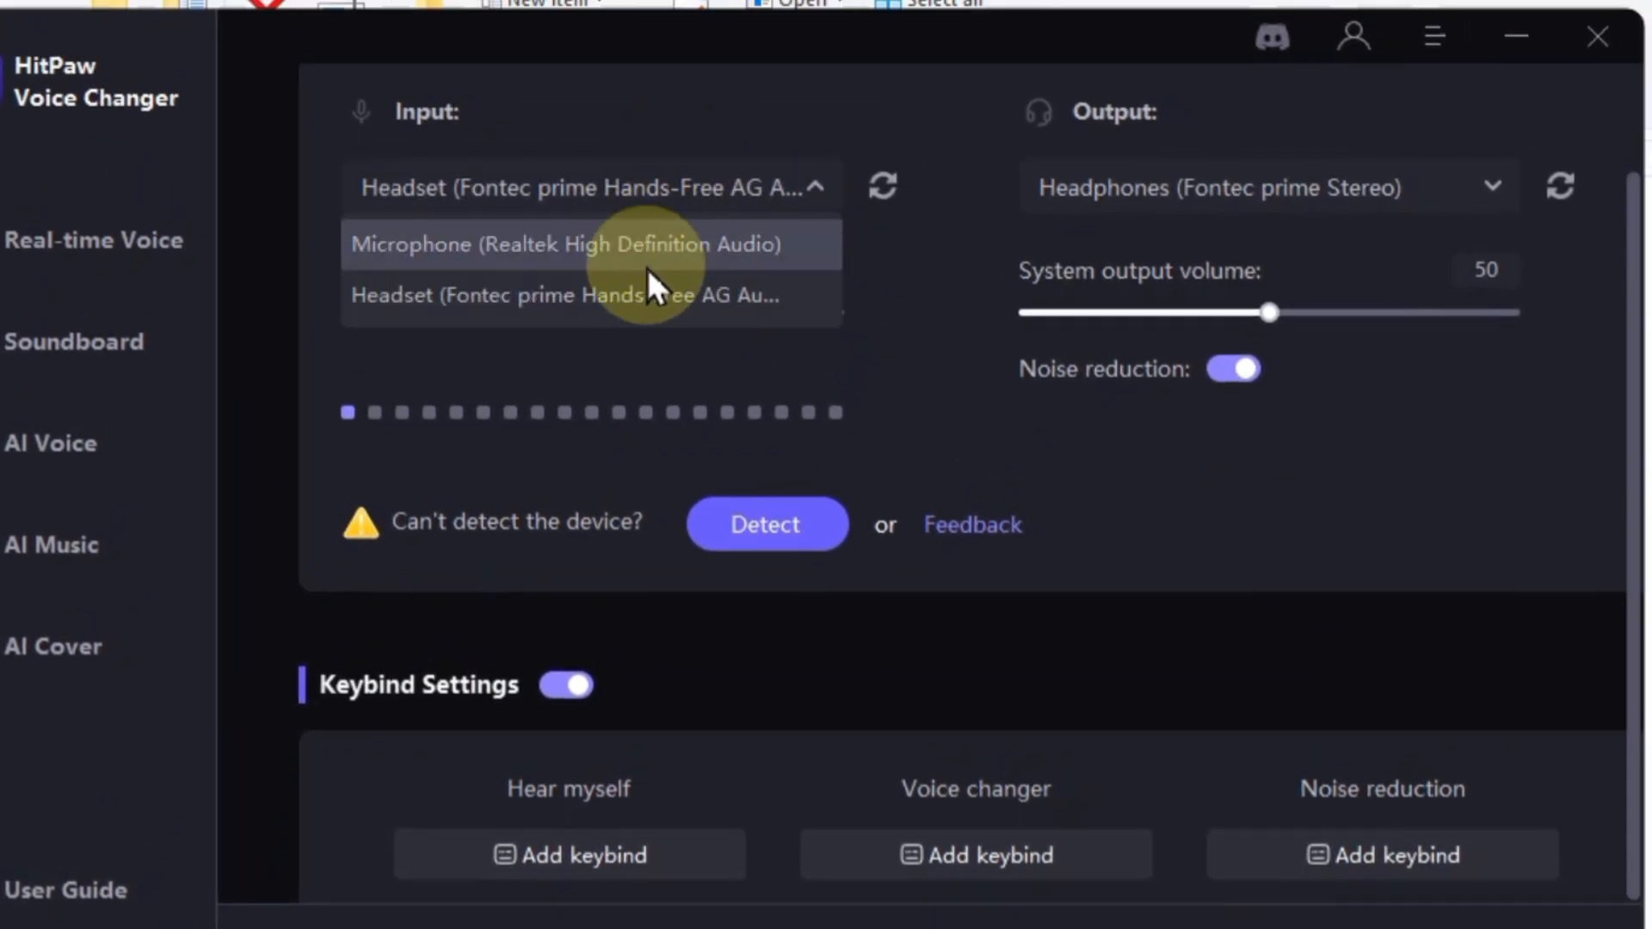
left_click(566, 242)
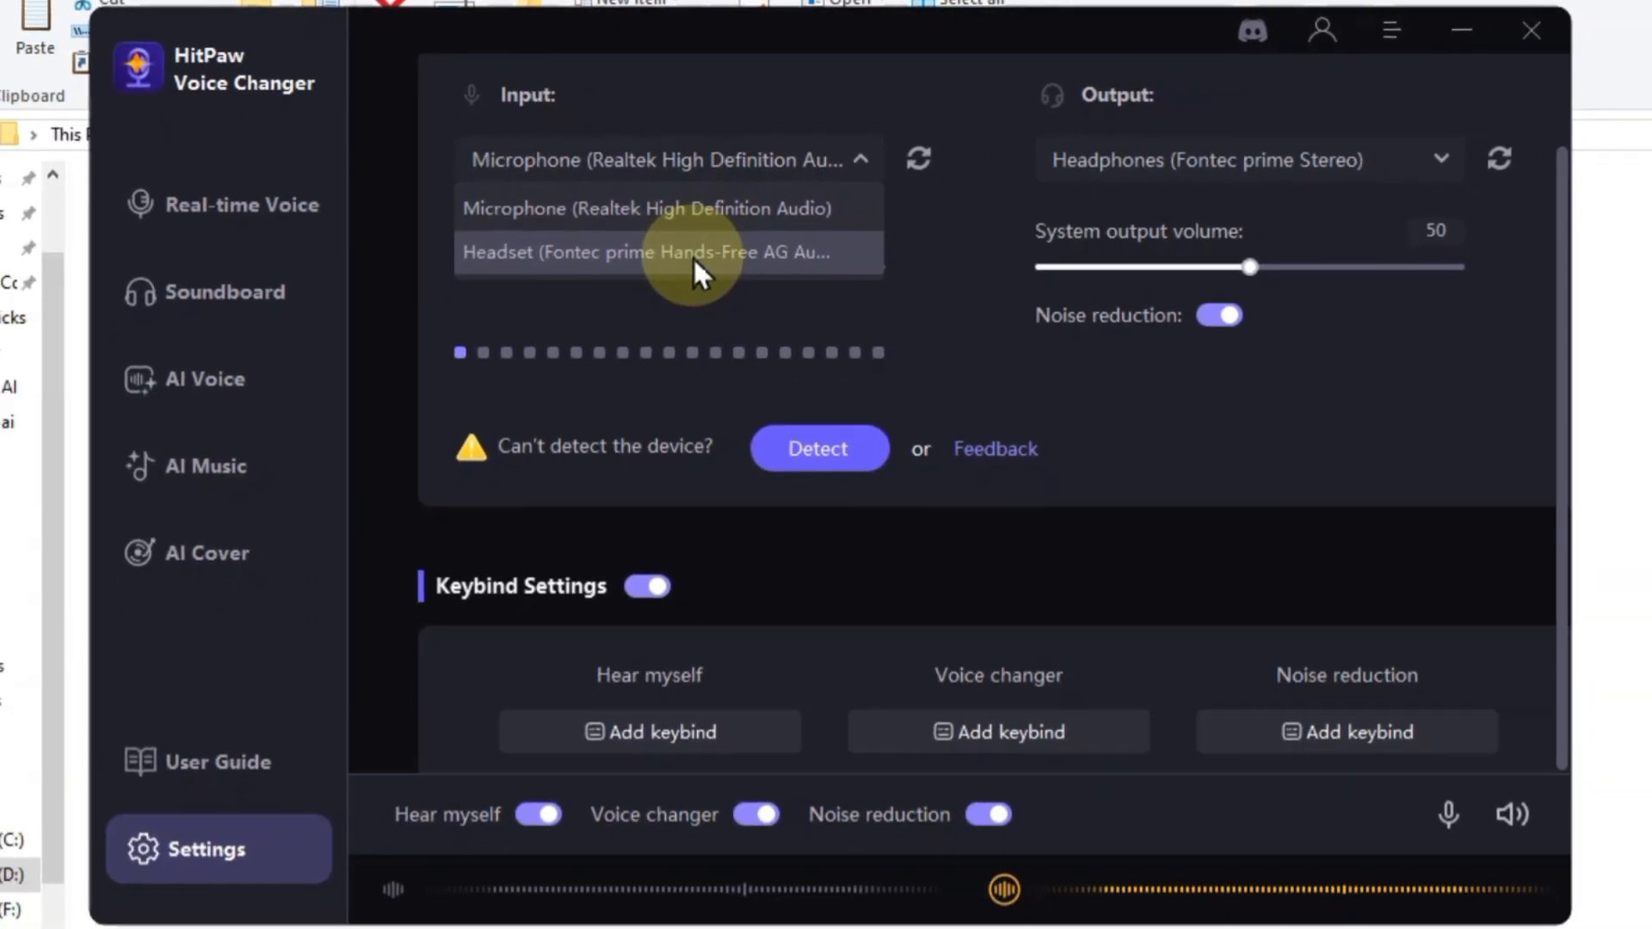
left_click(667, 252)
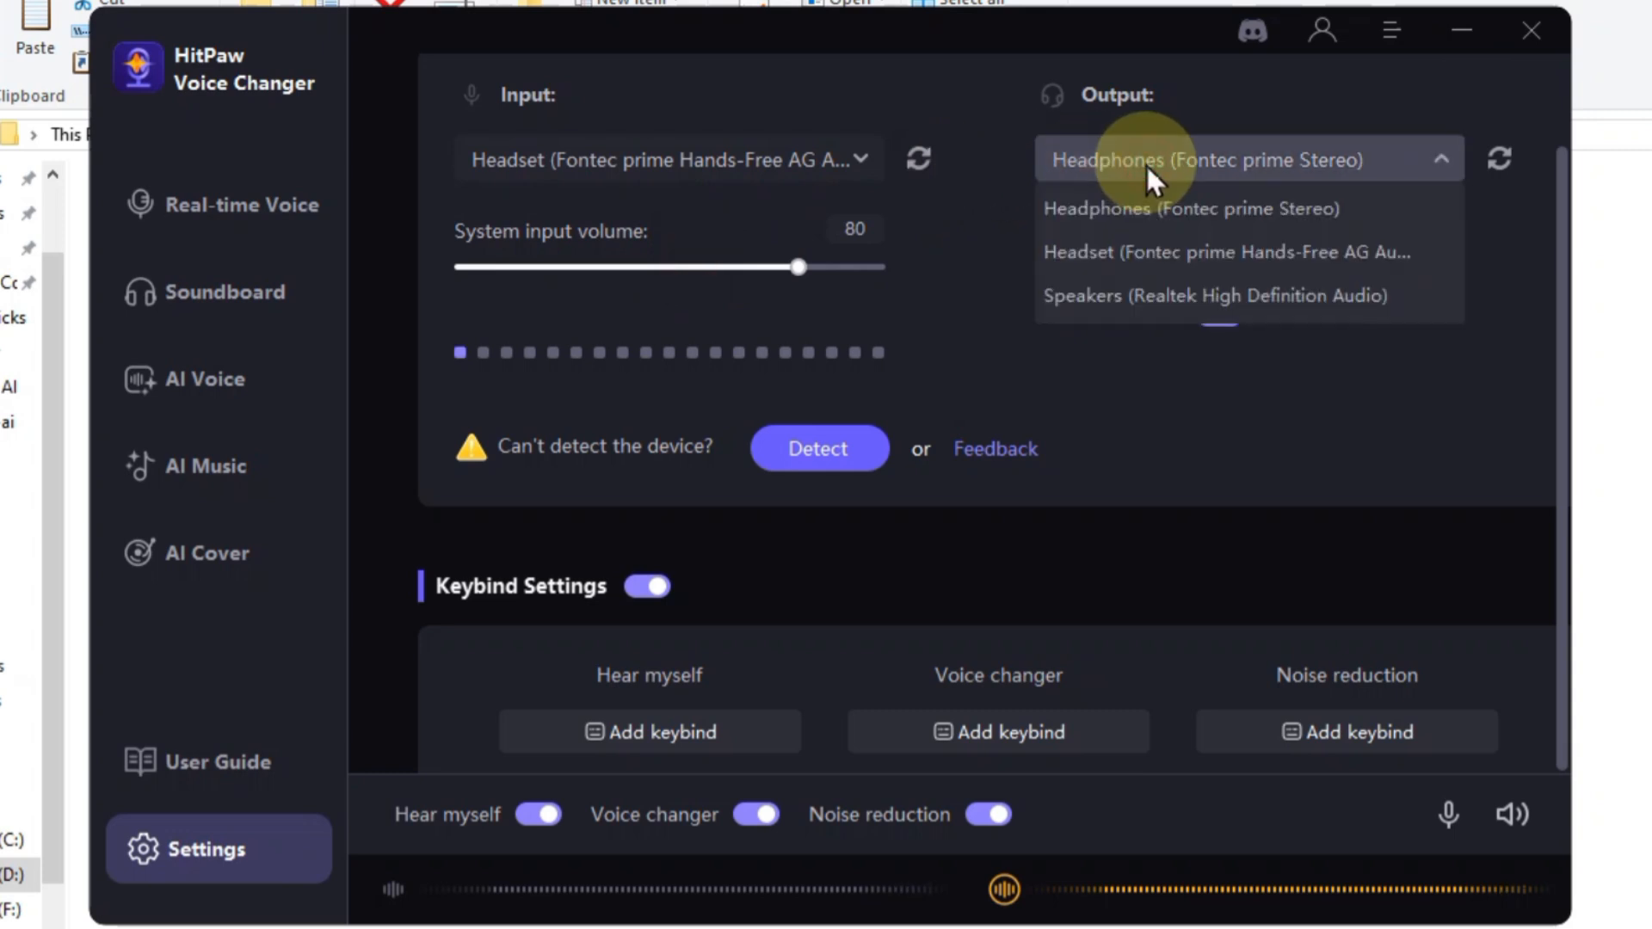
Step: Make the headset the output device instead of the Realtek speakers
left_click(1189, 208)
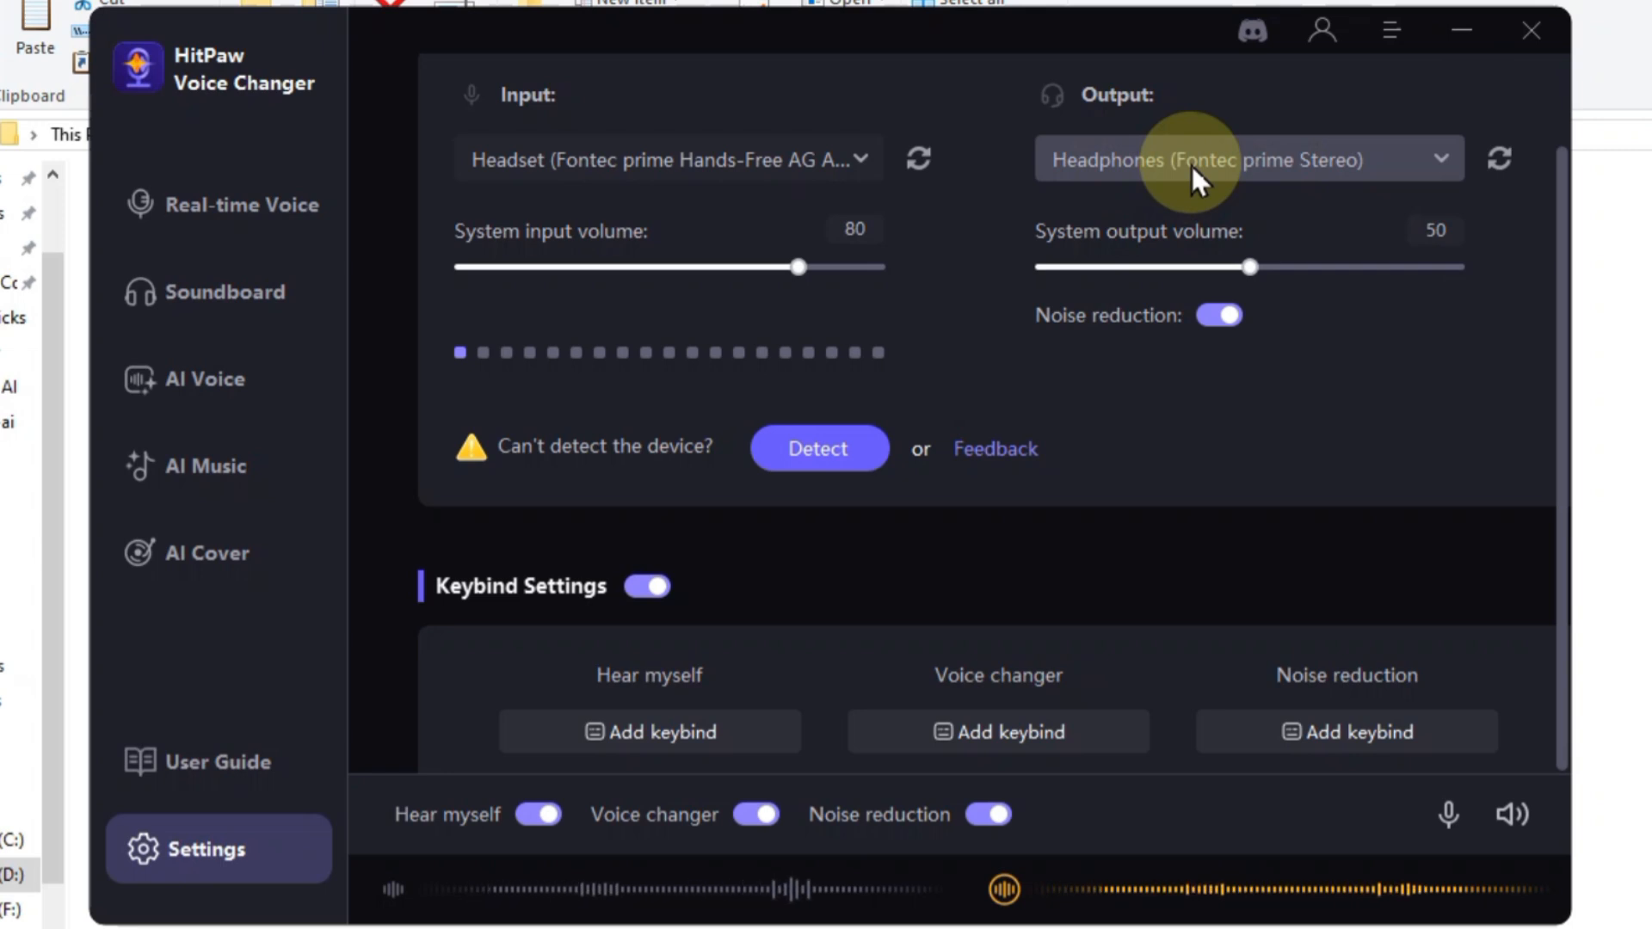
left_click(1249, 158)
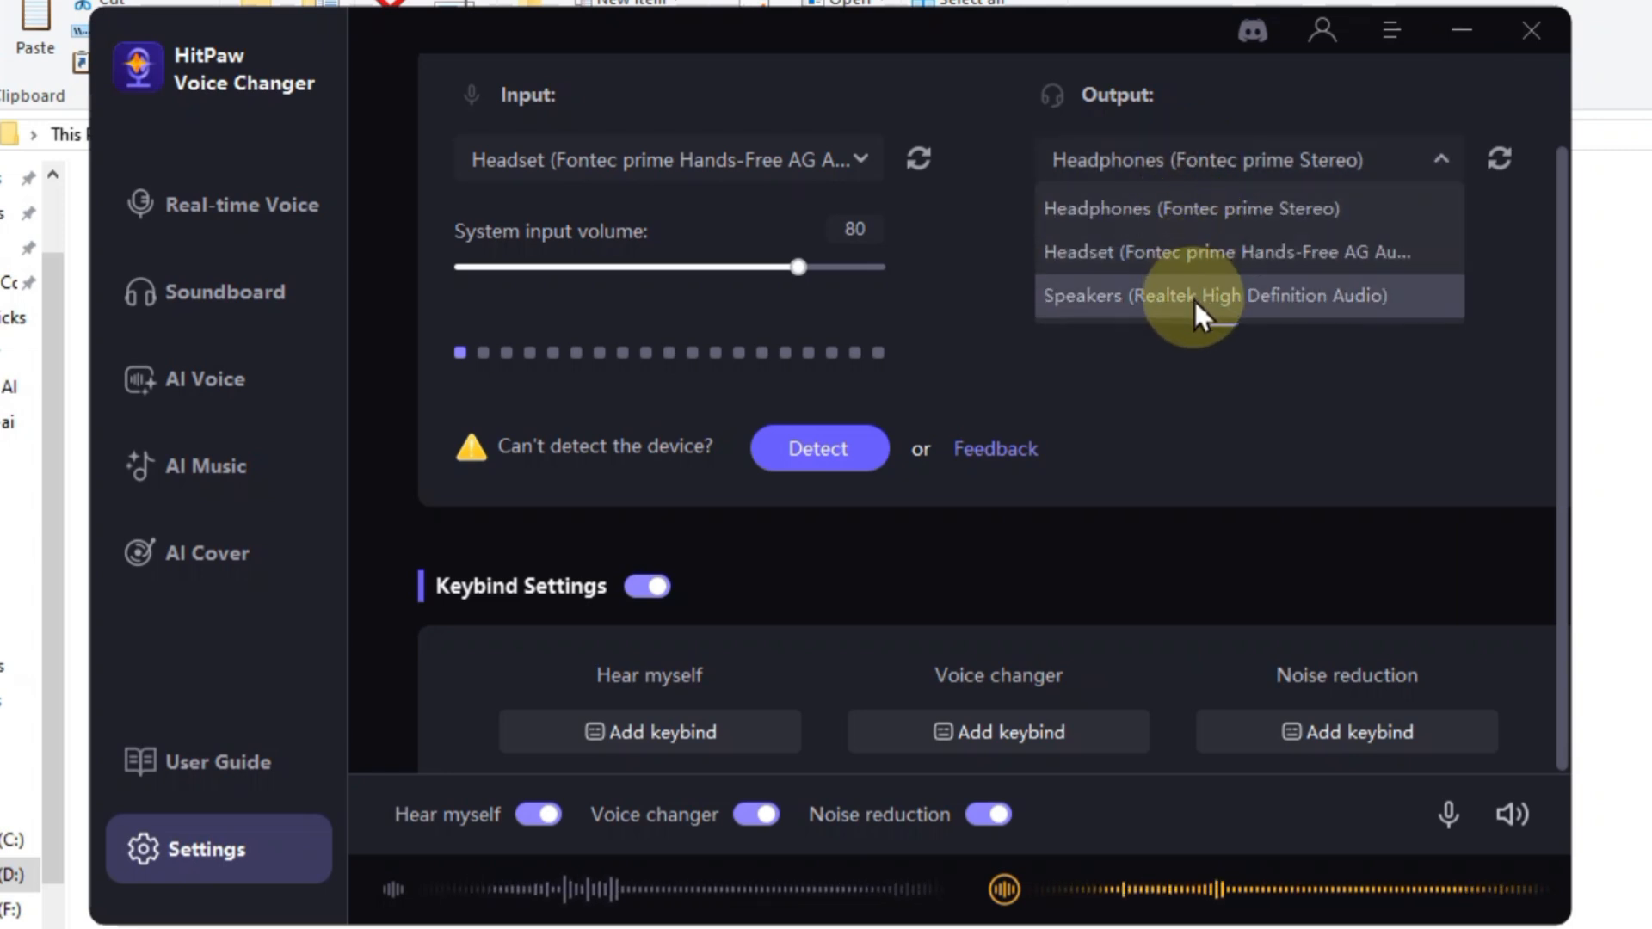
left_click(1222, 294)
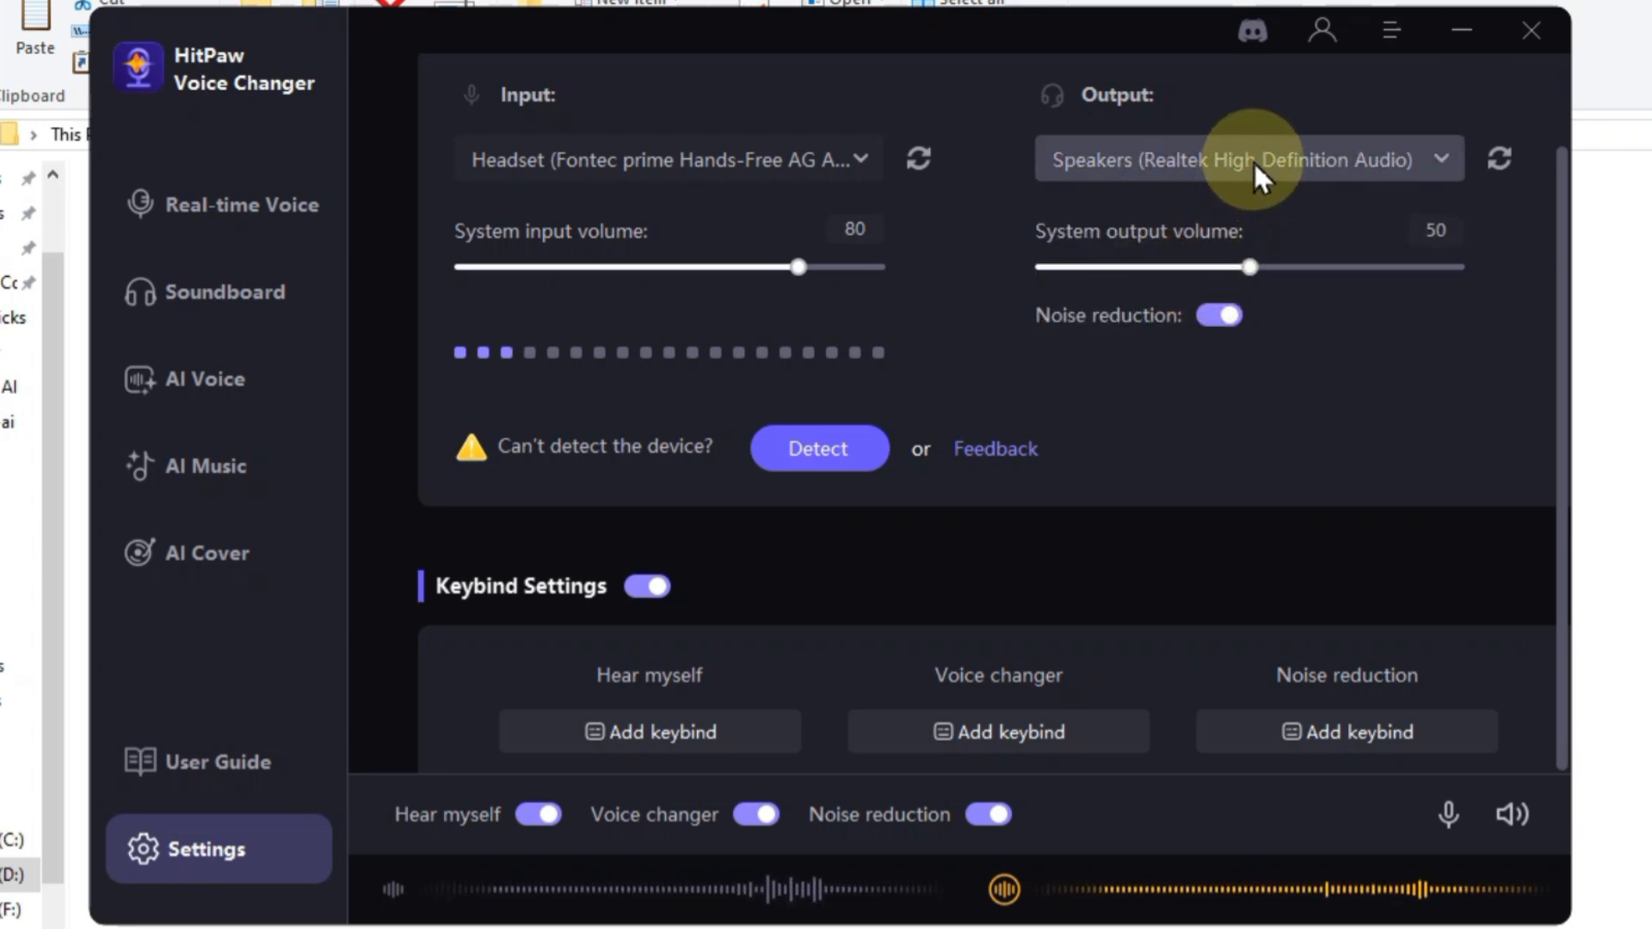
left_click(1249, 158)
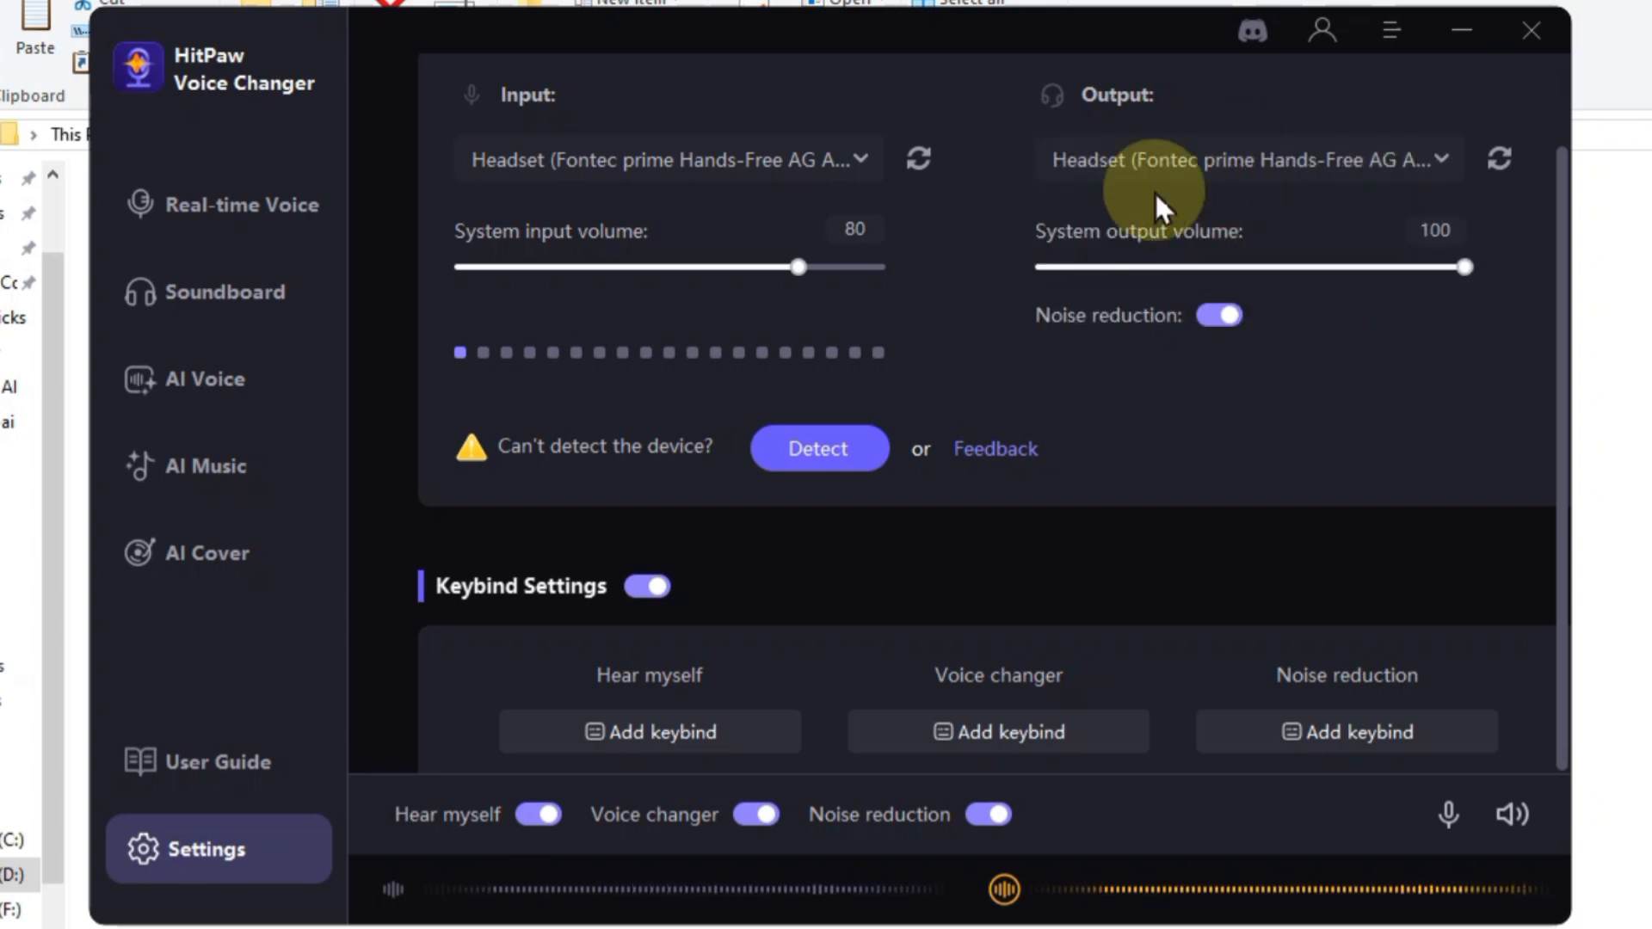
mouse_move(1153, 222)
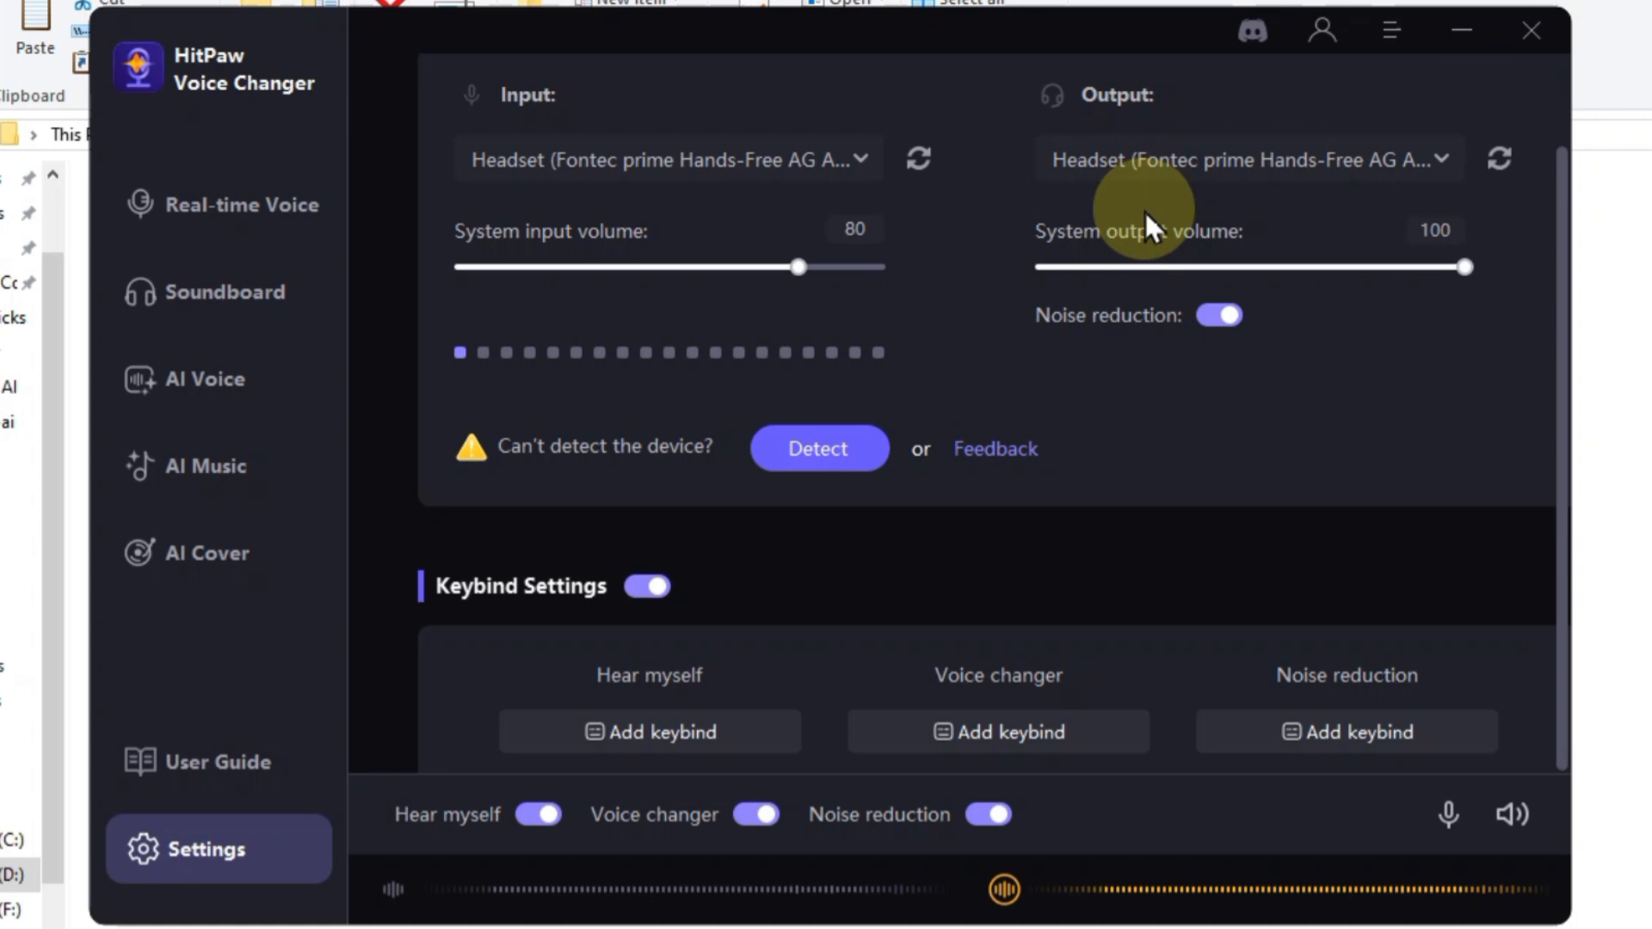
mouse_move(458, 292)
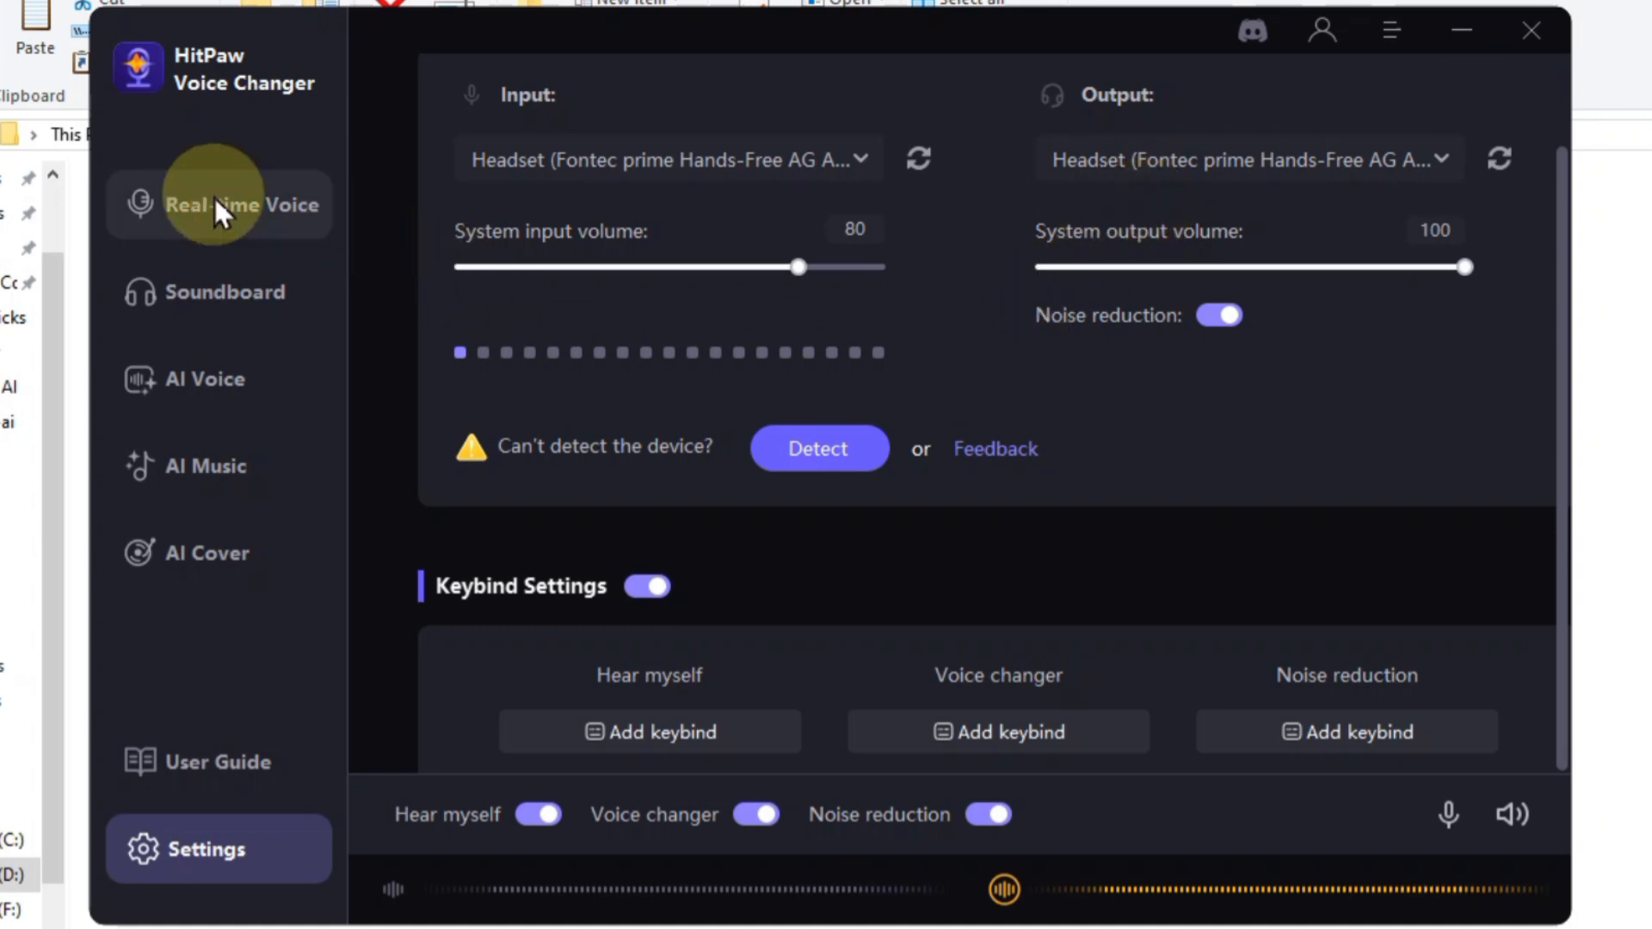
Step: Return to Real-time Voice and scroll through the voice library past Santa Claus and Quirky girl
left_click(250, 203)
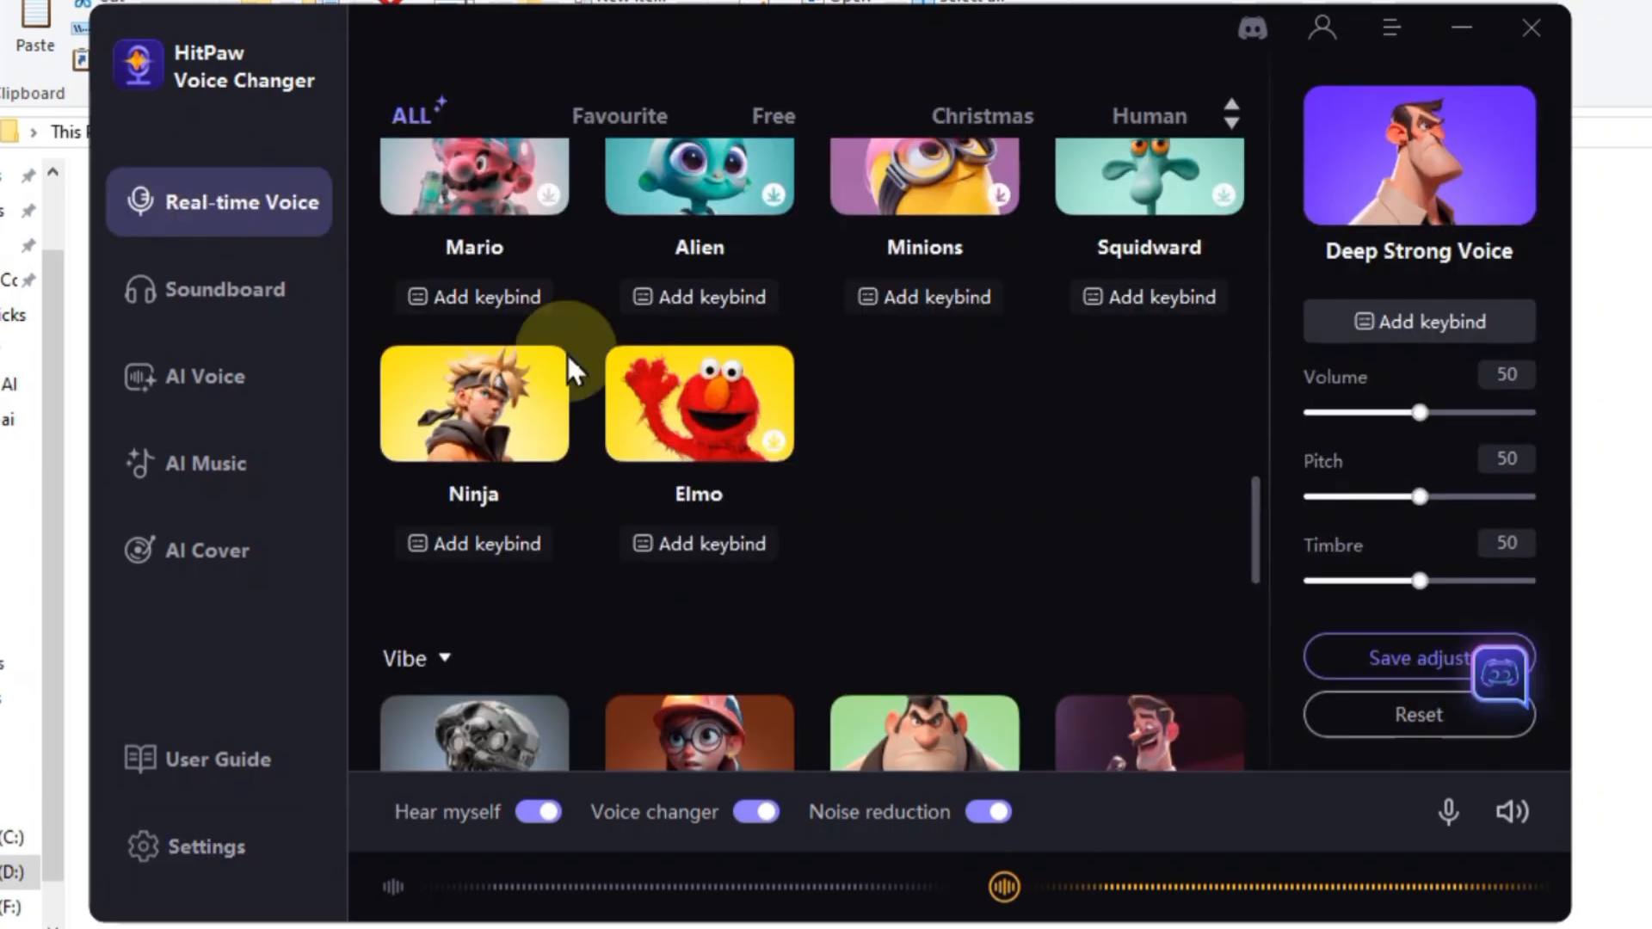
scroll("up", 3)
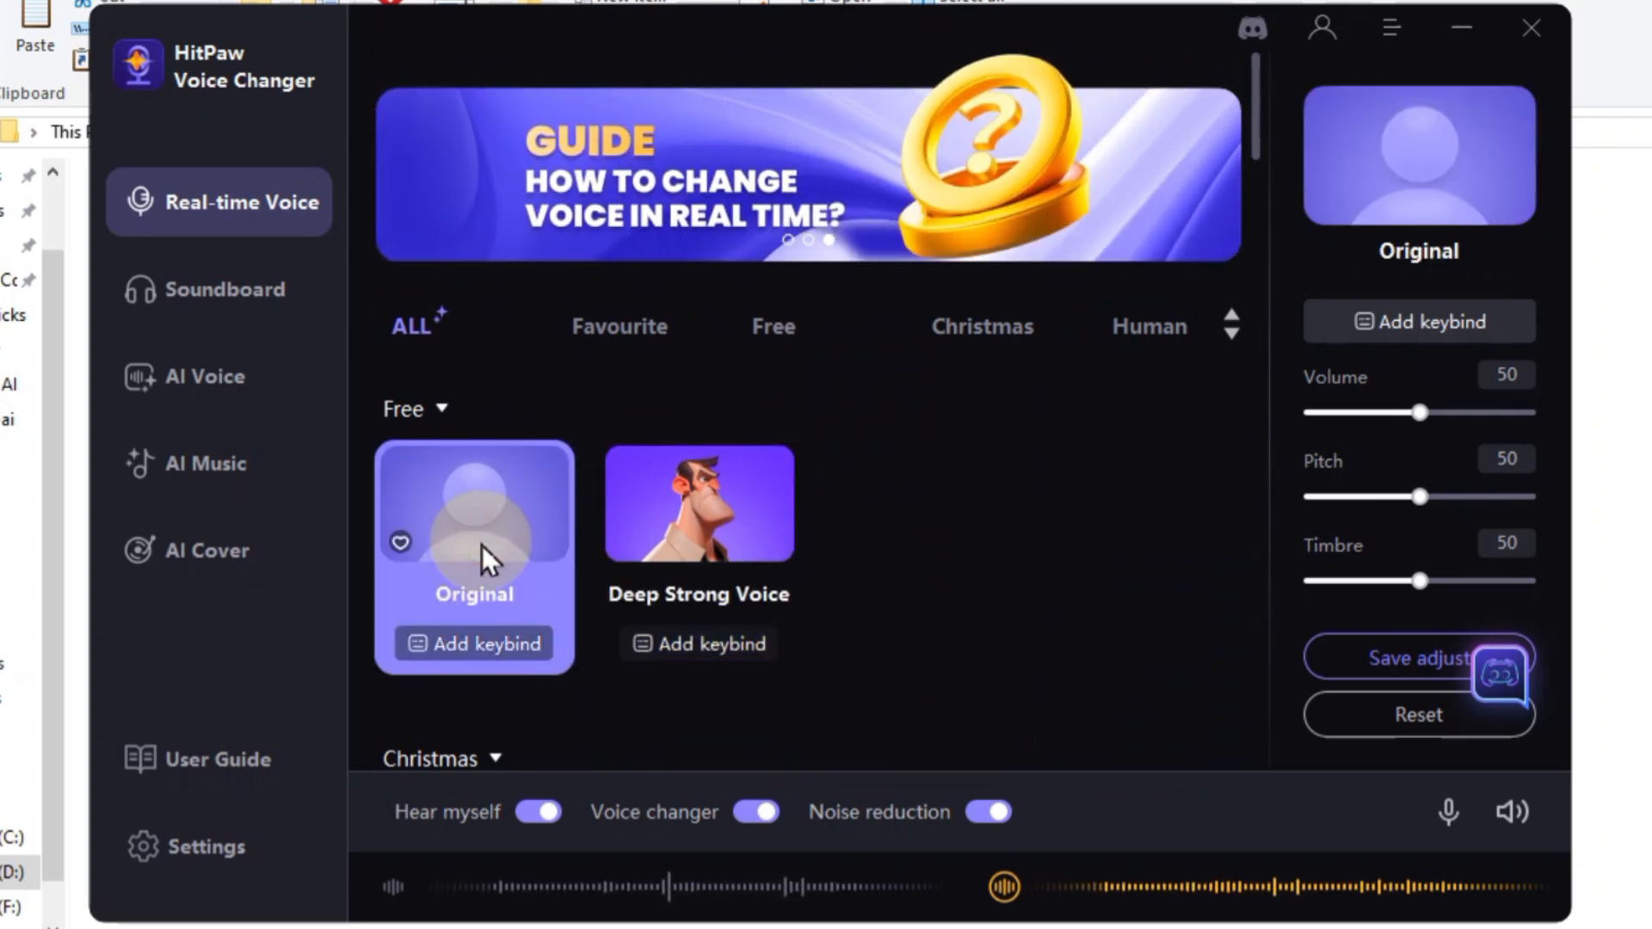
scroll("down", 3)
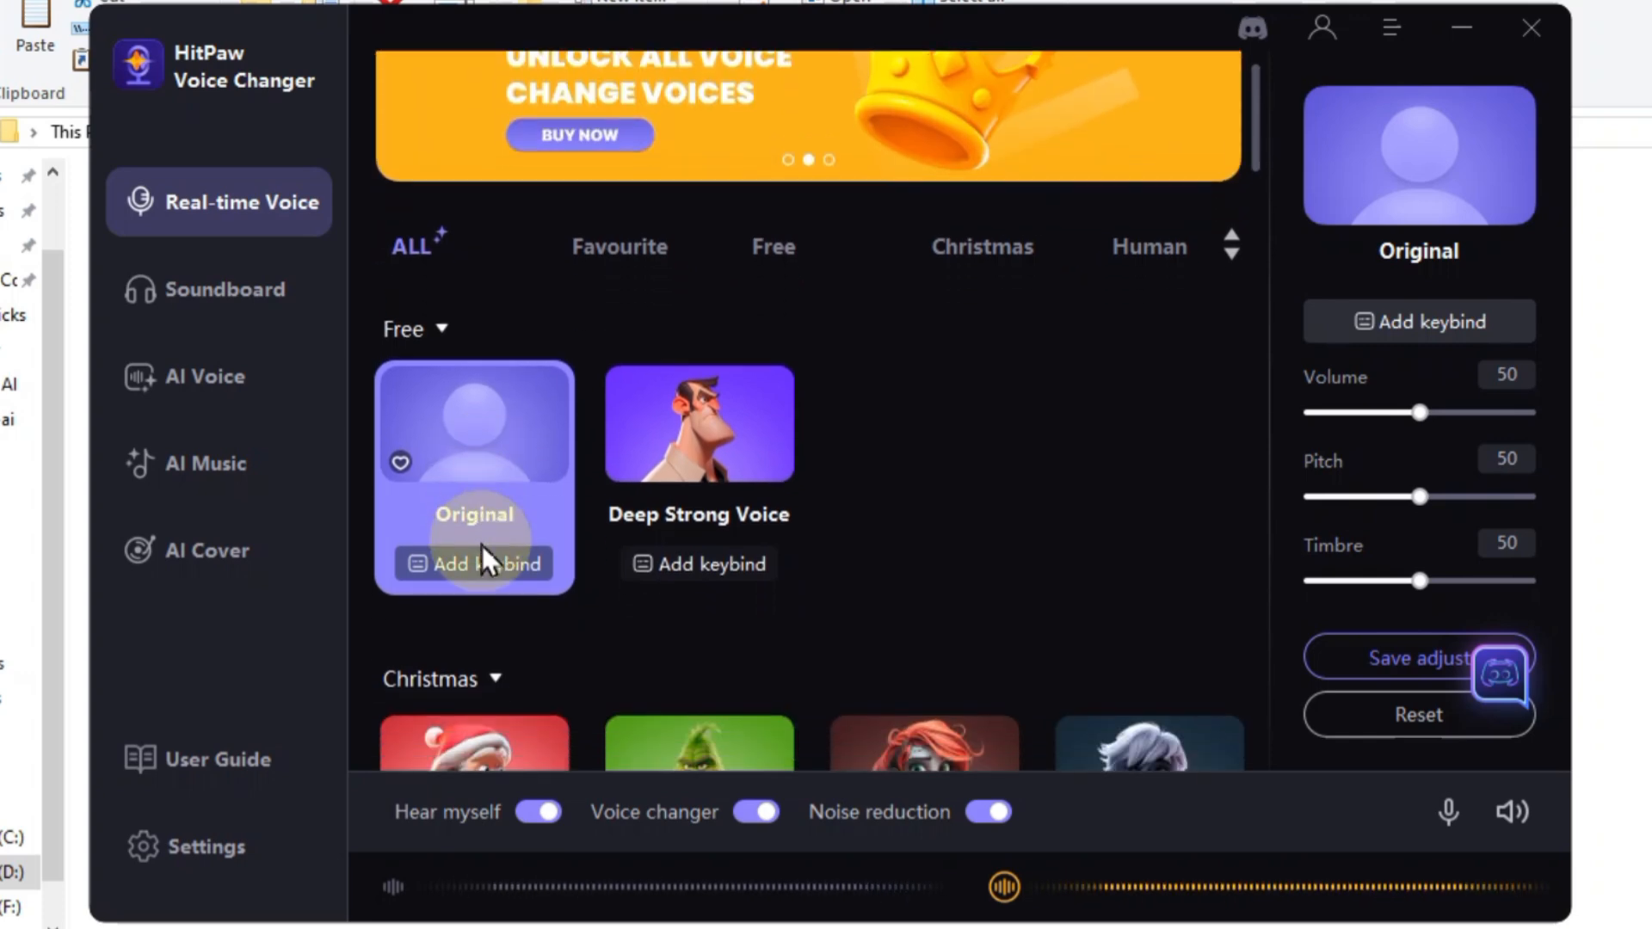
scroll("down", 3)
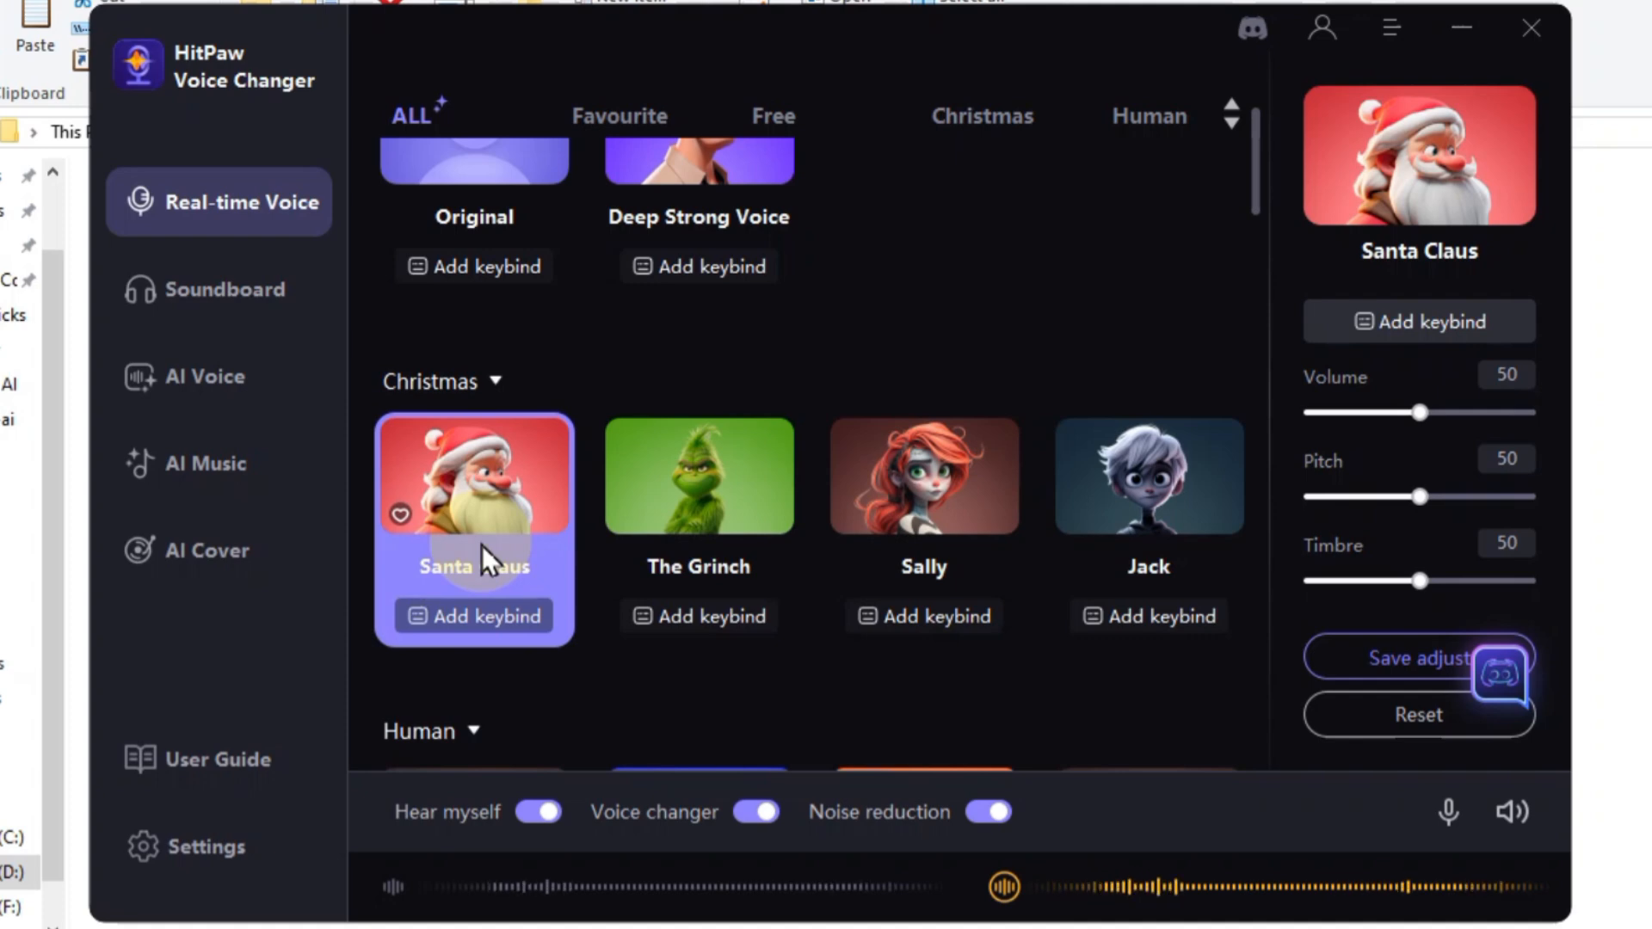
mouse_move(698, 527)
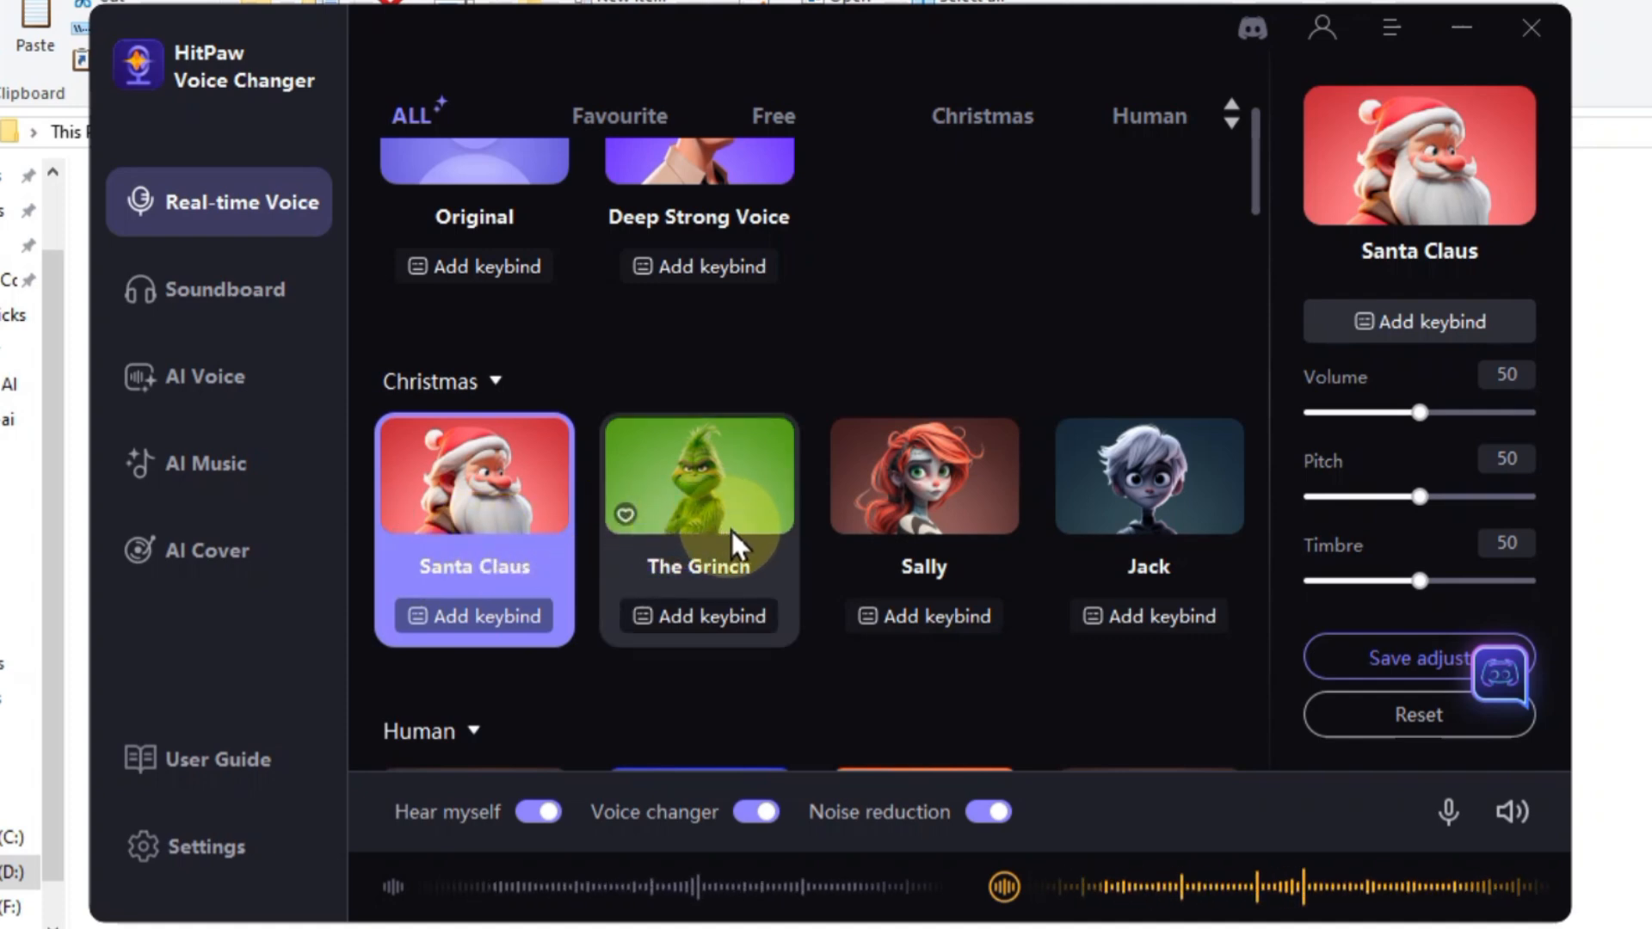
mouse_move(925, 538)
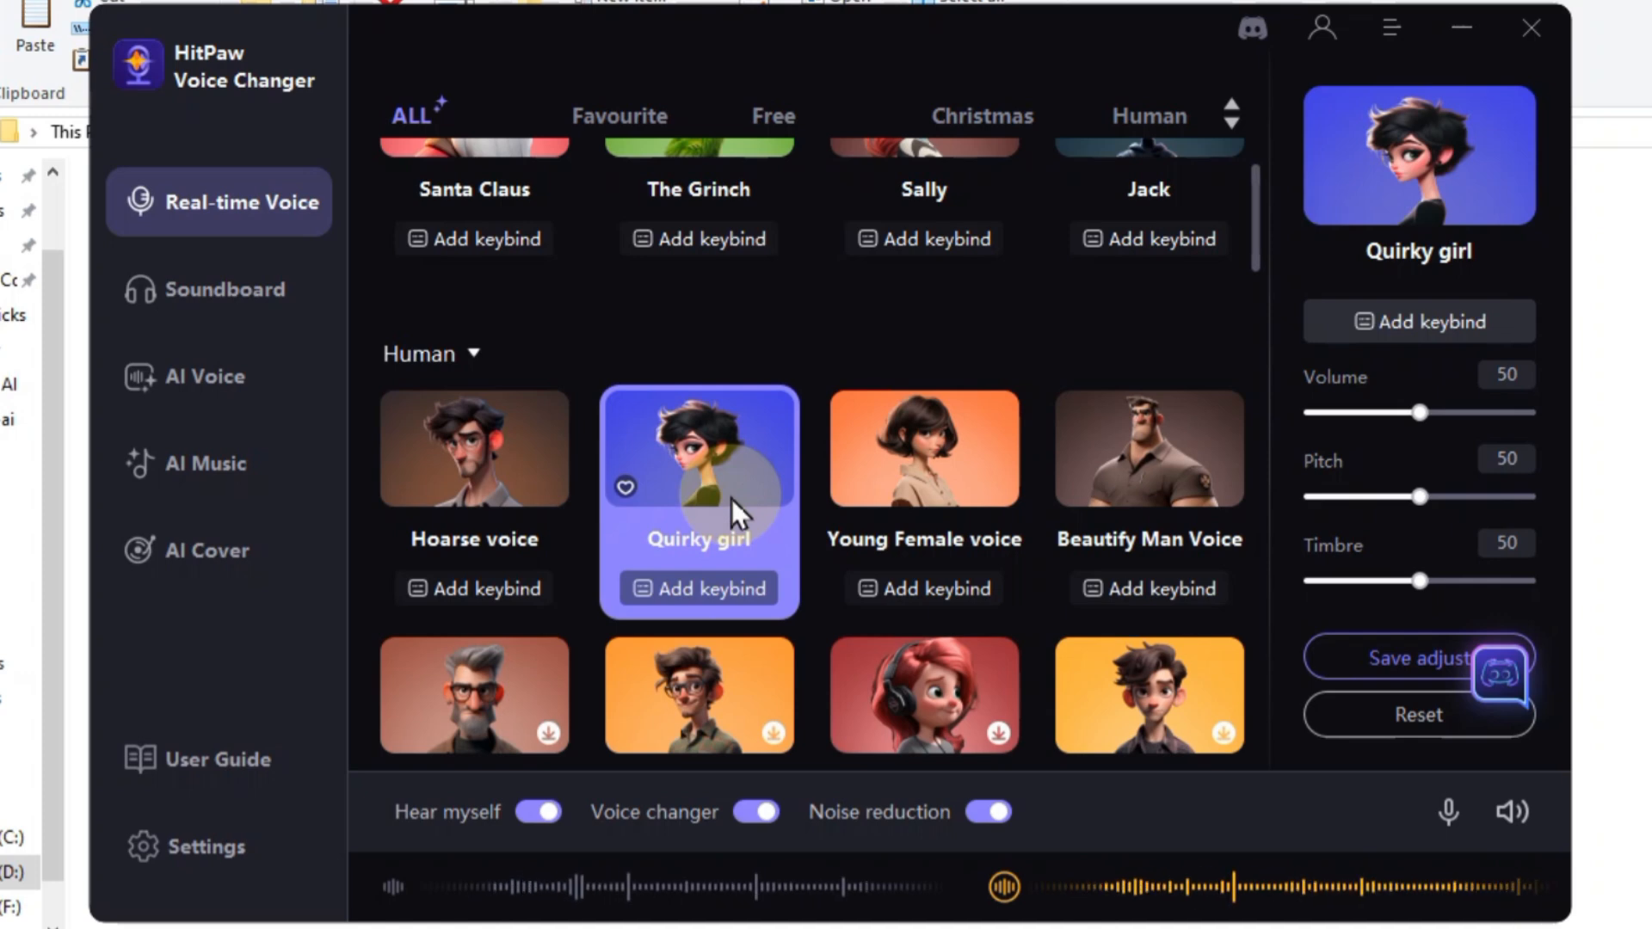
mouse_move(1022, 495)
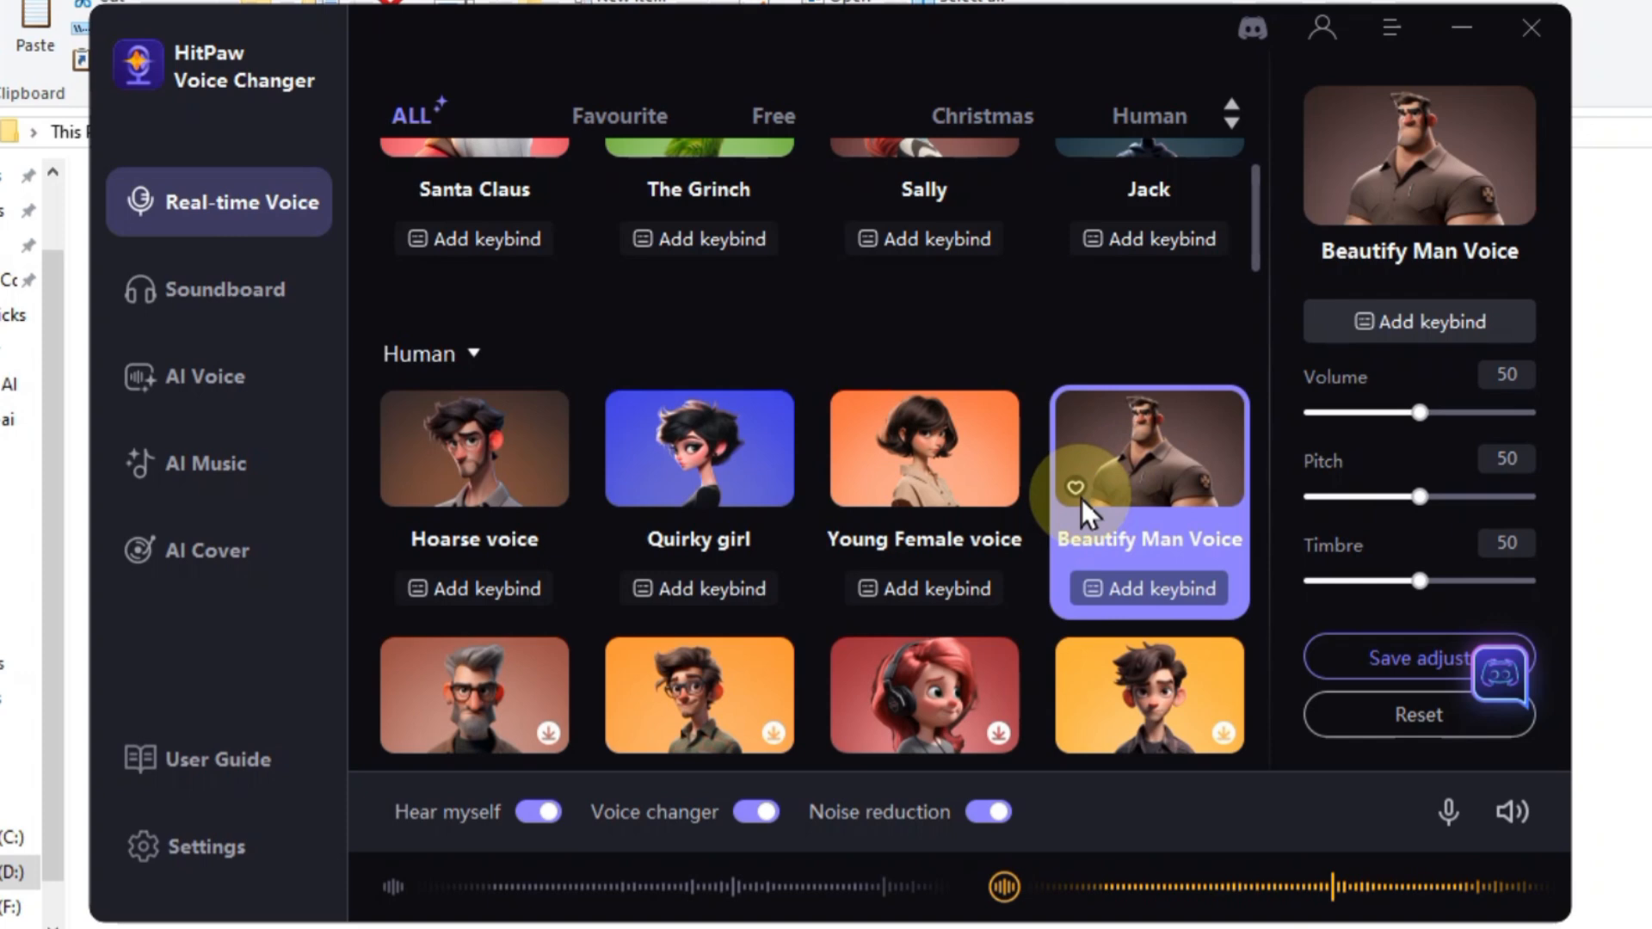
mouse_move(1292, 462)
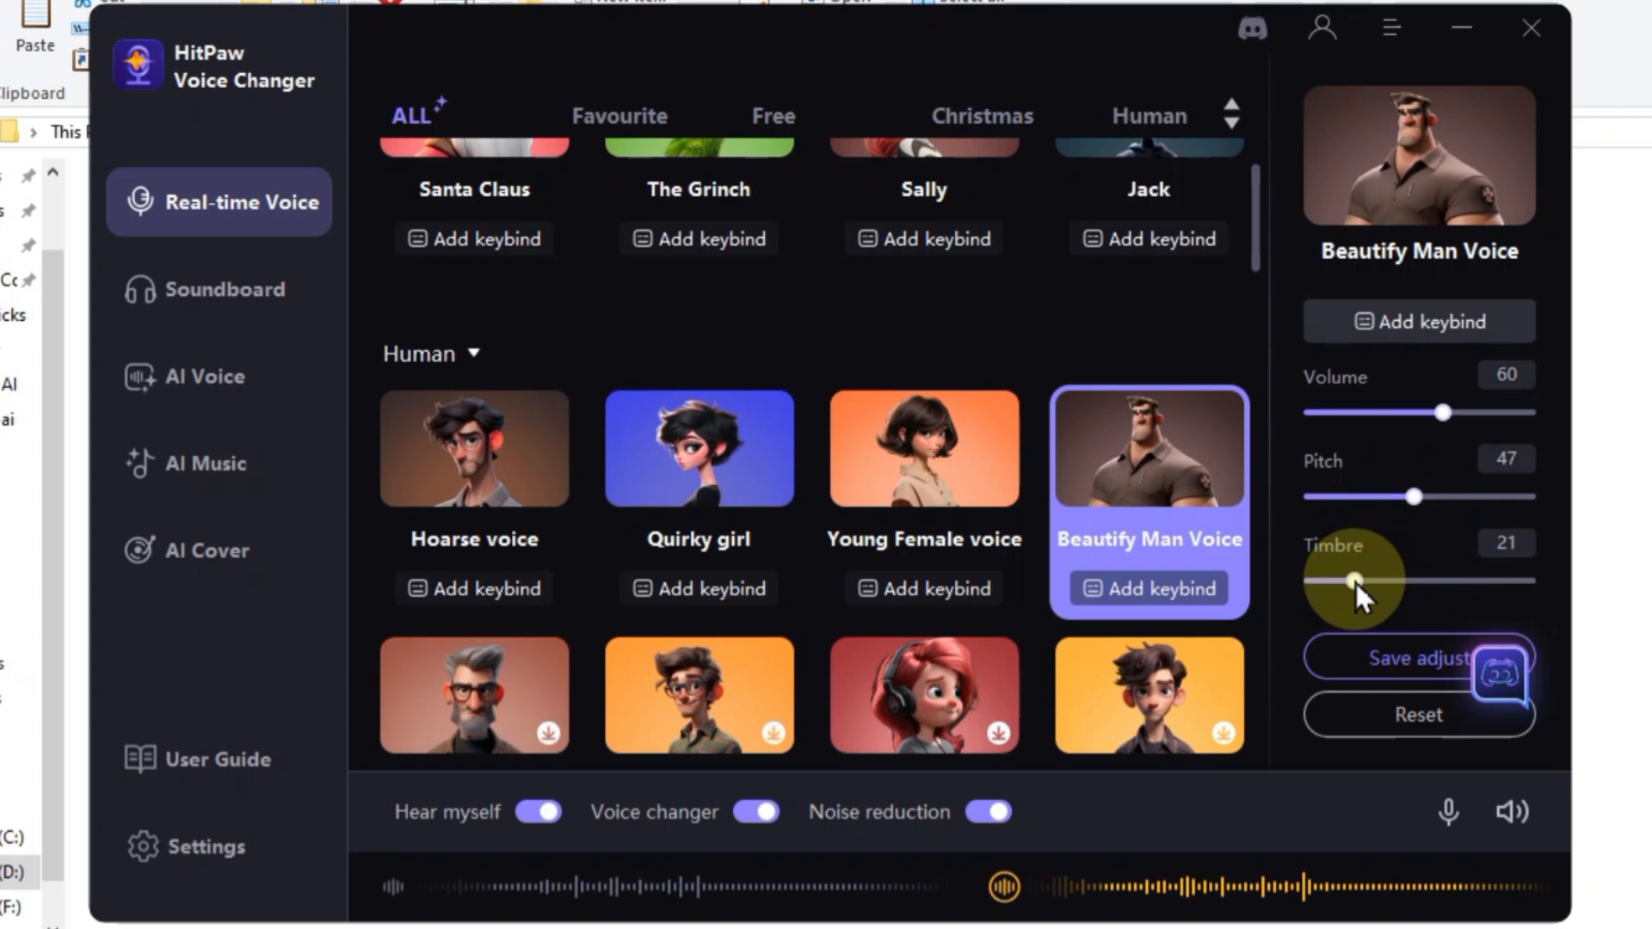
Step: Reset Beautify Man Voice's volume, pitch and timbre to 50, then switch to the Soundboard
left_click(1415, 714)
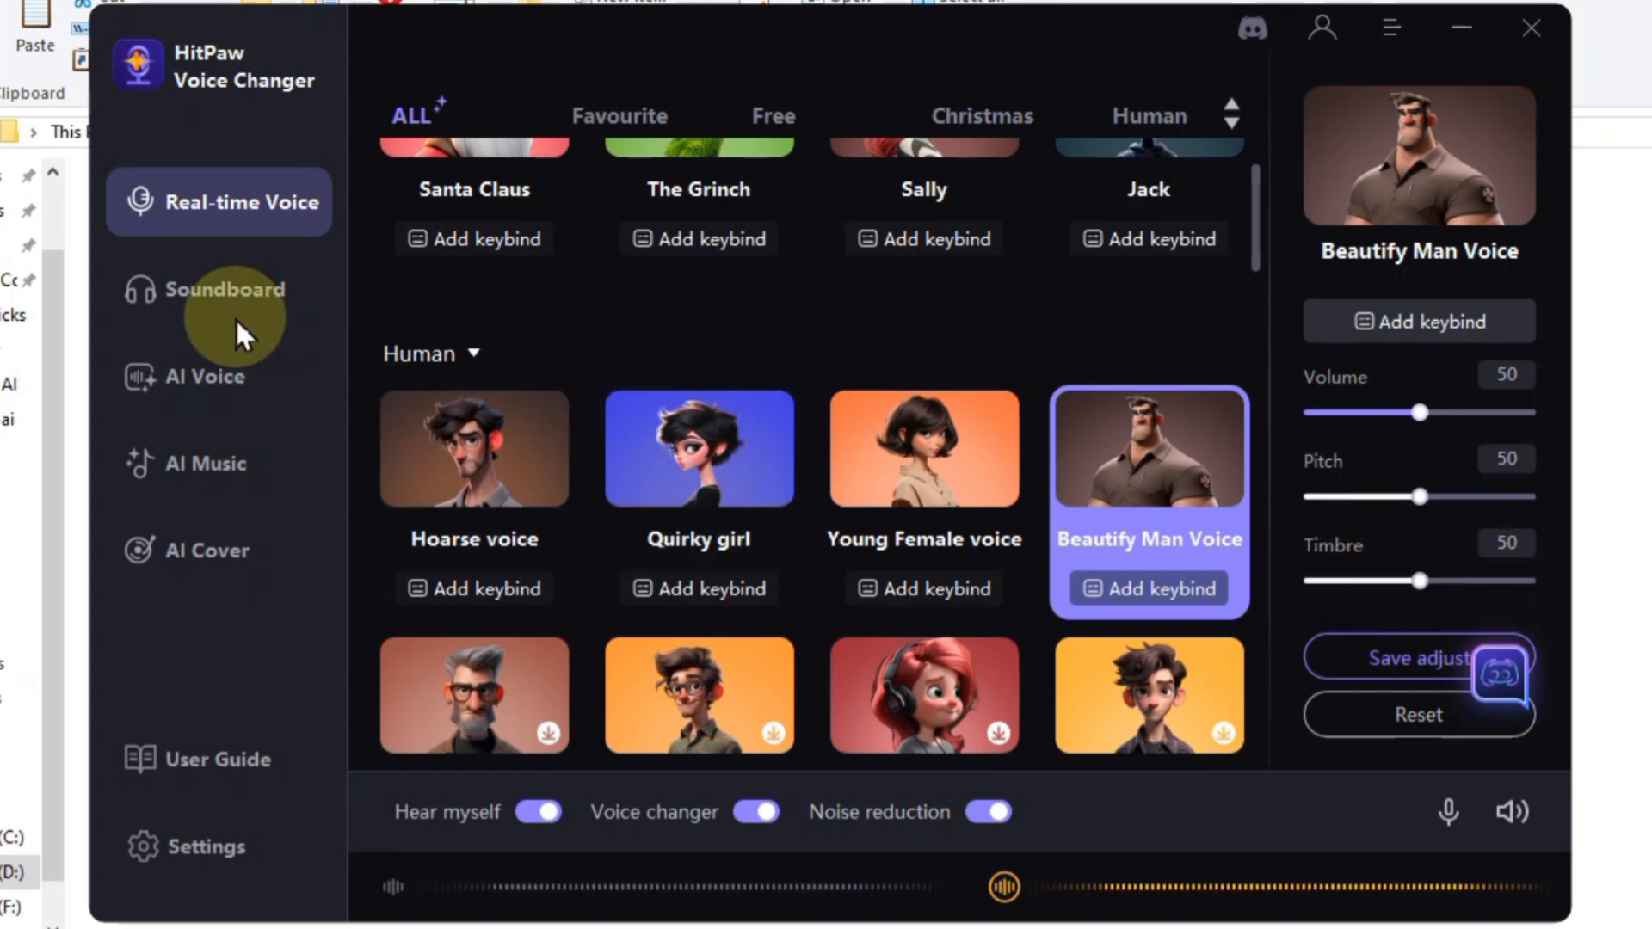
left_click(218, 289)
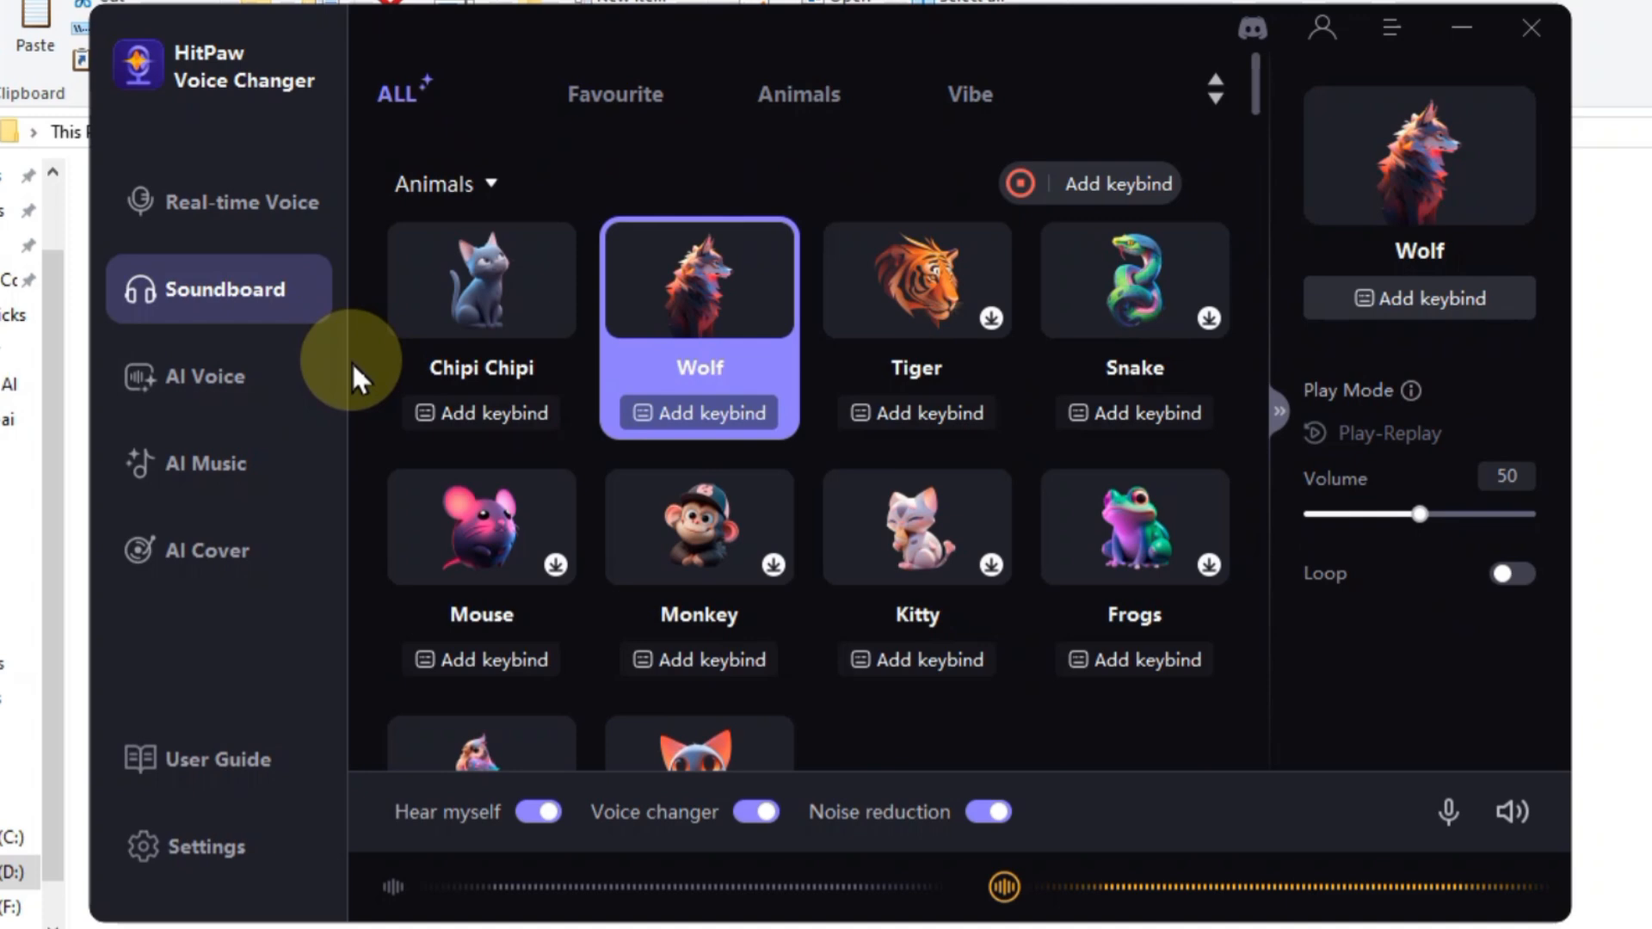
left_click(205, 377)
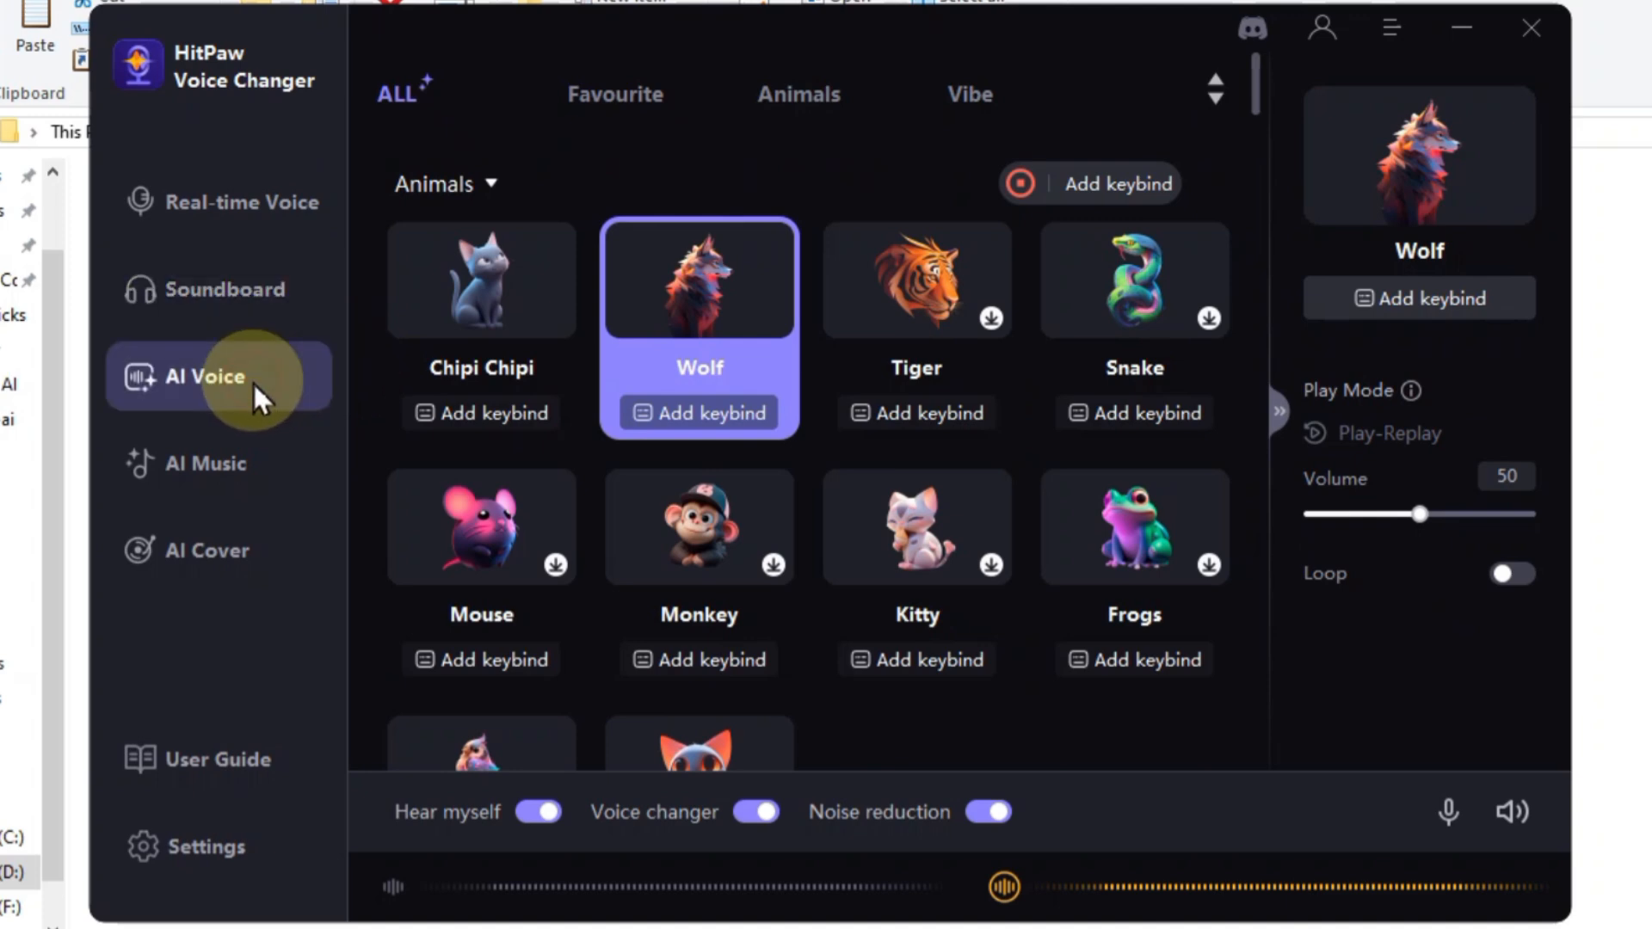
Step: Browse the AI Voice Free, Celebrity and Star lists, then move to the AI Music tools
left_click(210, 377)
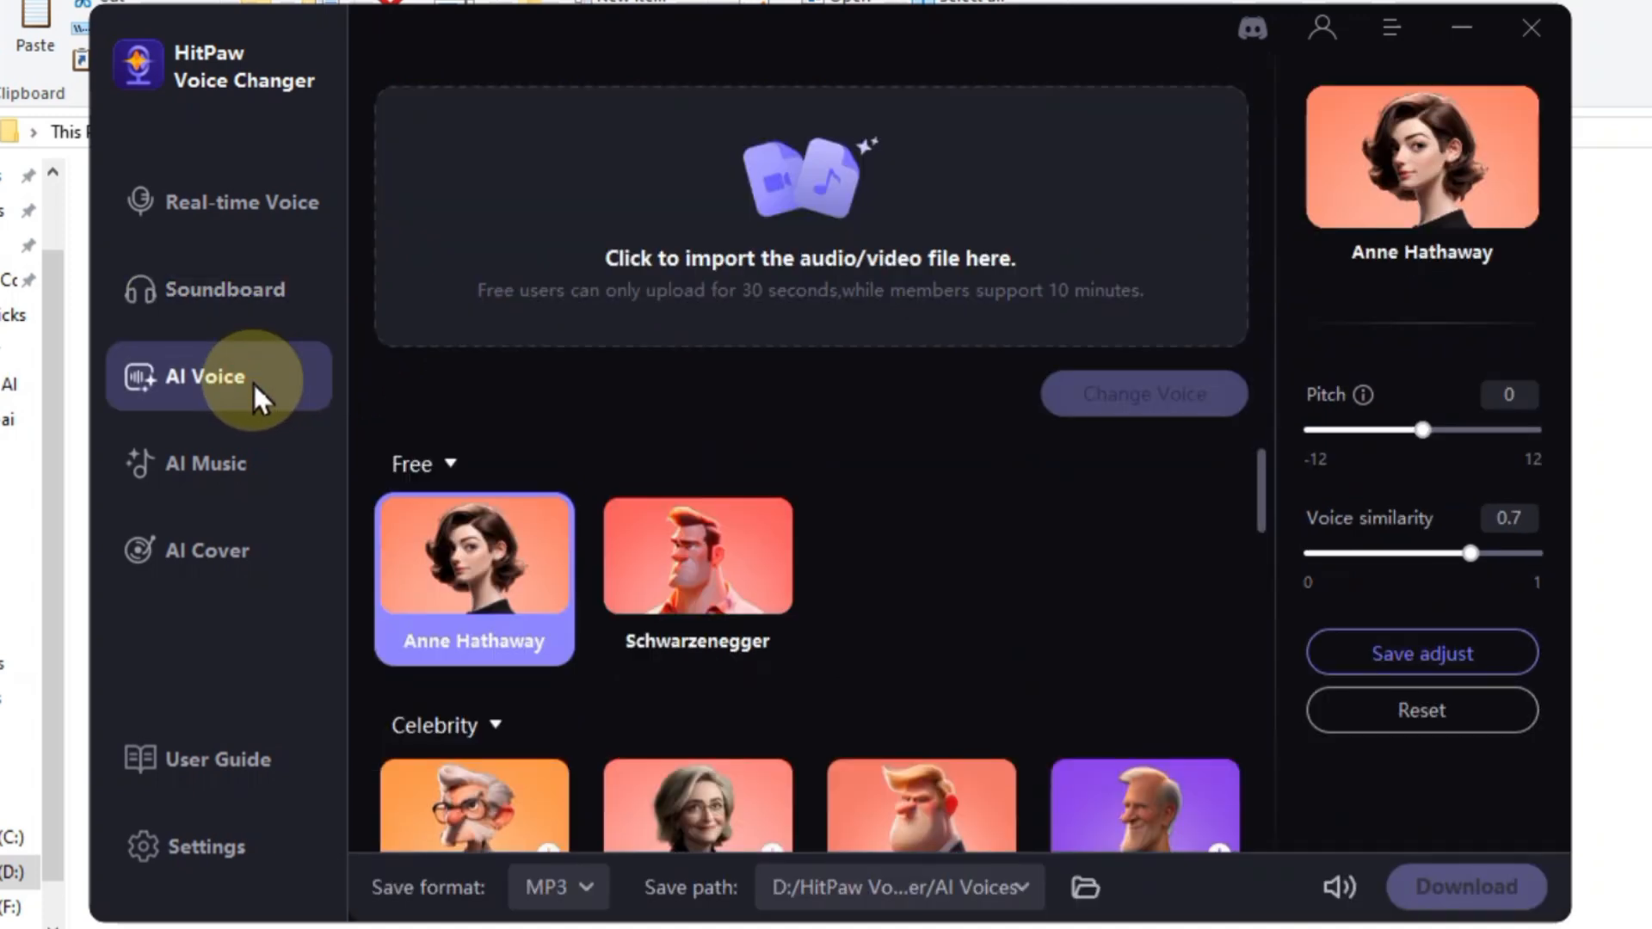
scroll("down", 3)
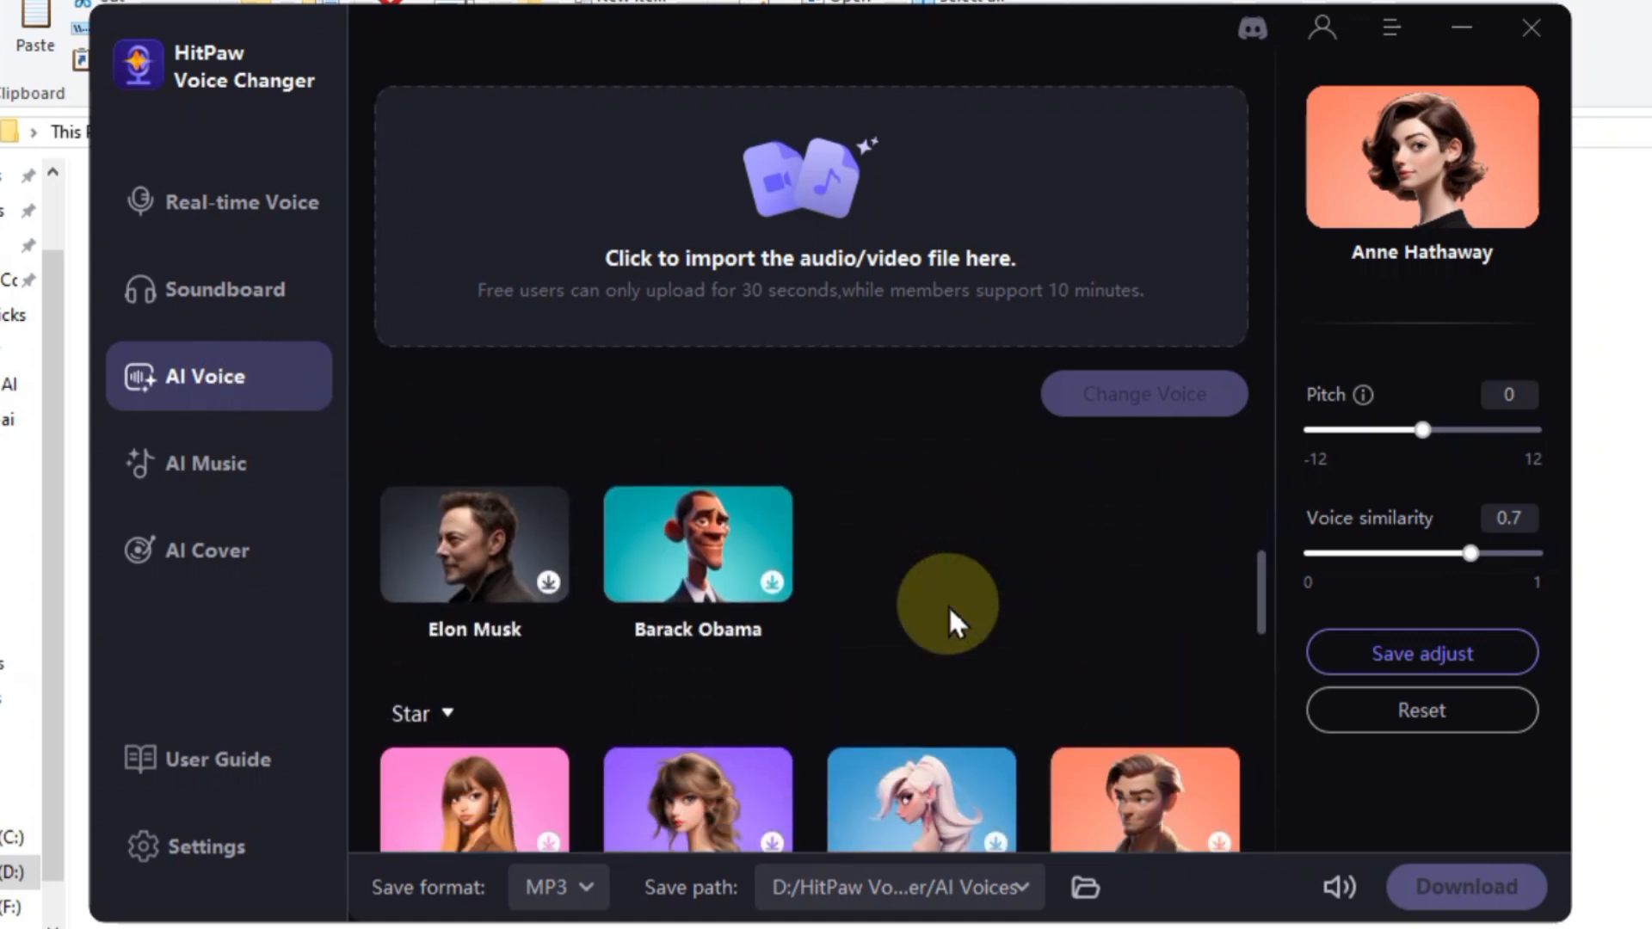
scroll("down", 3)
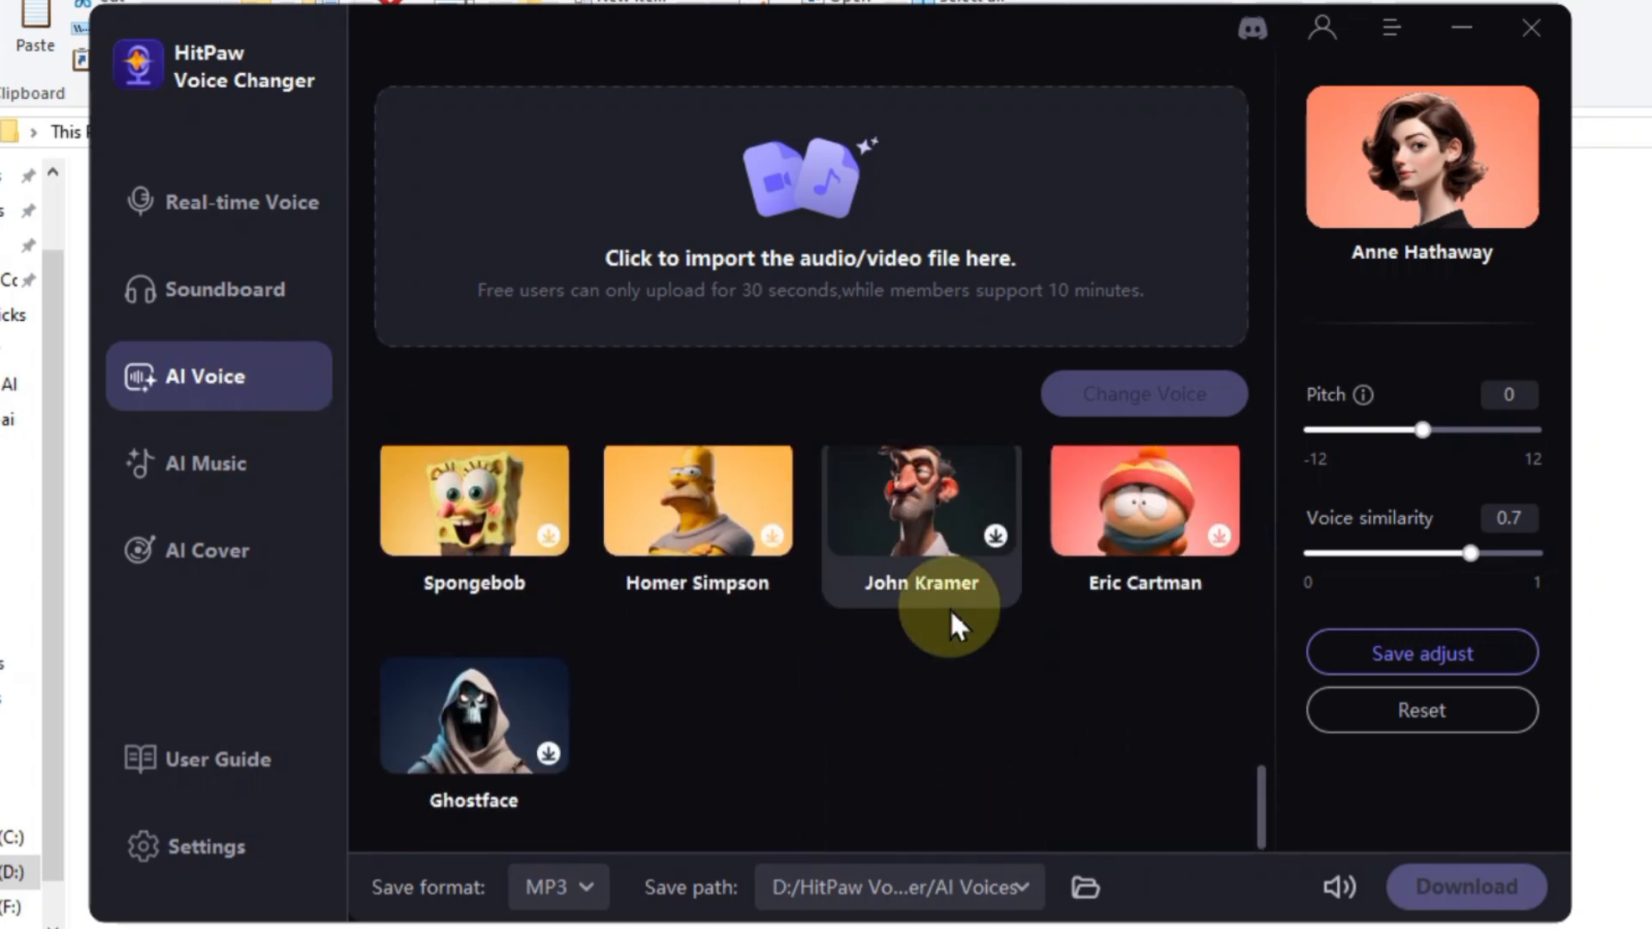
scroll("down", 3)
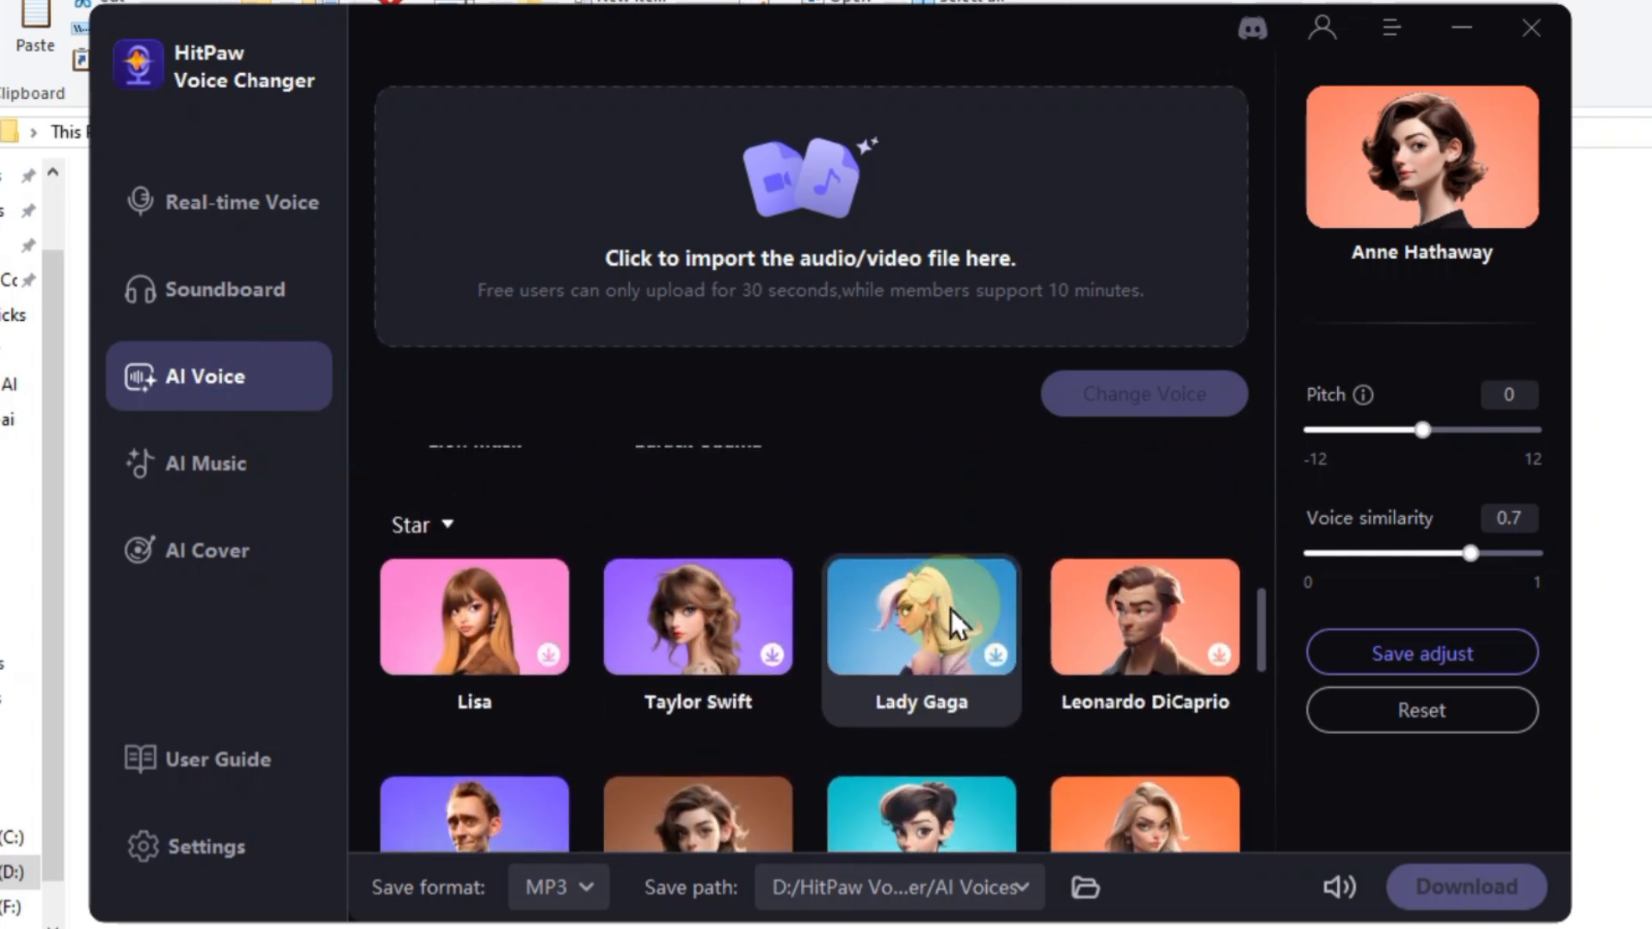
scroll("down", 3)
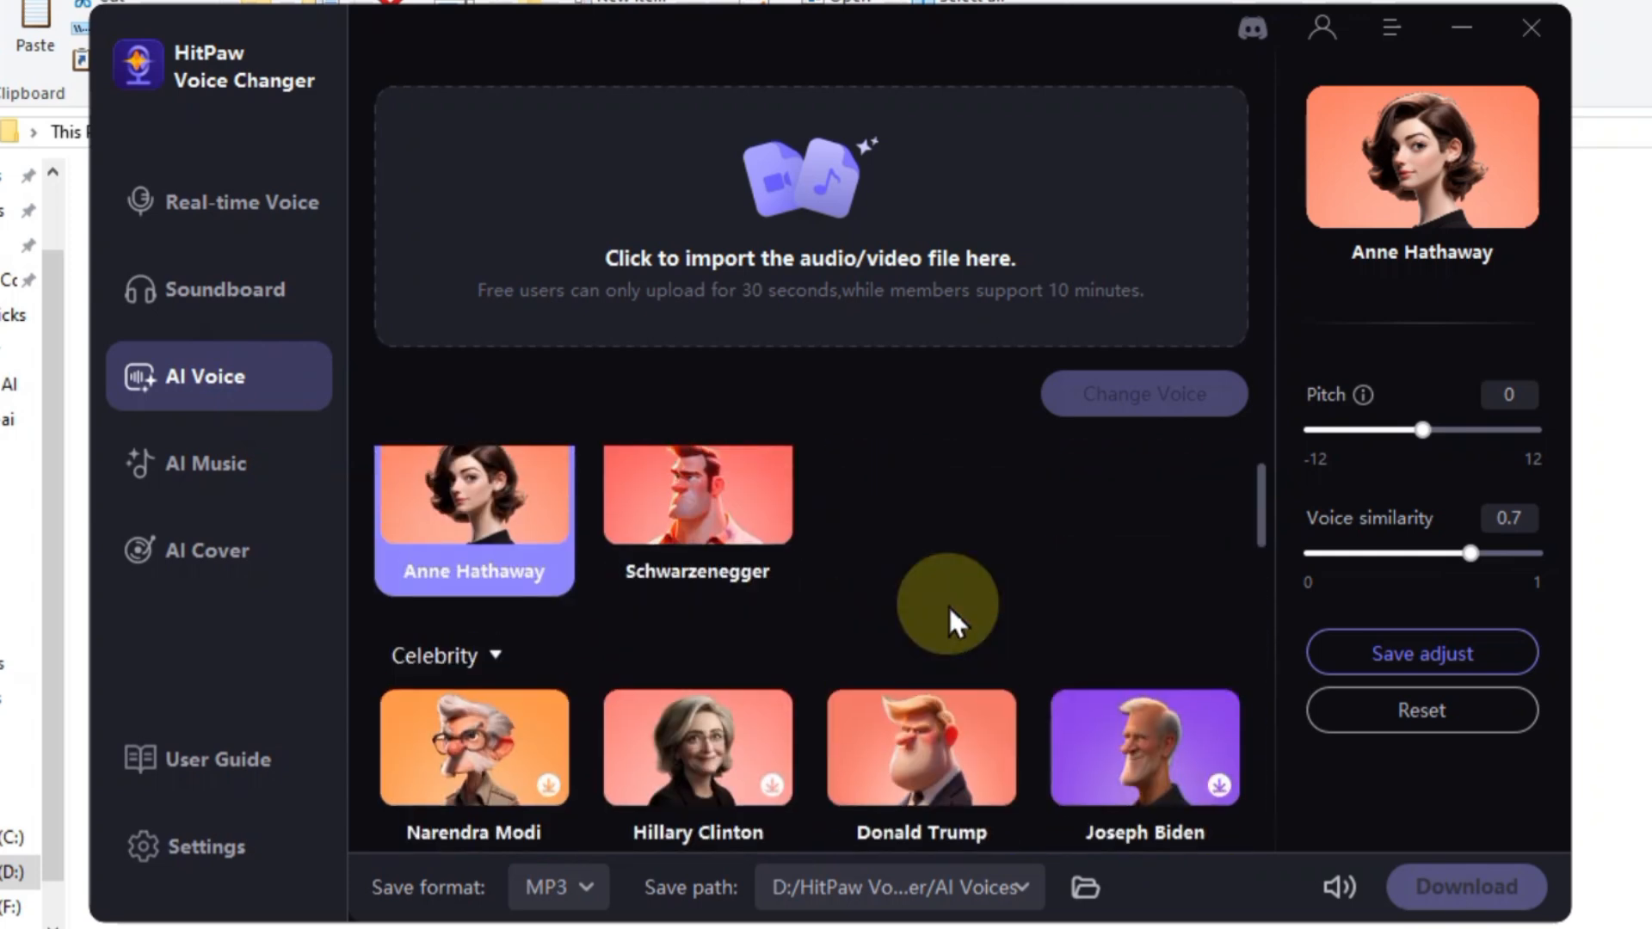
scroll("down", 3)
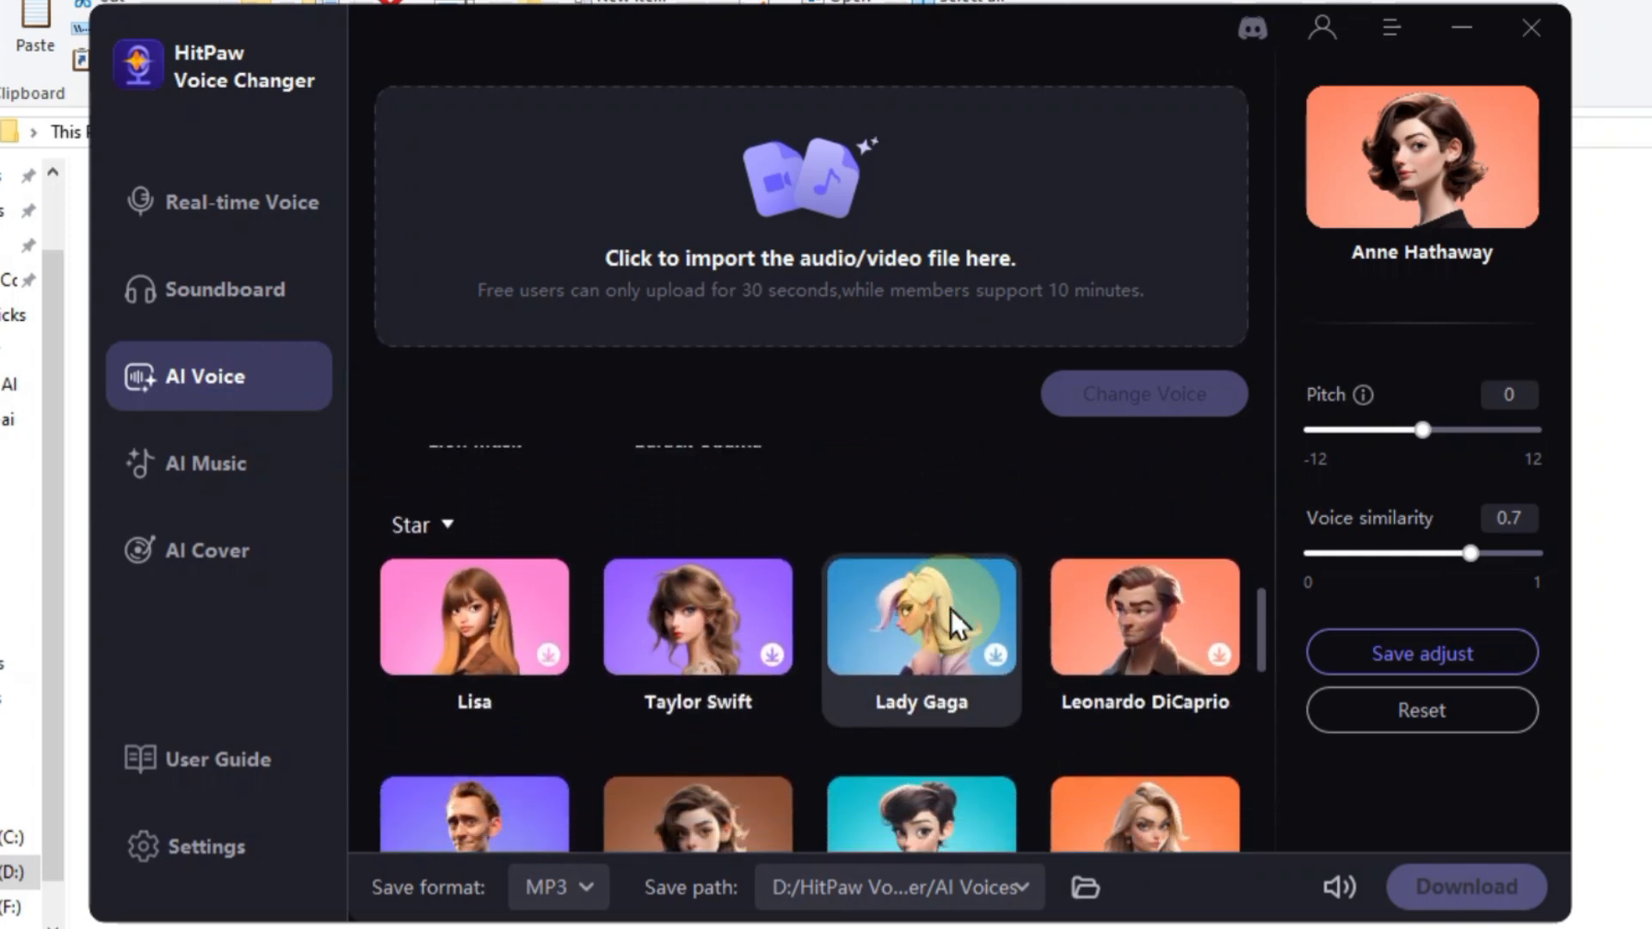
scroll("down", 3)
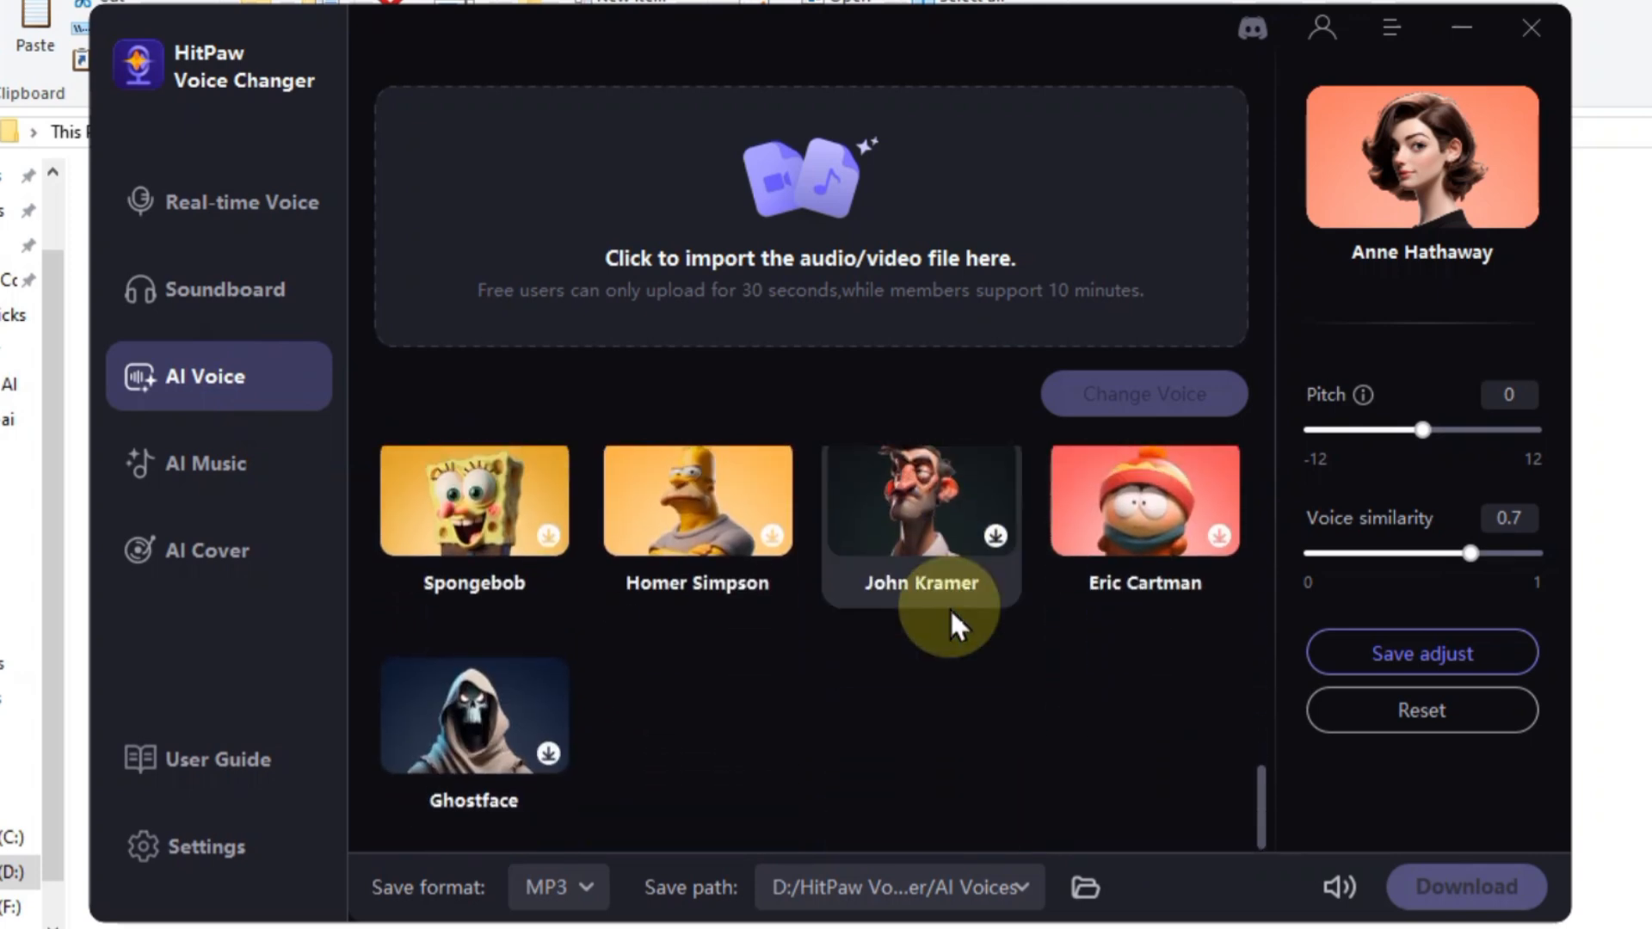
left_click(208, 463)
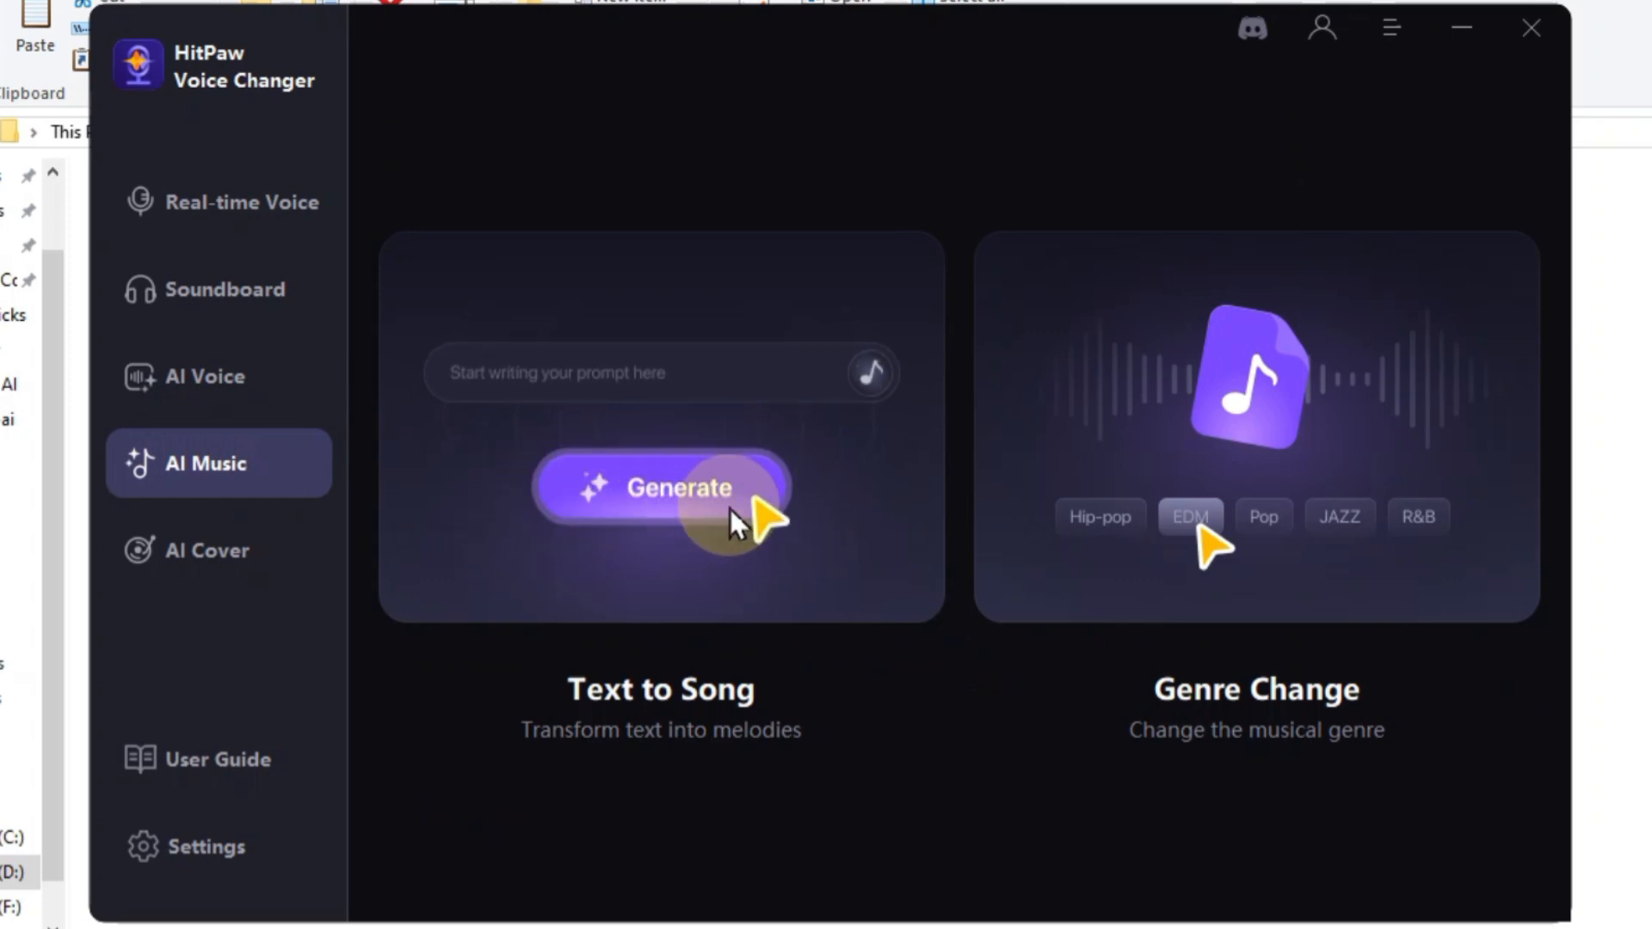
Step: Start Text to Song, finish its three-step guide and look through the Music Theme list
left_click(618, 511)
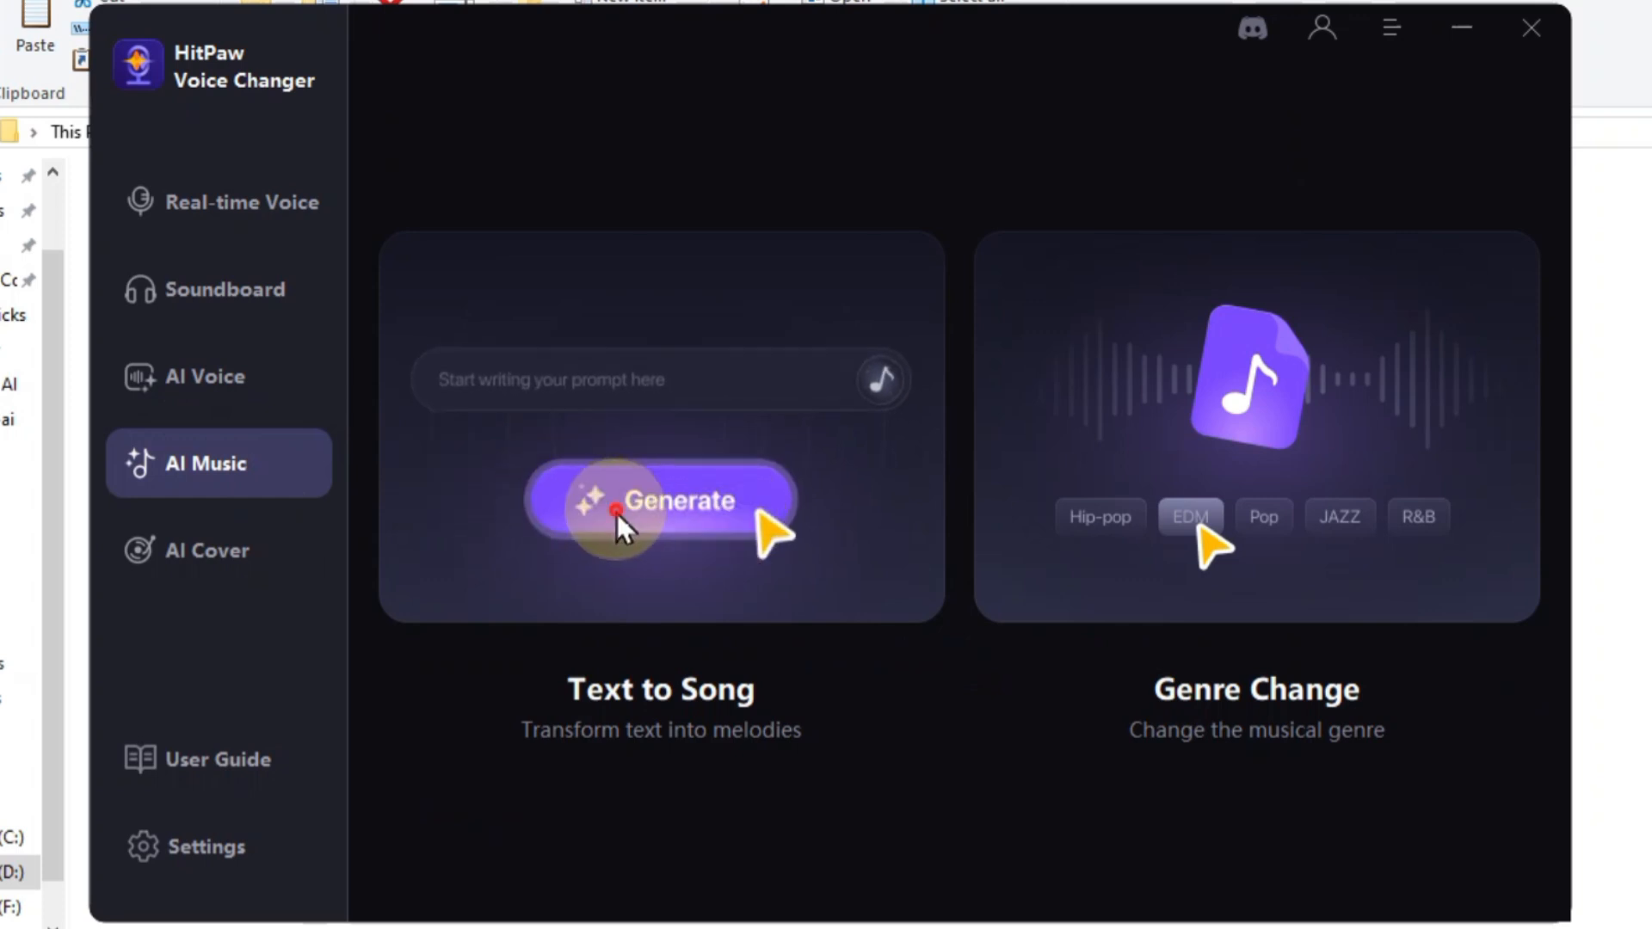
left_click(661, 499)
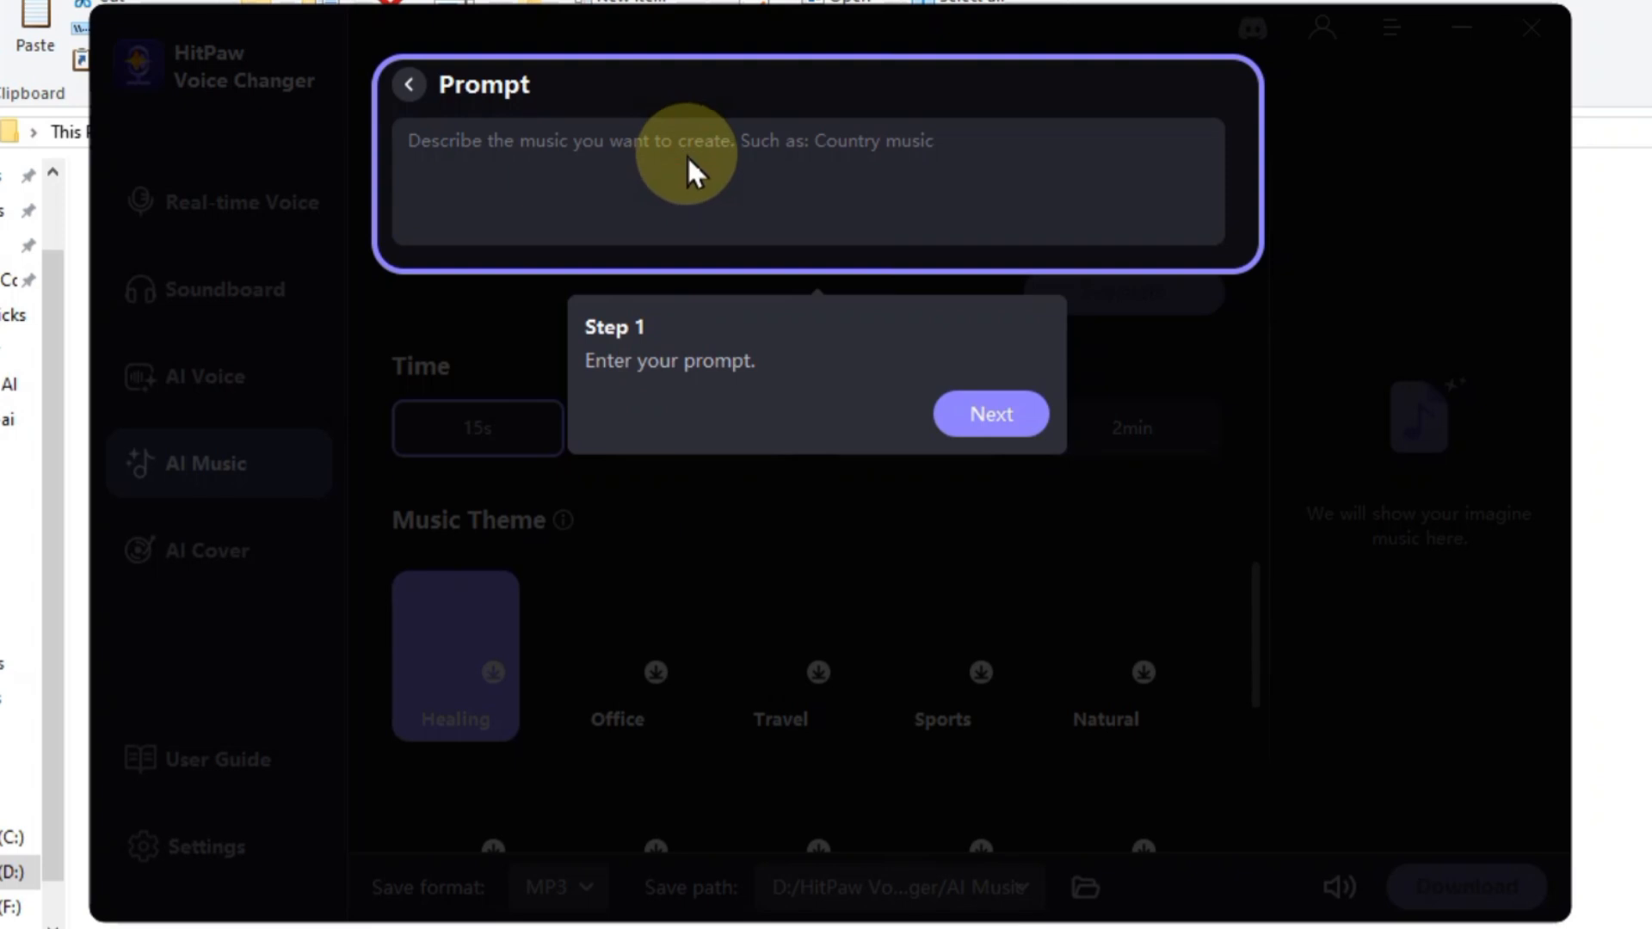
left_click(987, 412)
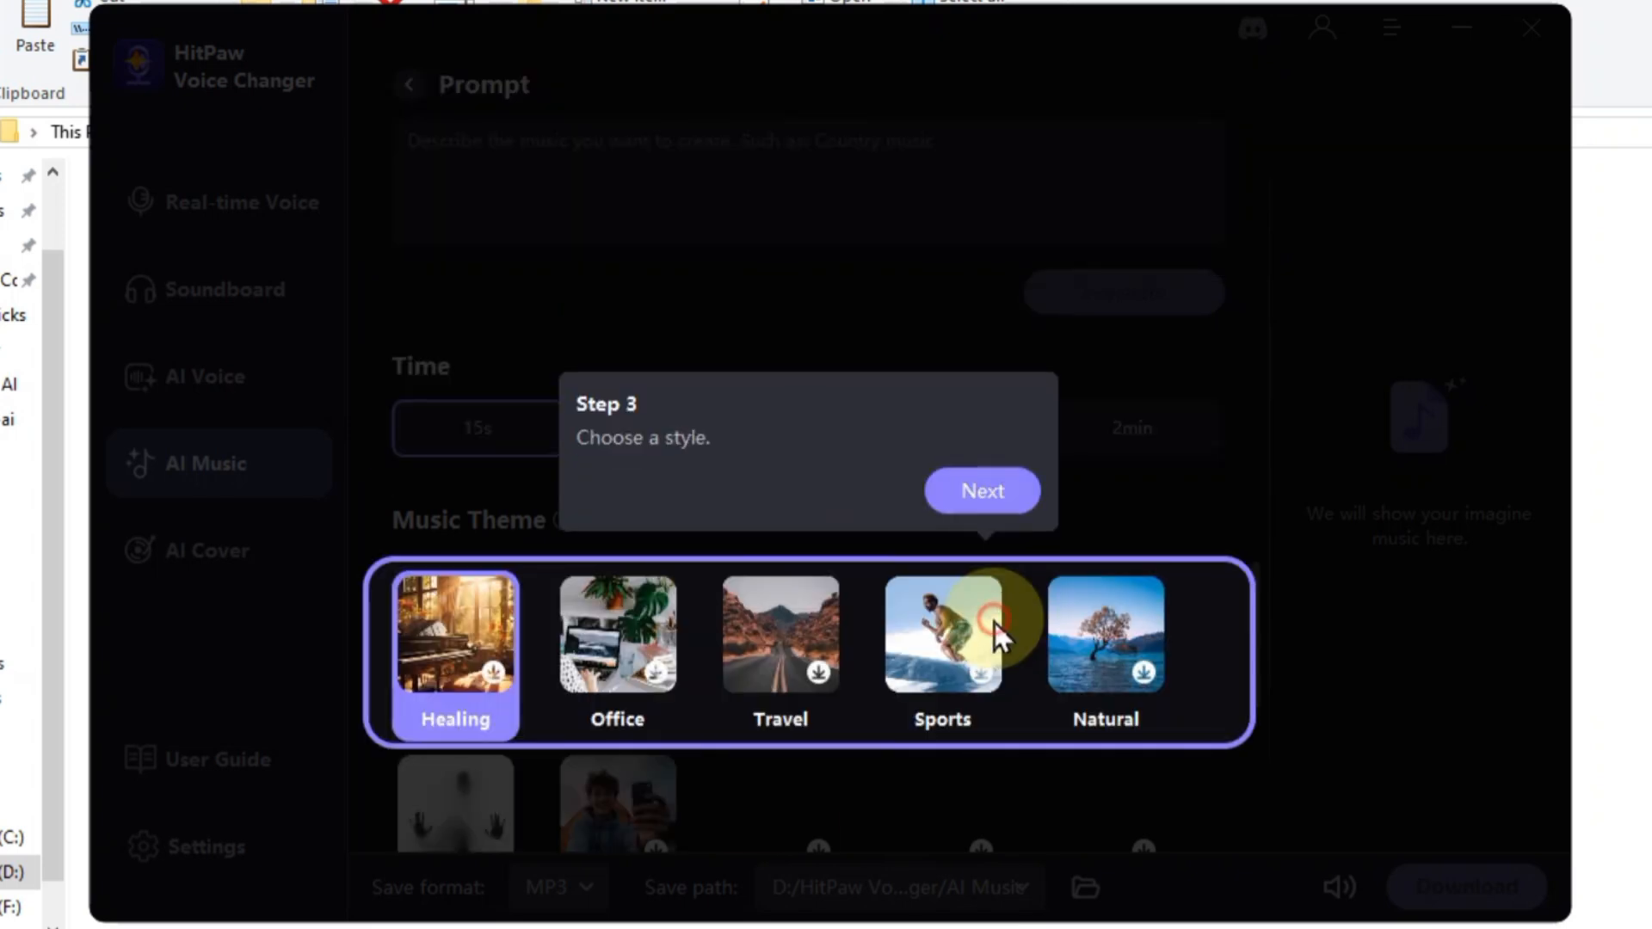
left_click(979, 490)
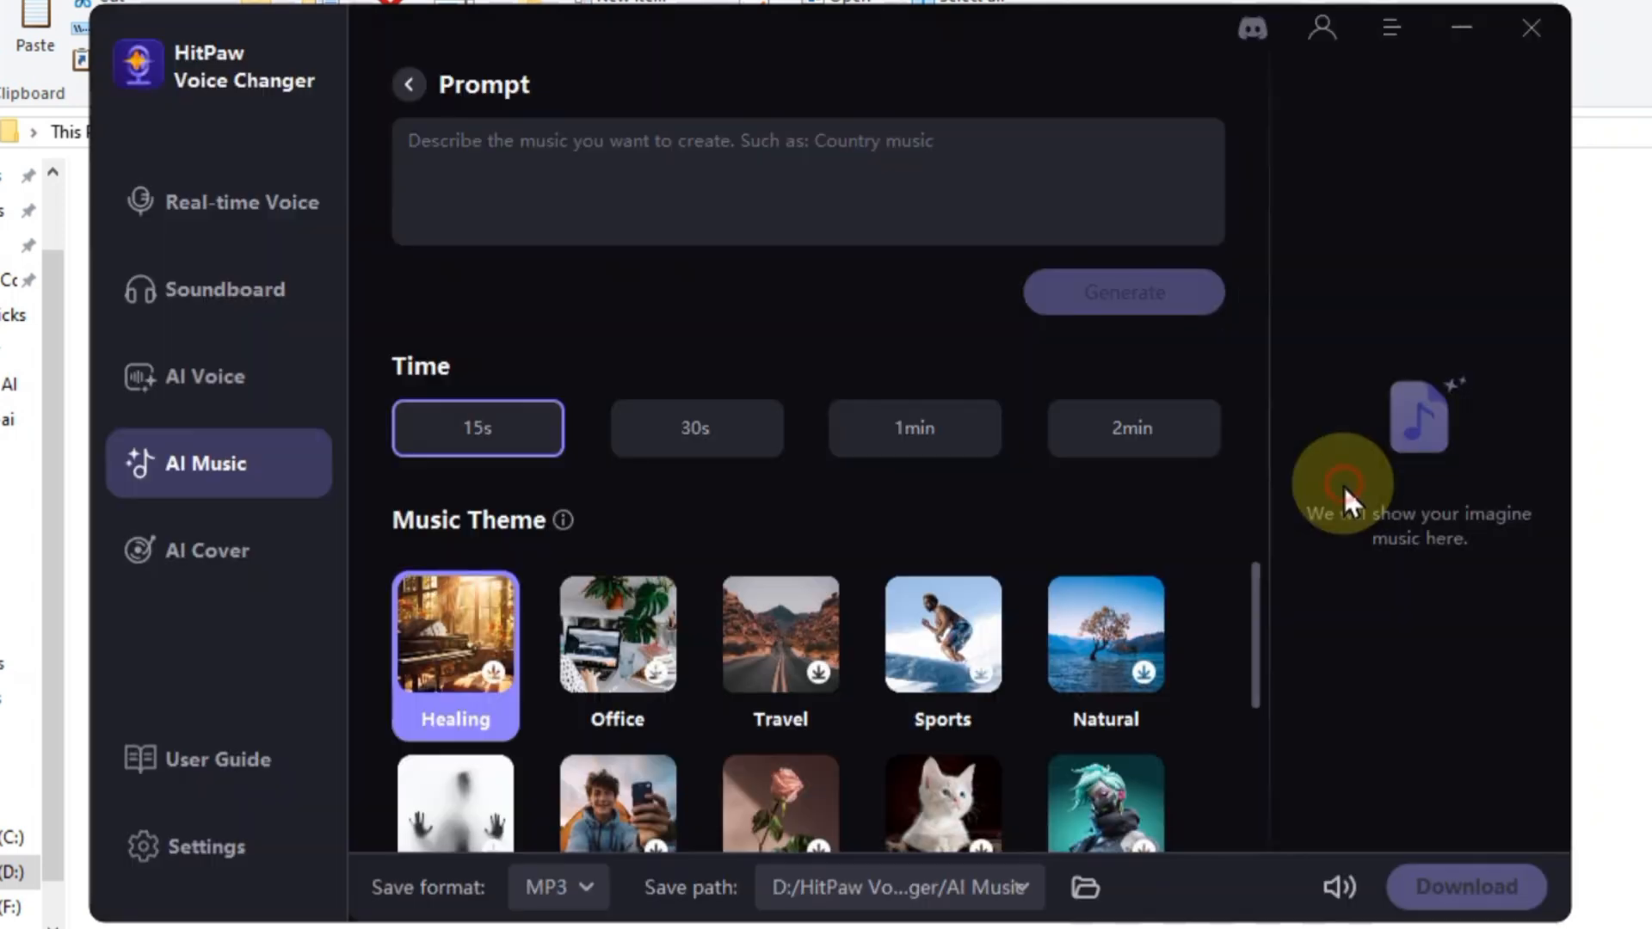
mouse_move(1064, 648)
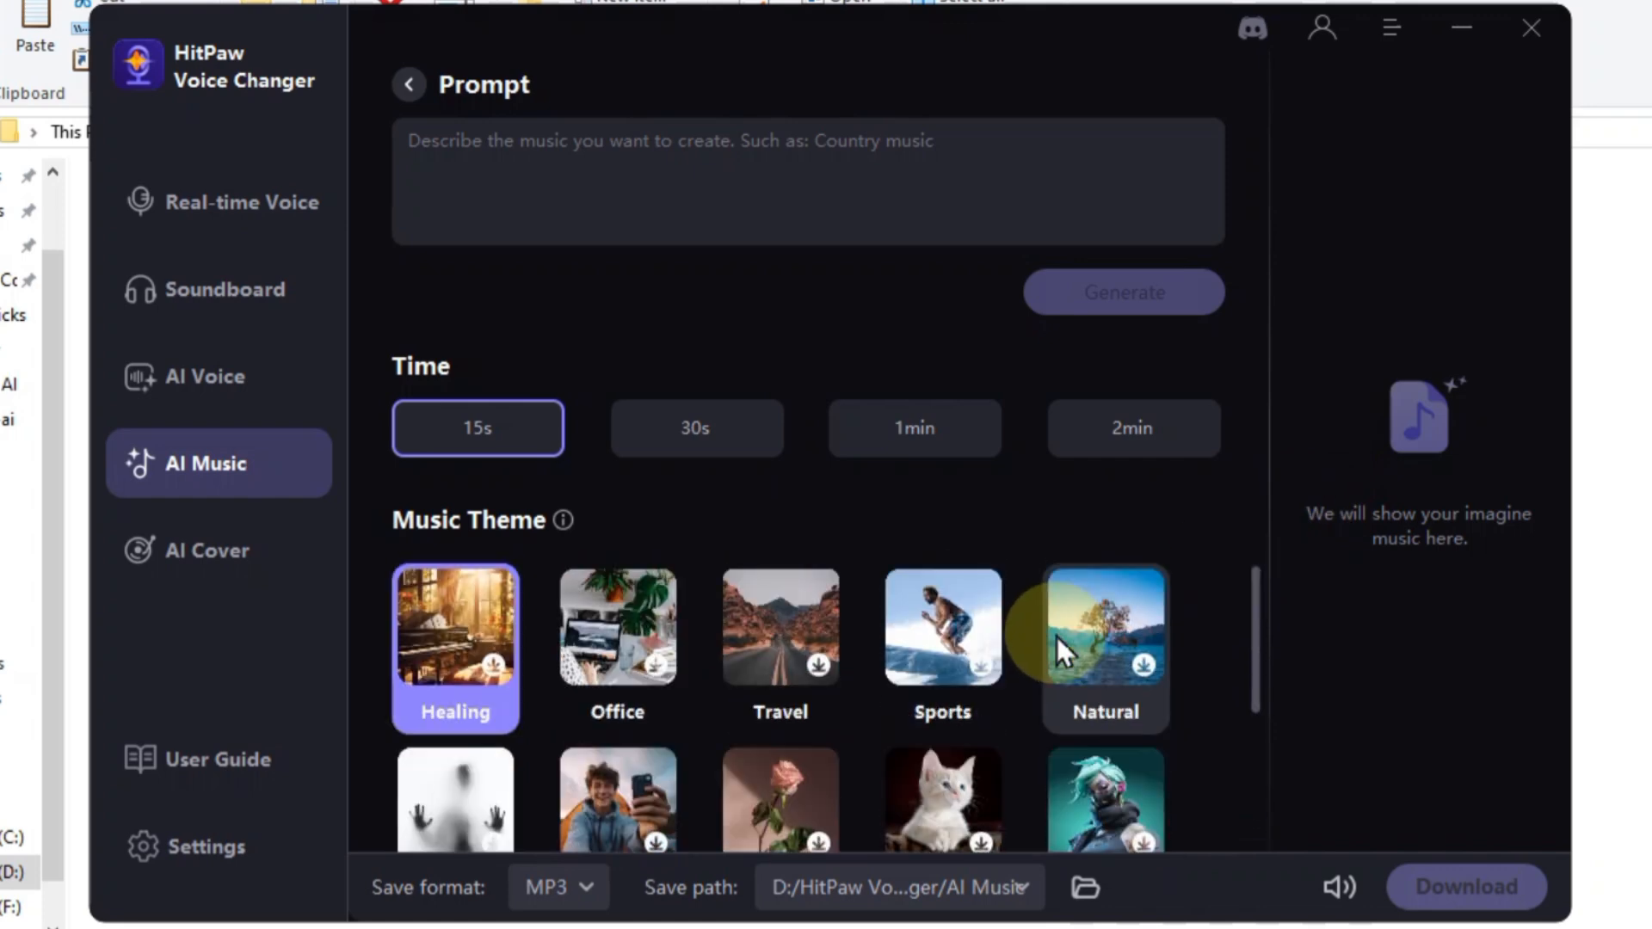
scroll("down", 3)
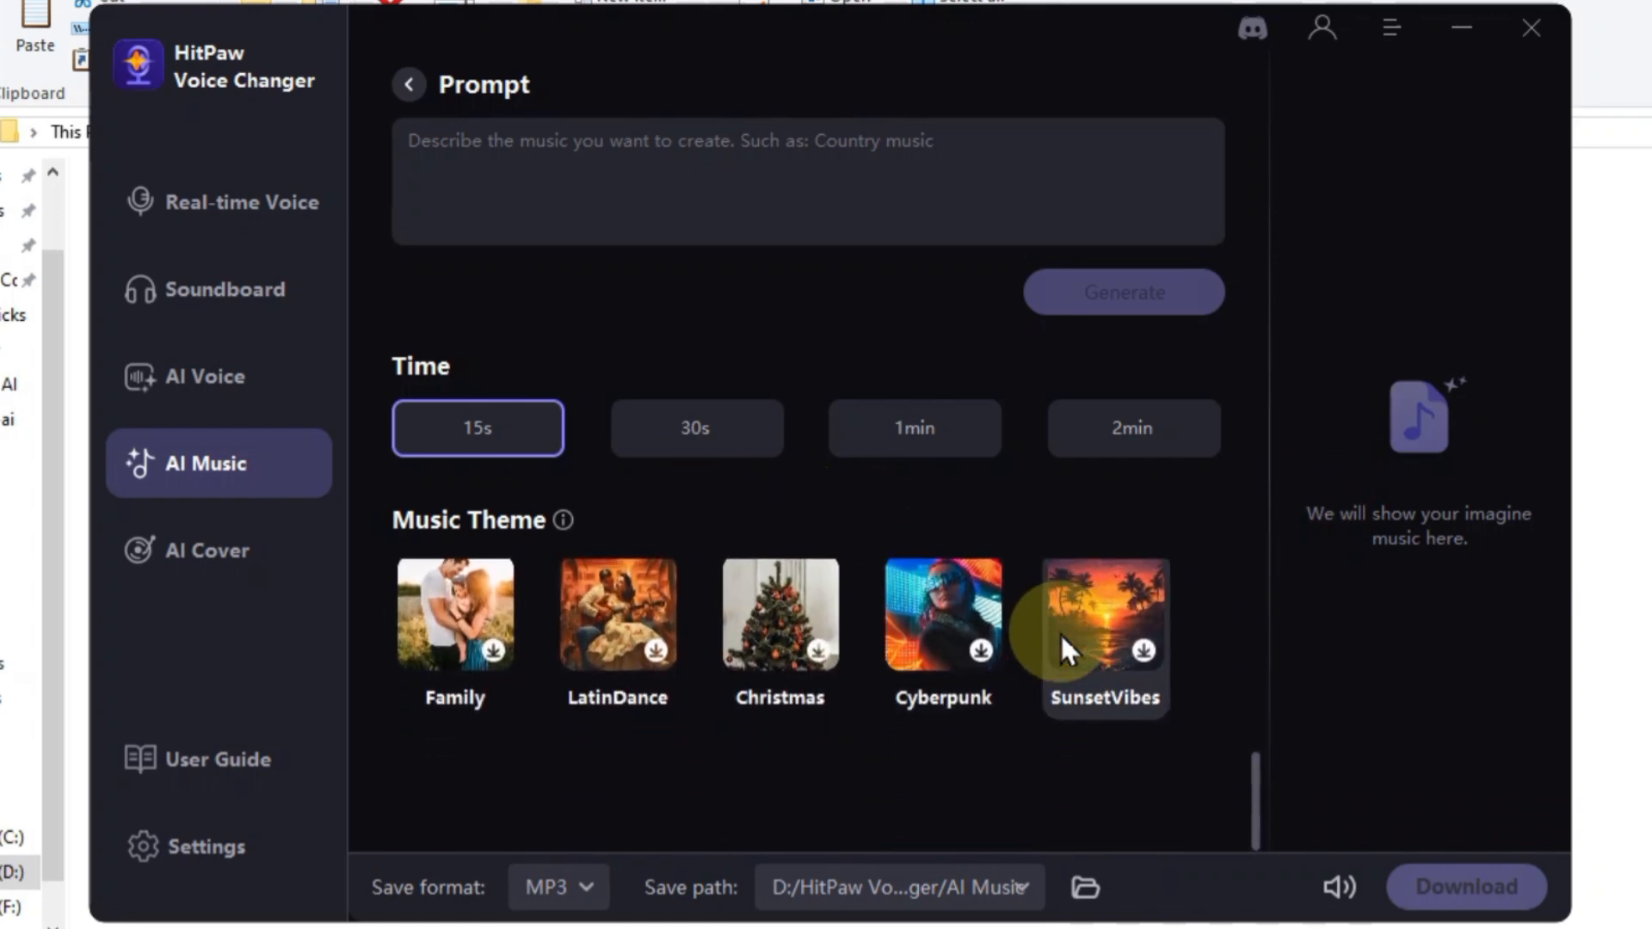
scroll("up", 3)
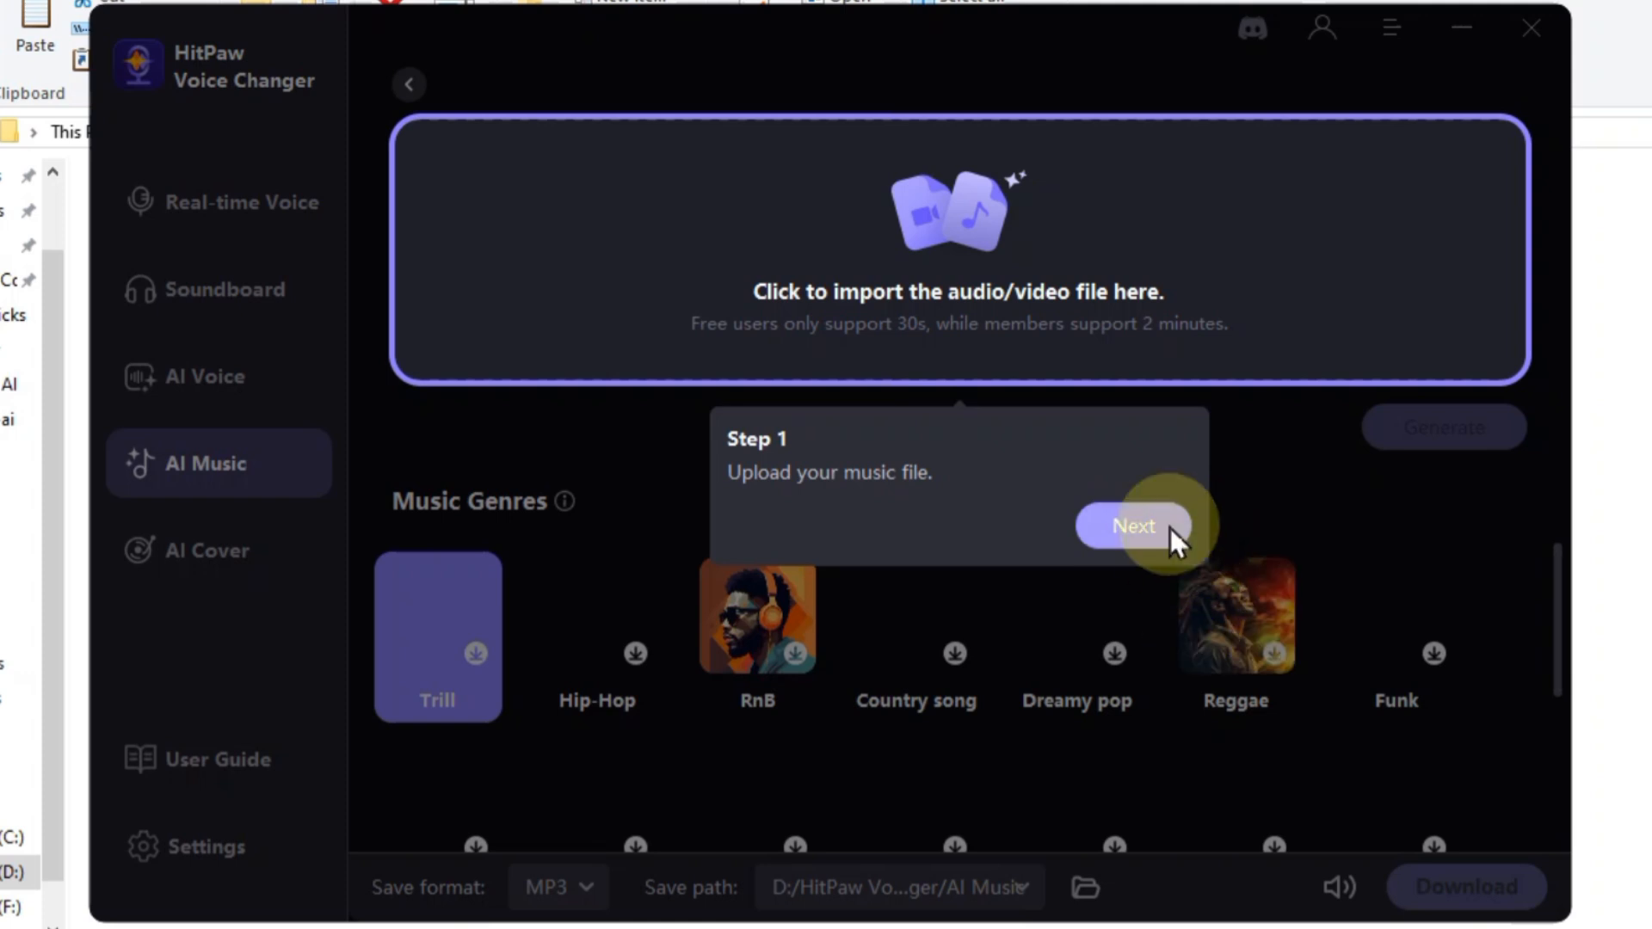
Step: Advance the genre-change guide through its genre step to reach the AI Music prompt page
left_click(1132, 526)
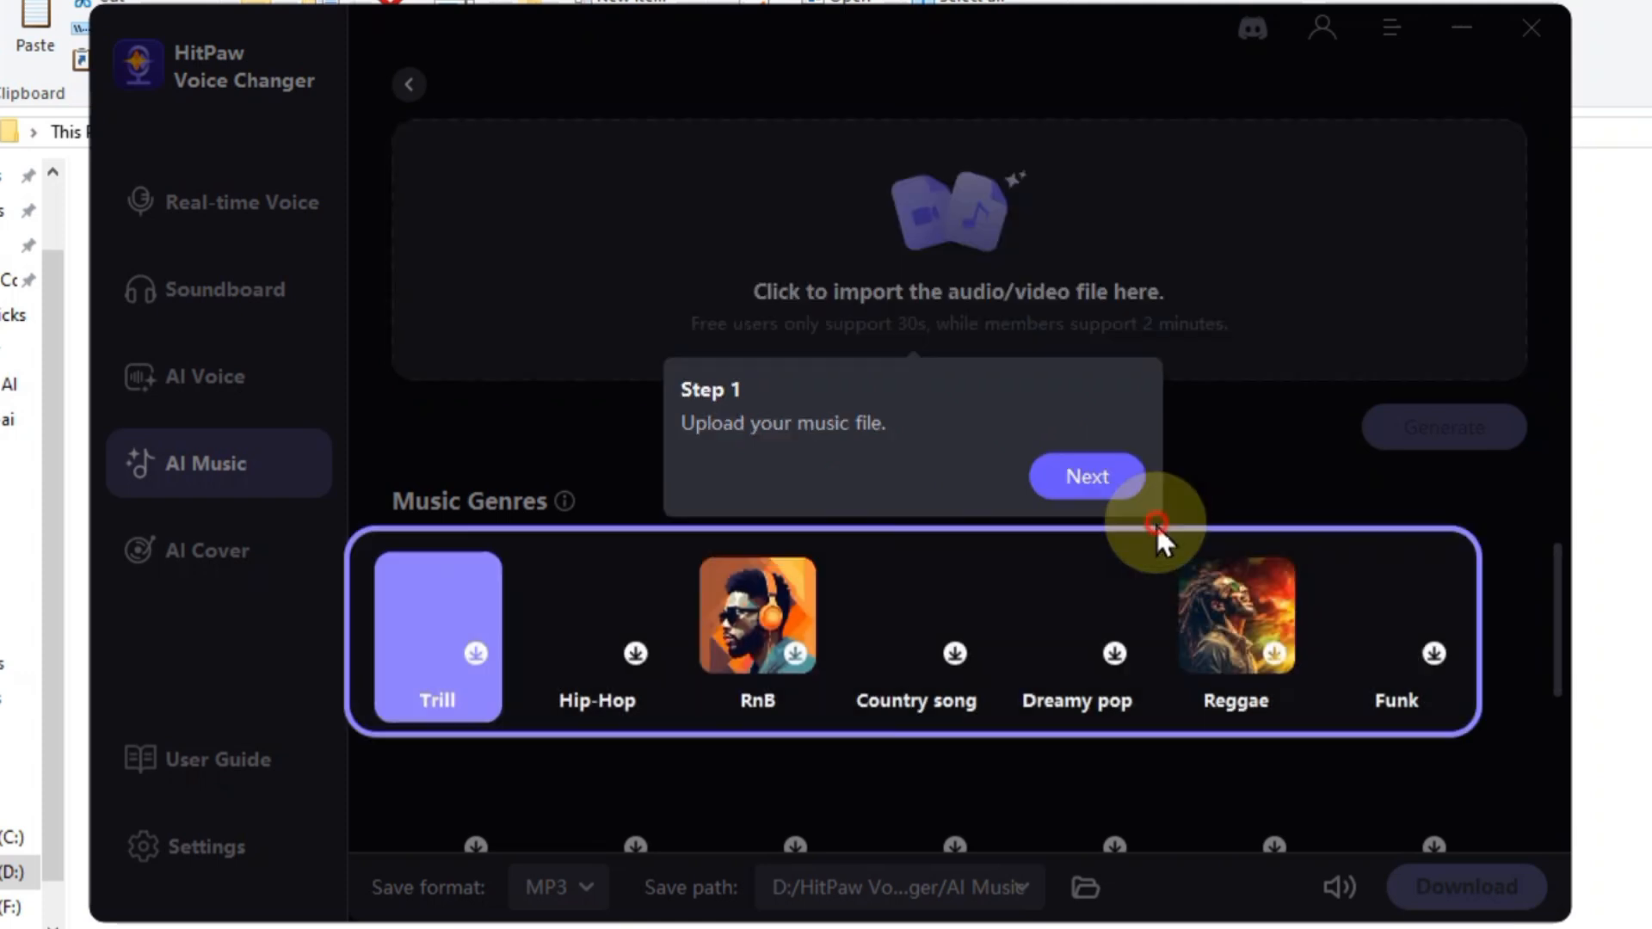
left_click(1086, 476)
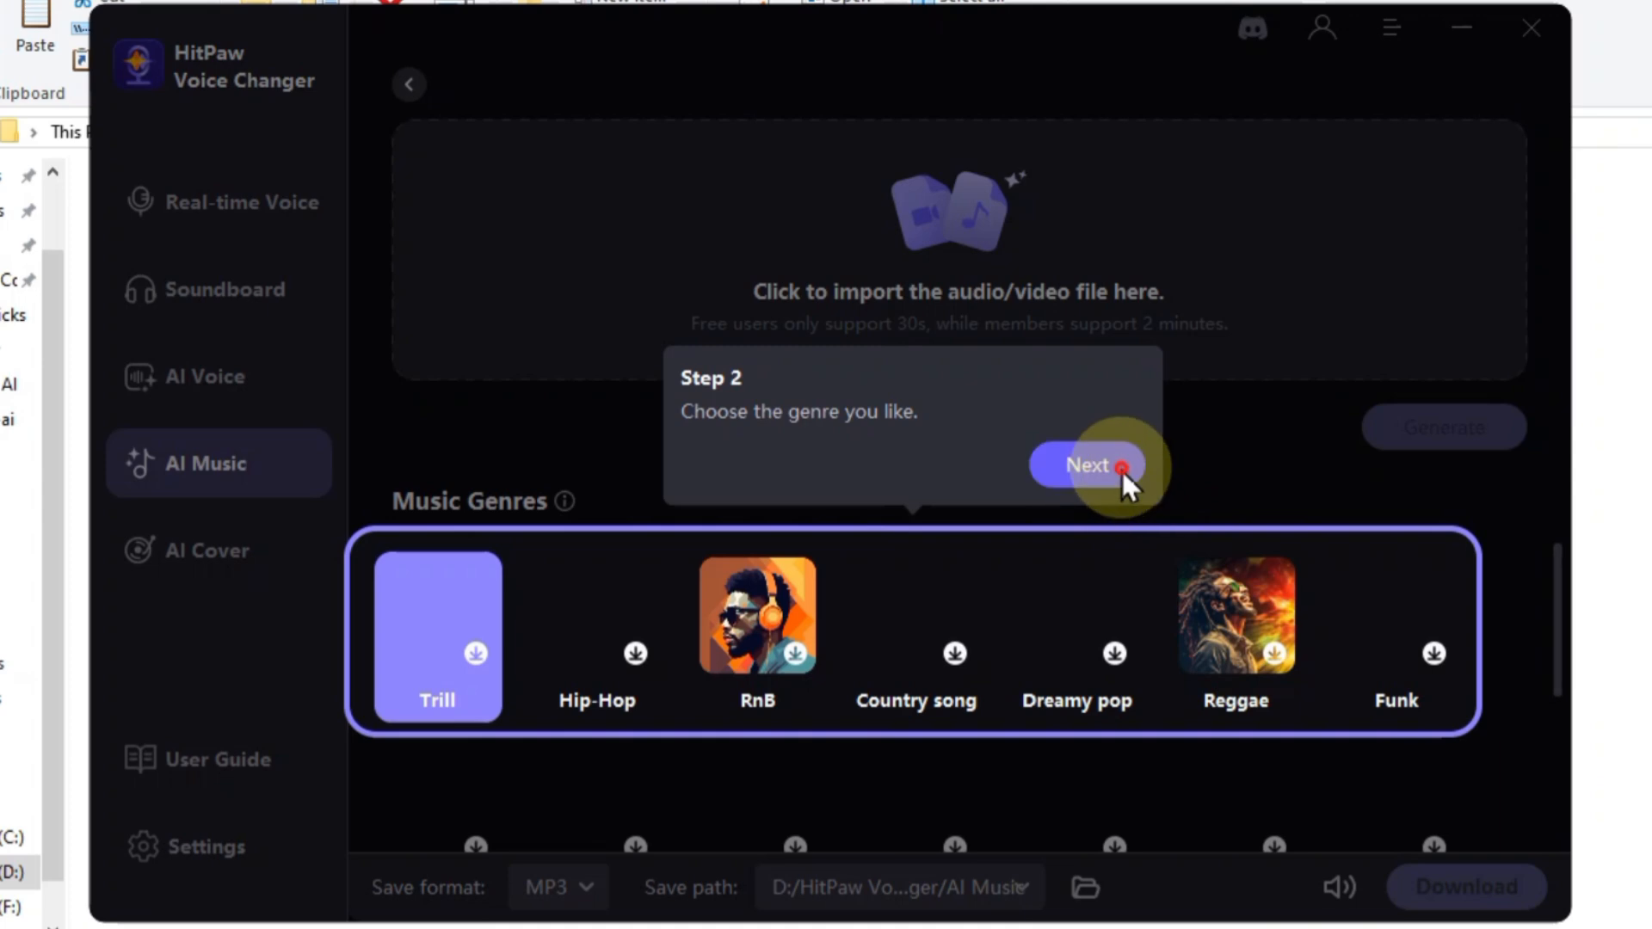
left_click(1086, 465)
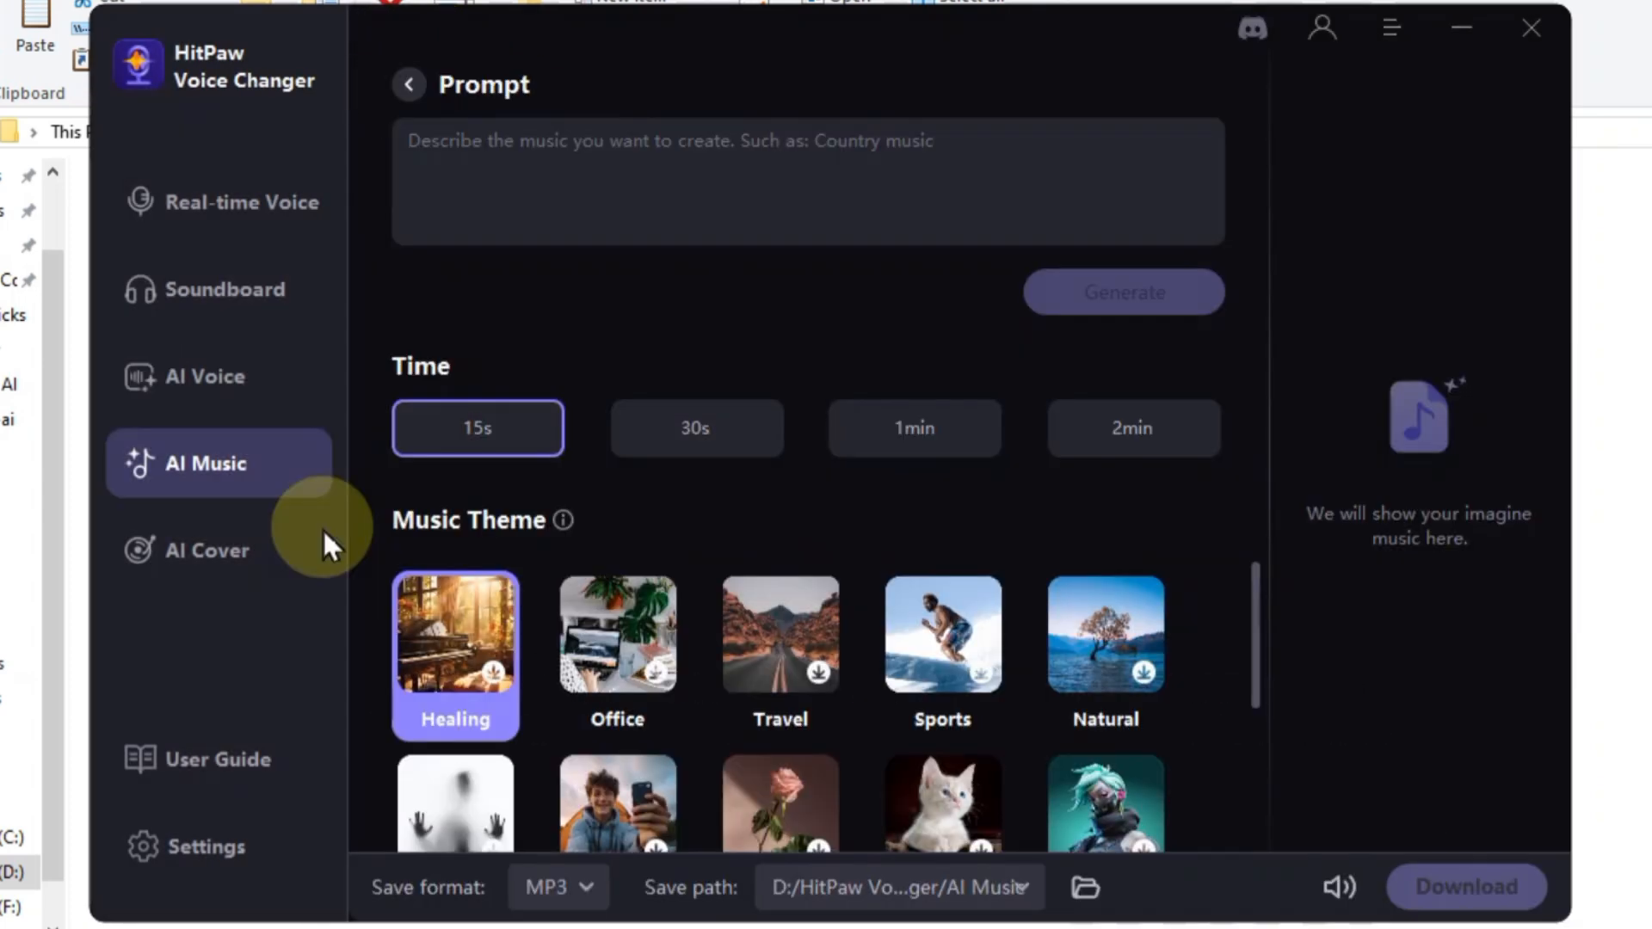
left_click(218, 550)
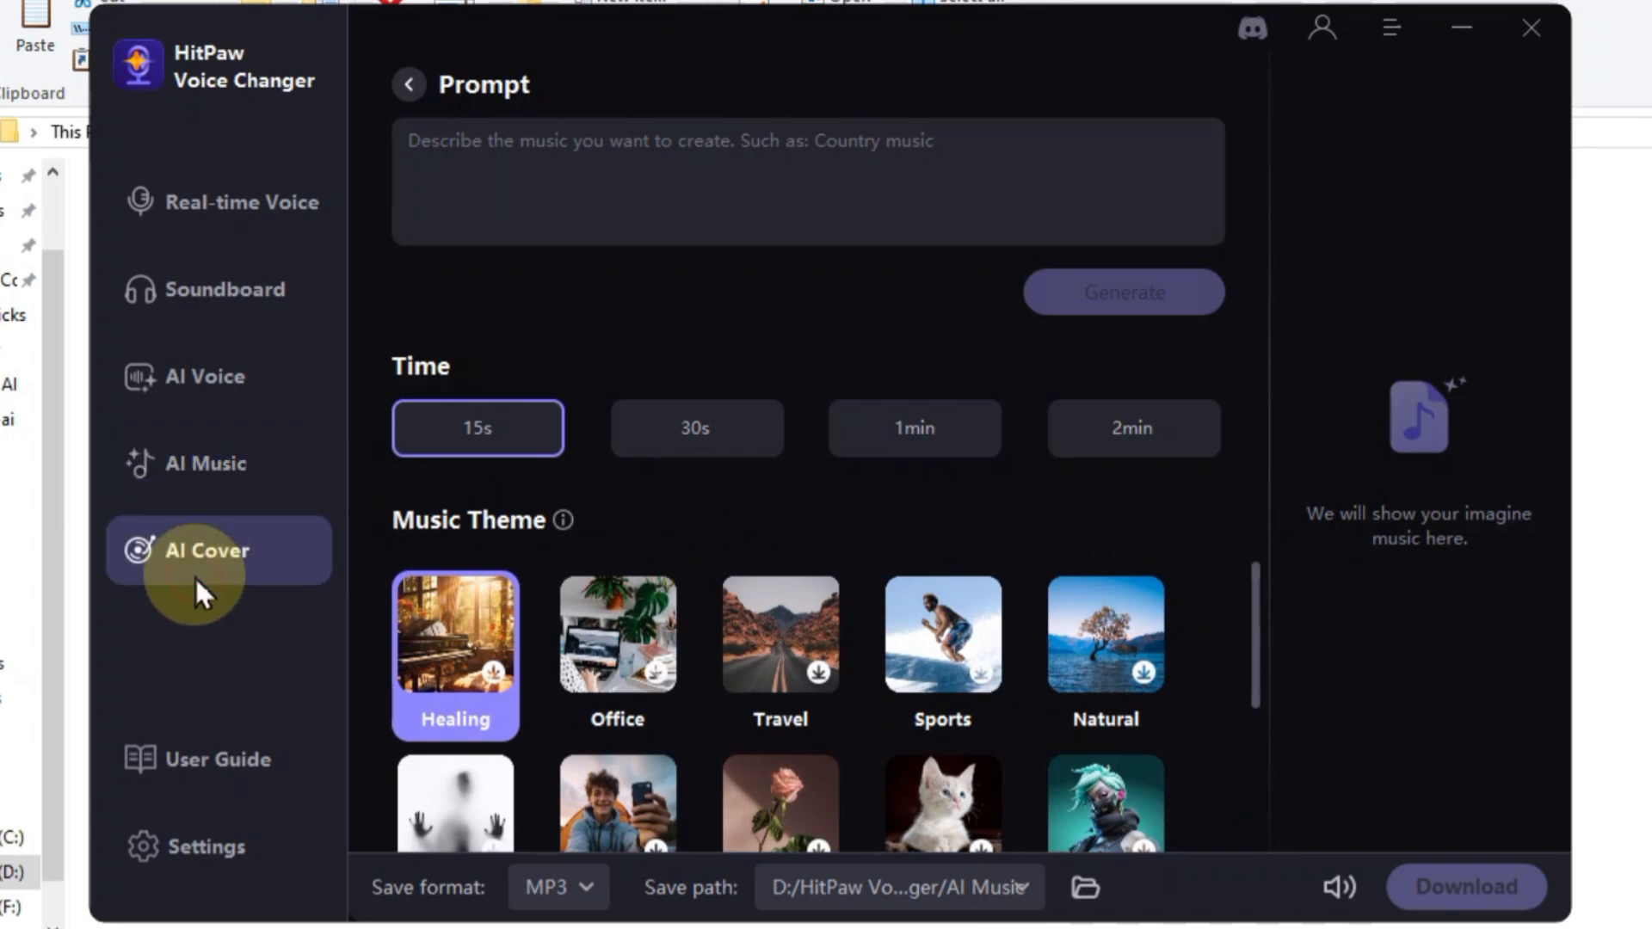
Step: In AI Cover, import Audio.mp3 with Selena Gomez as the artist model
left_click(208, 551)
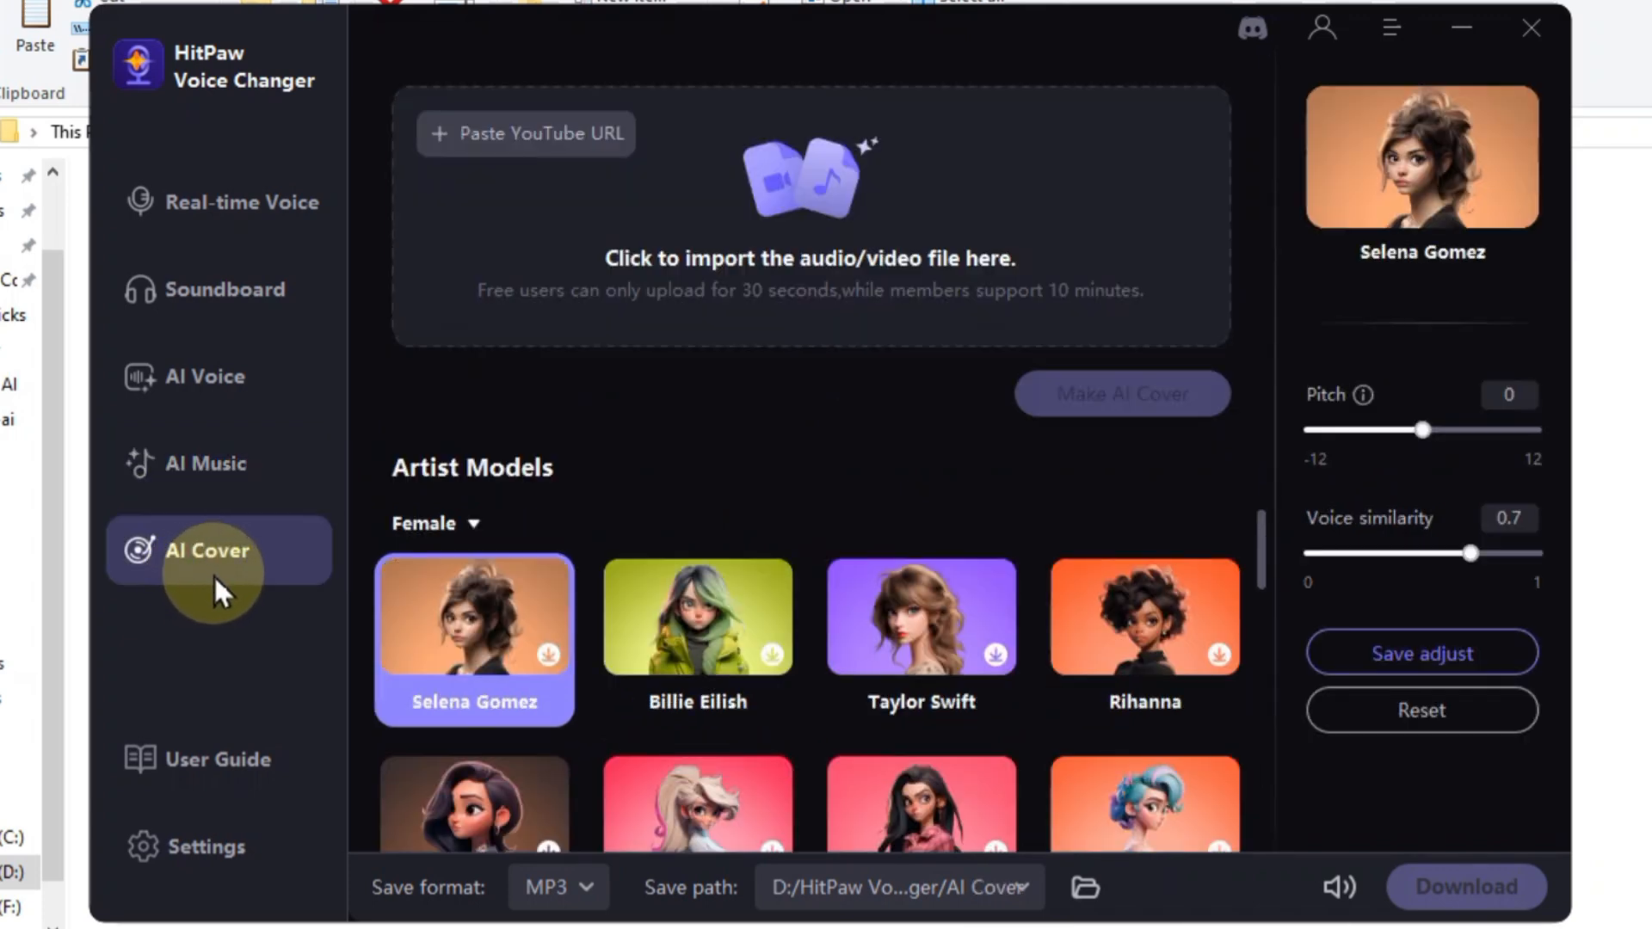
mouse_move(969, 523)
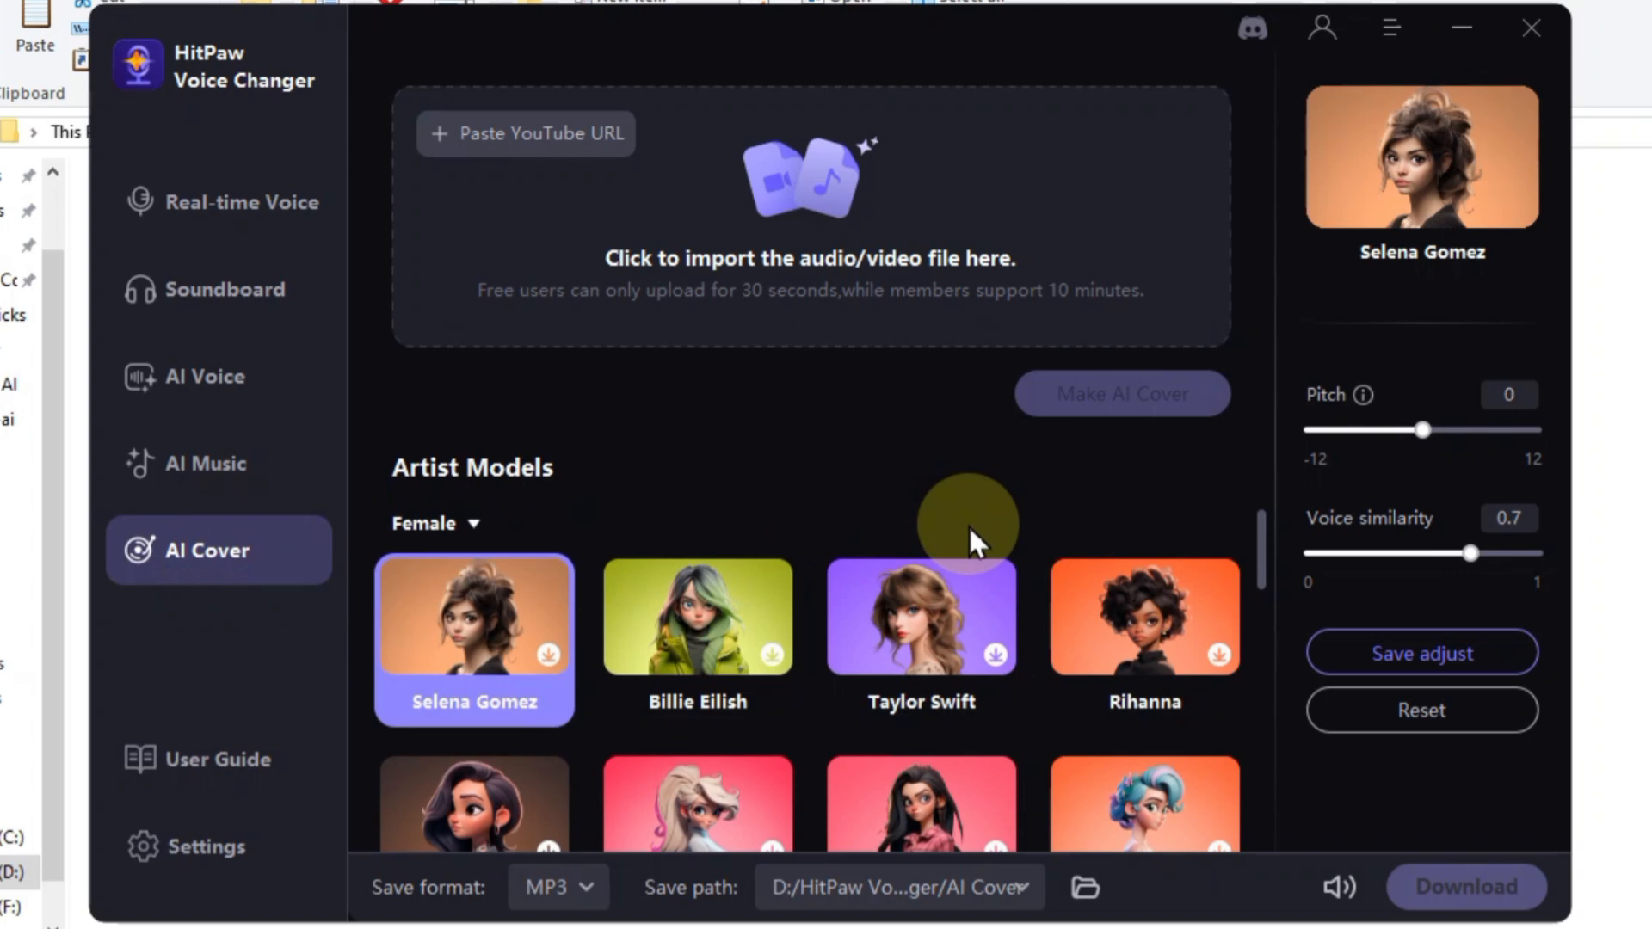
scroll("down", 3)
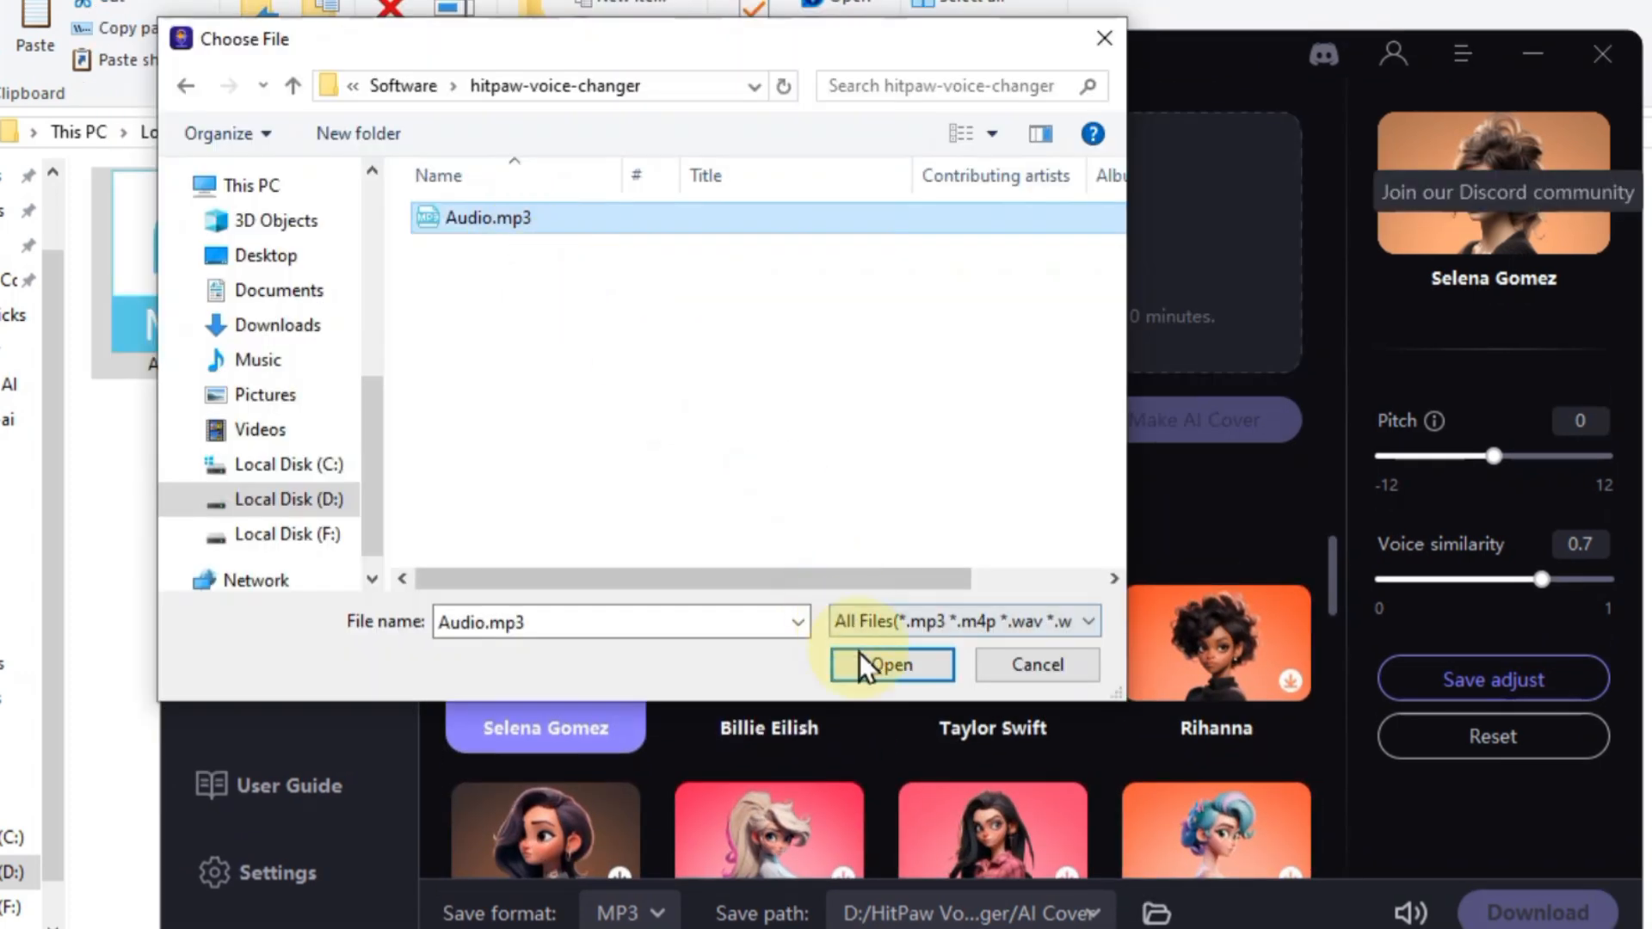
left_click(890, 664)
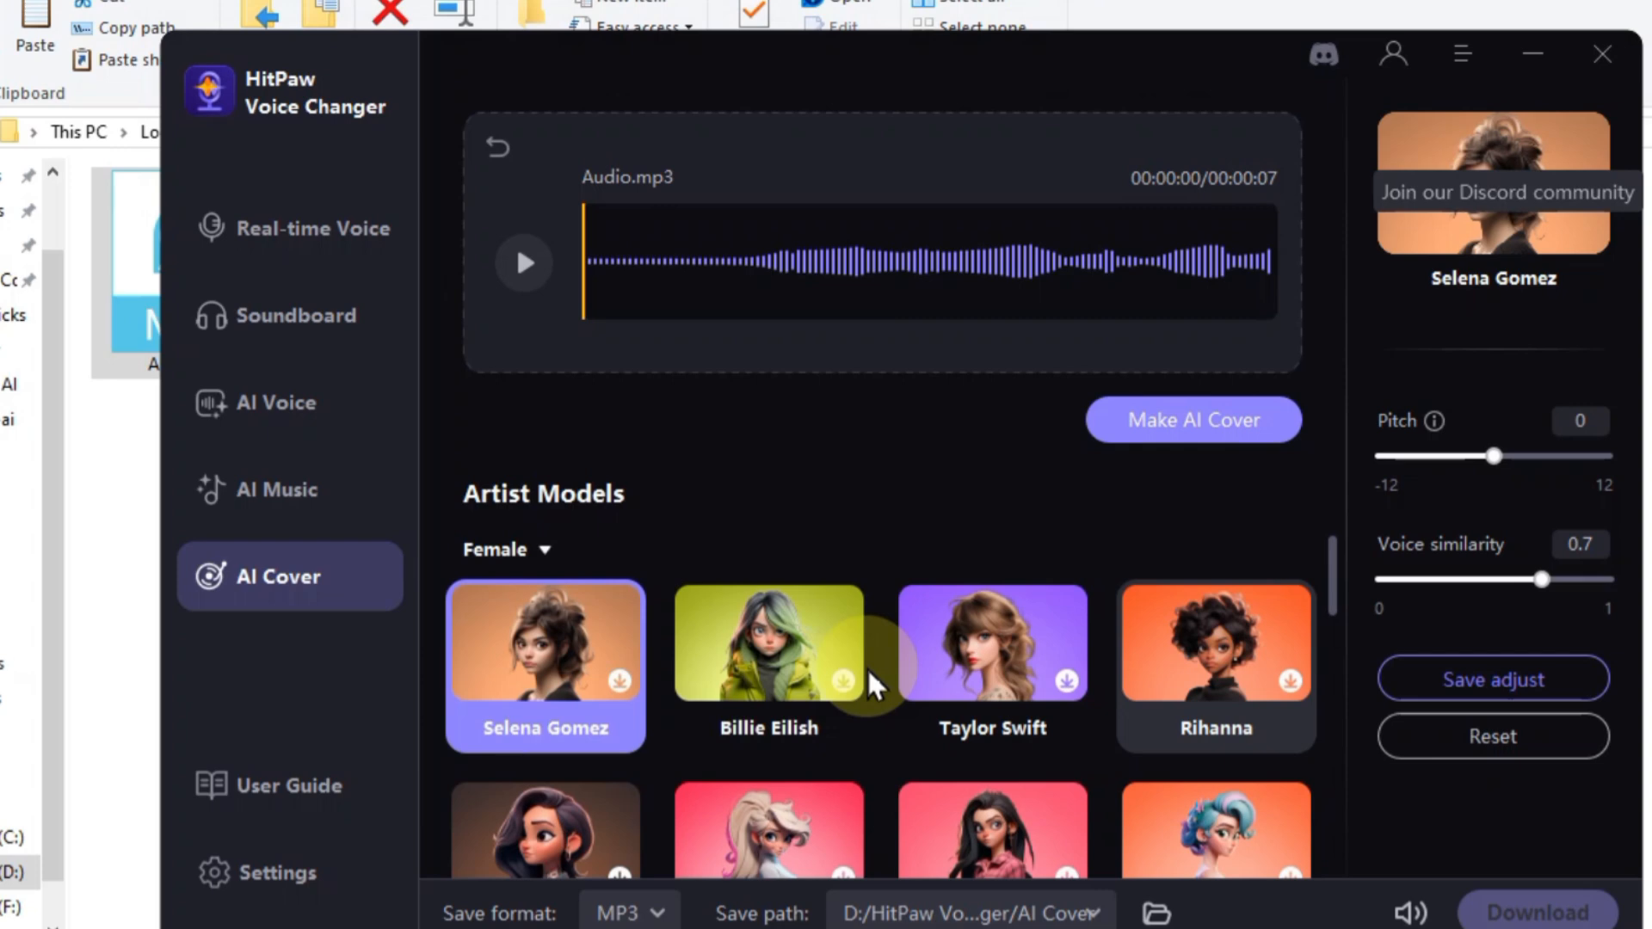
mouse_move(1251, 442)
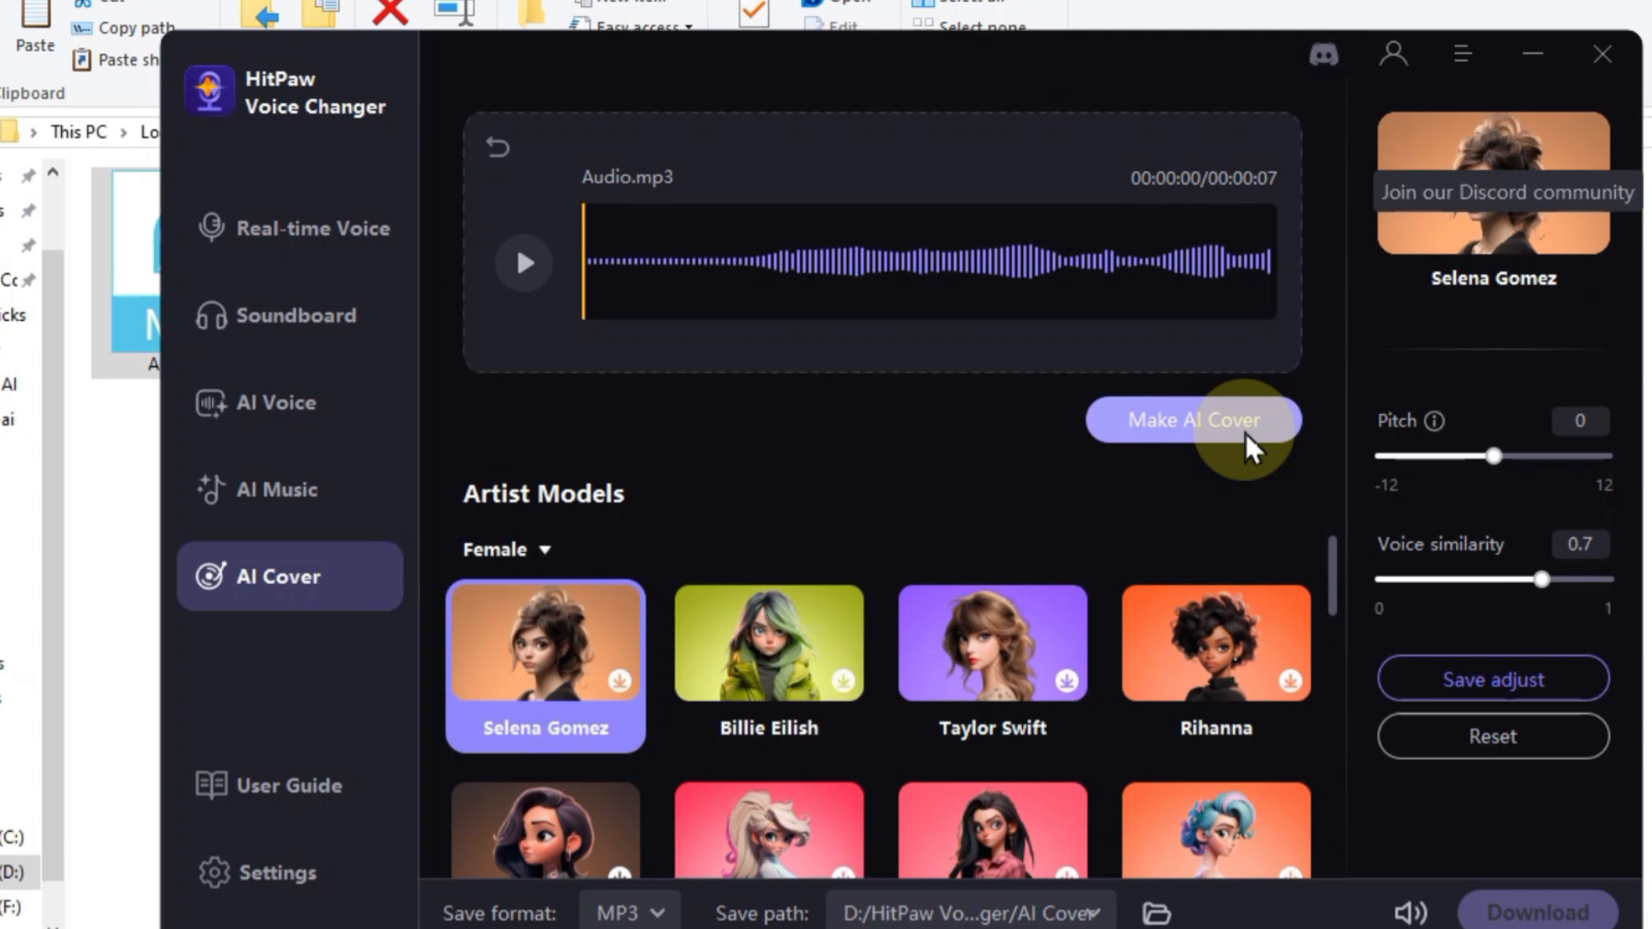
Step: Make the Selena Gomez AI cover of Audio.mp3 and play the result
left_click(1192, 420)
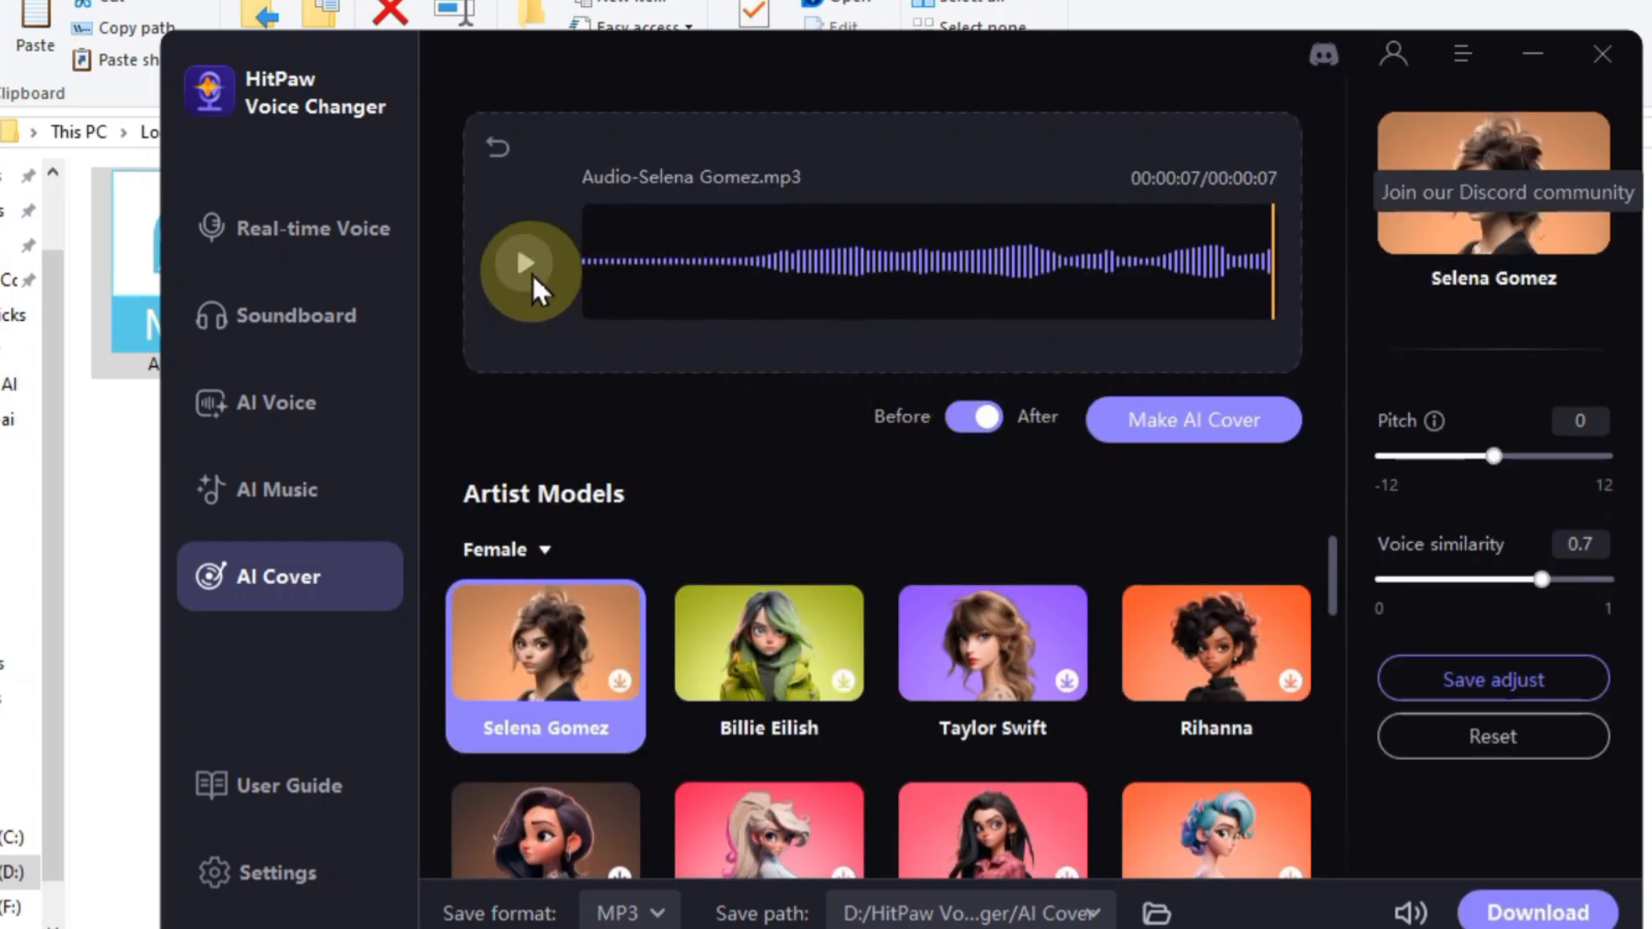
left_click(527, 261)
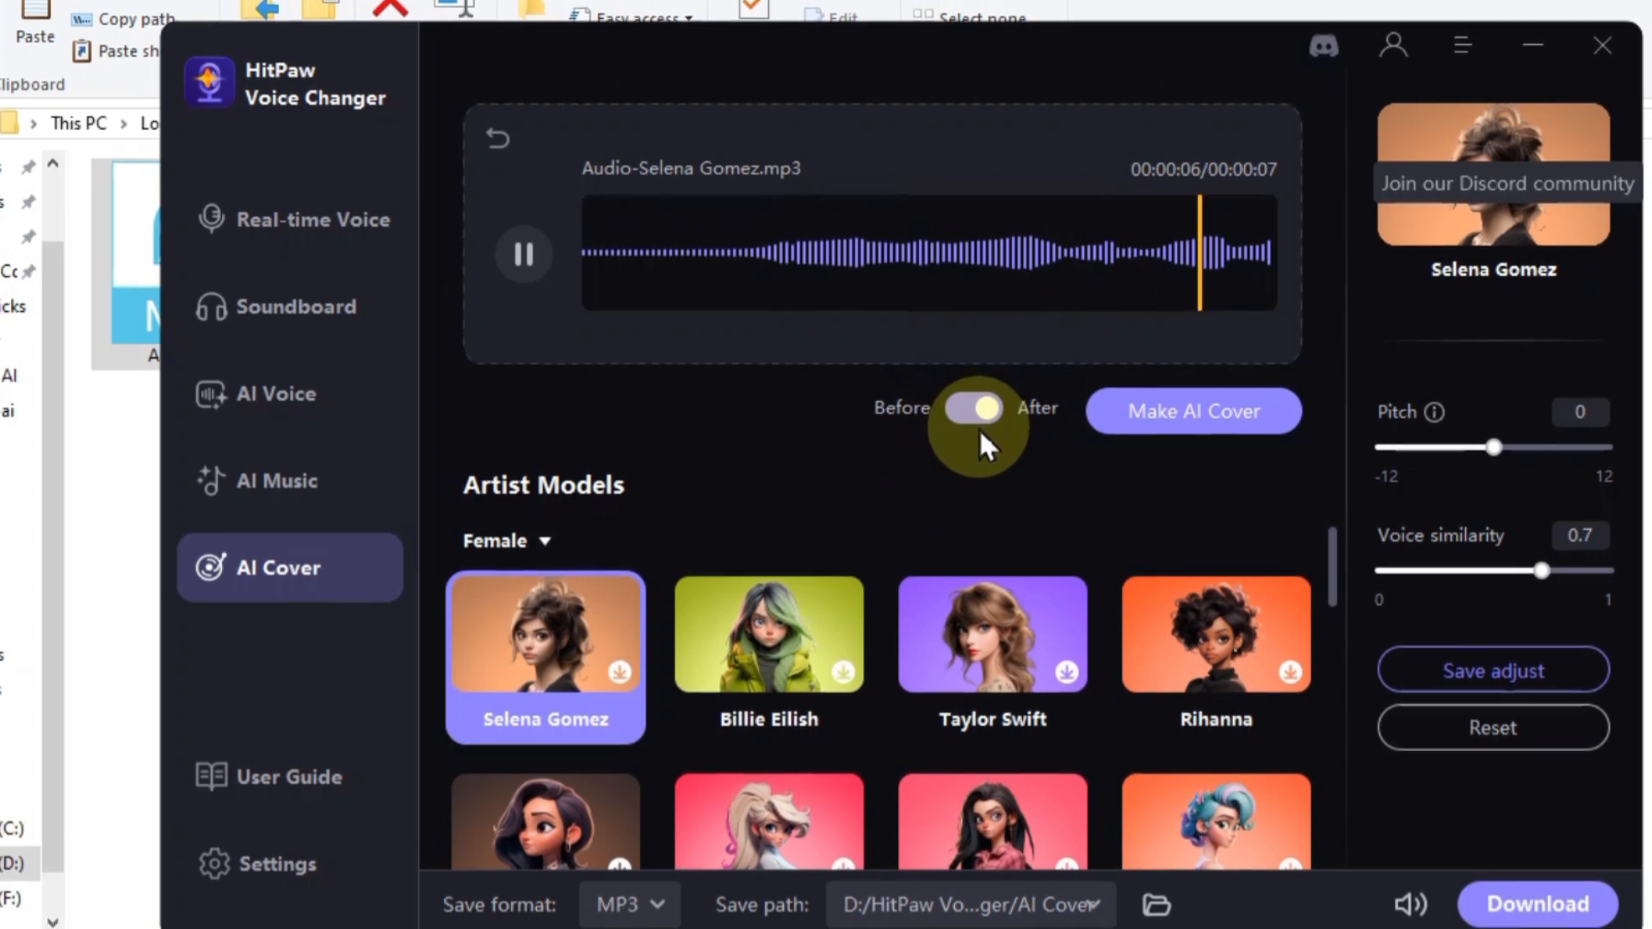
left_click(523, 253)
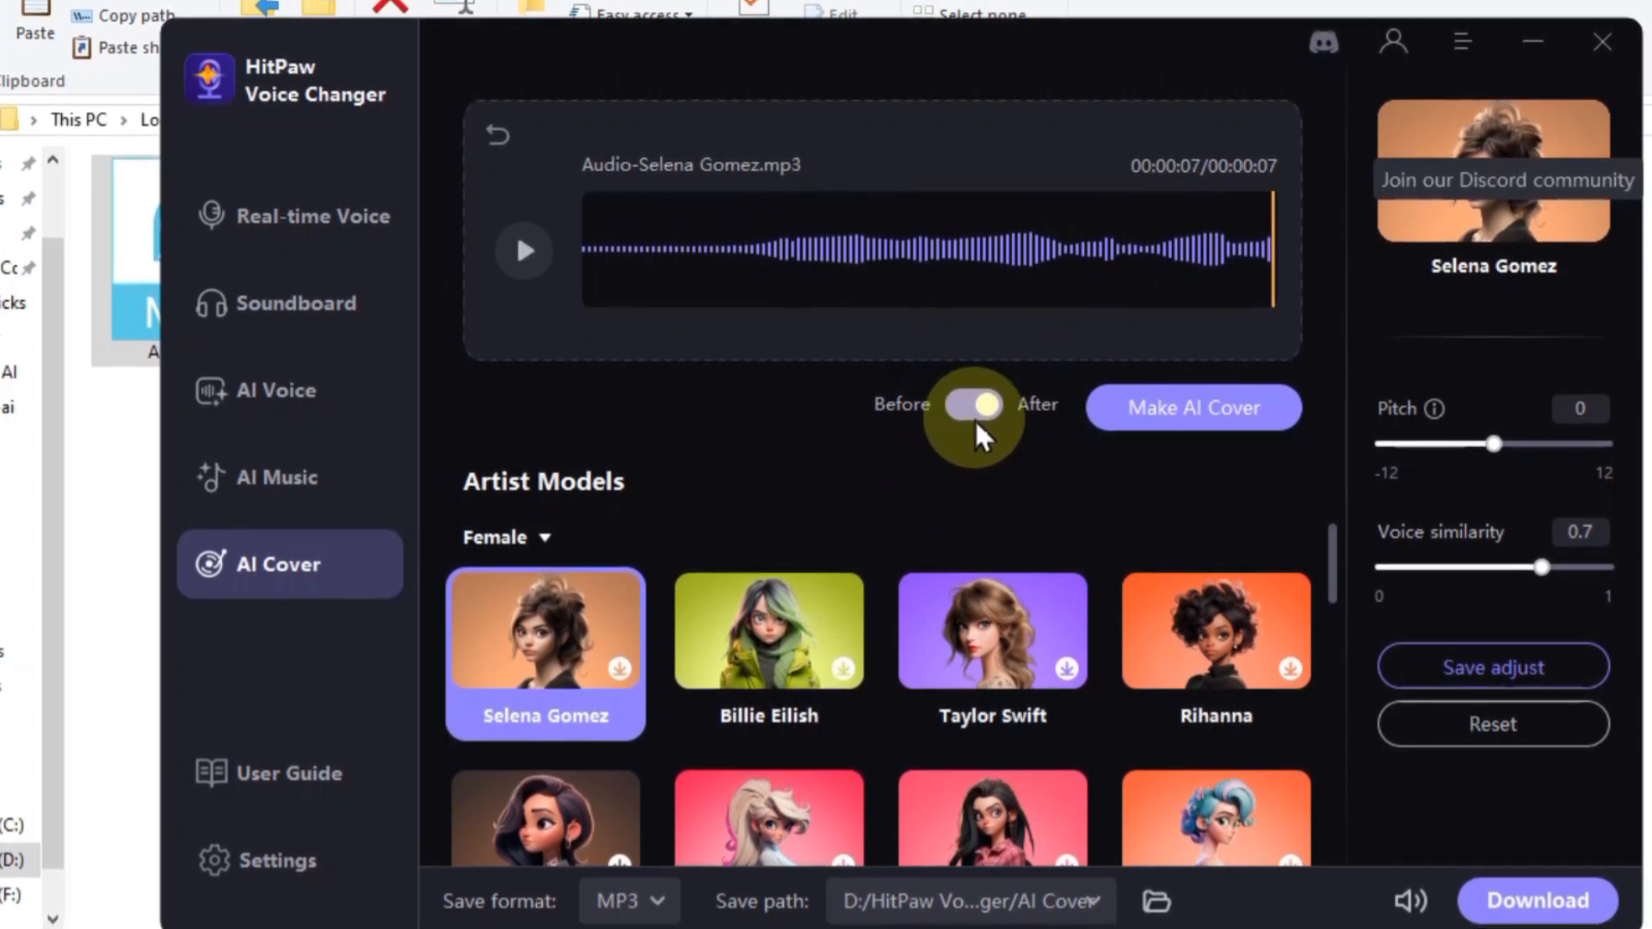
Step: Switch the Before/After toggle to Before, play the original recording, then stop it
left_click(971, 406)
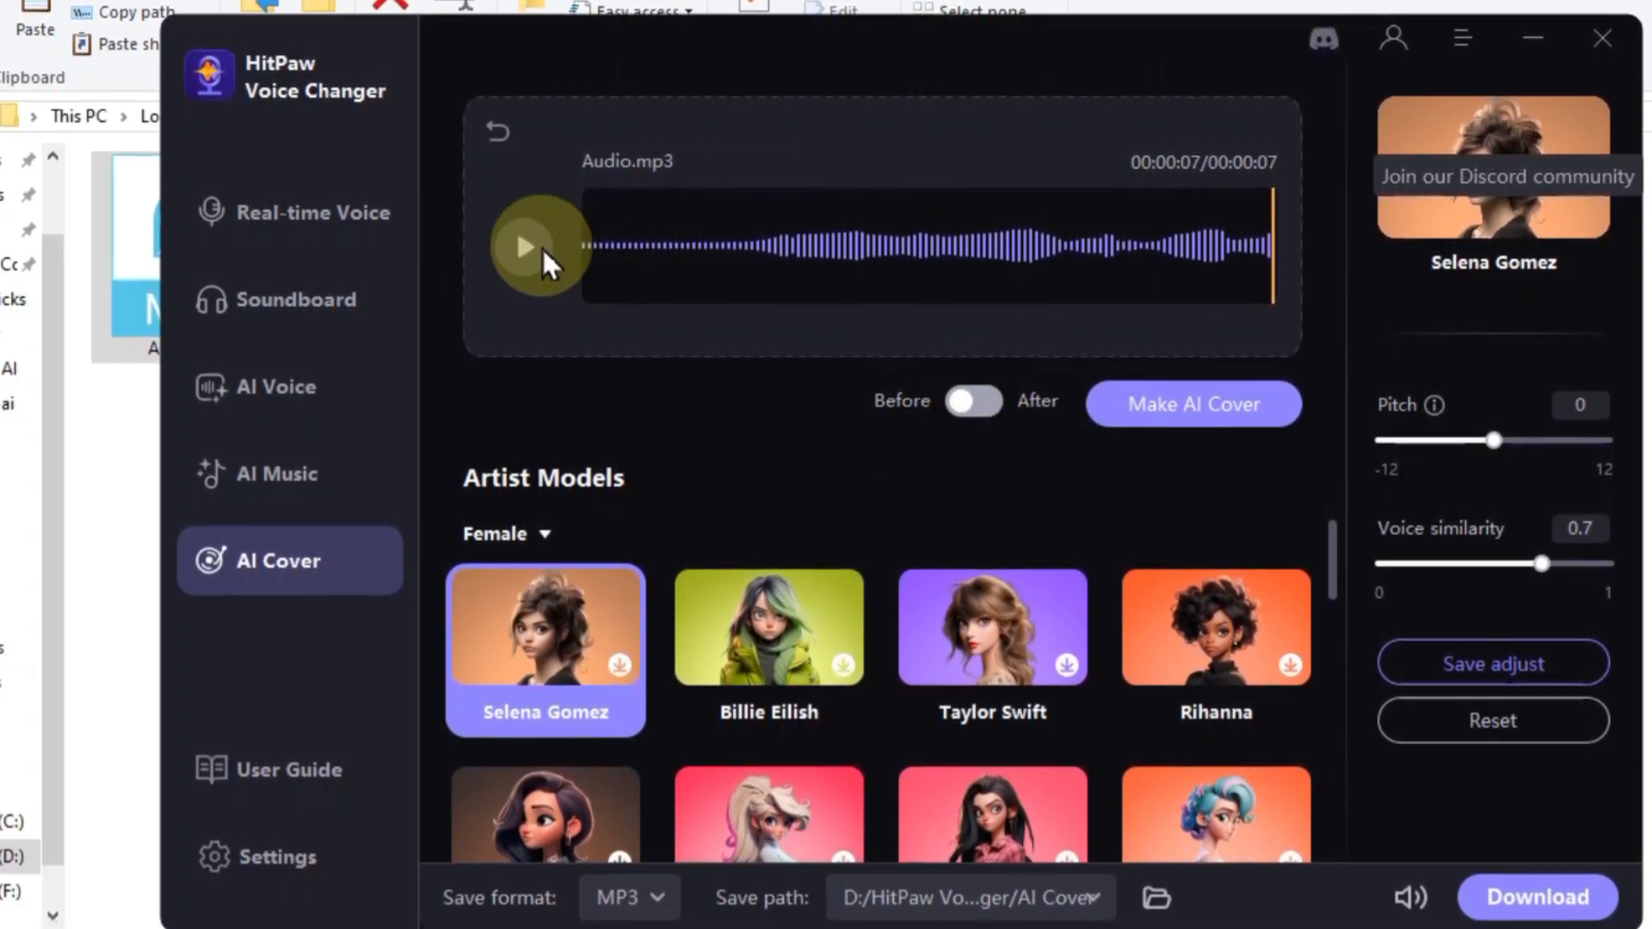
left_click(538, 246)
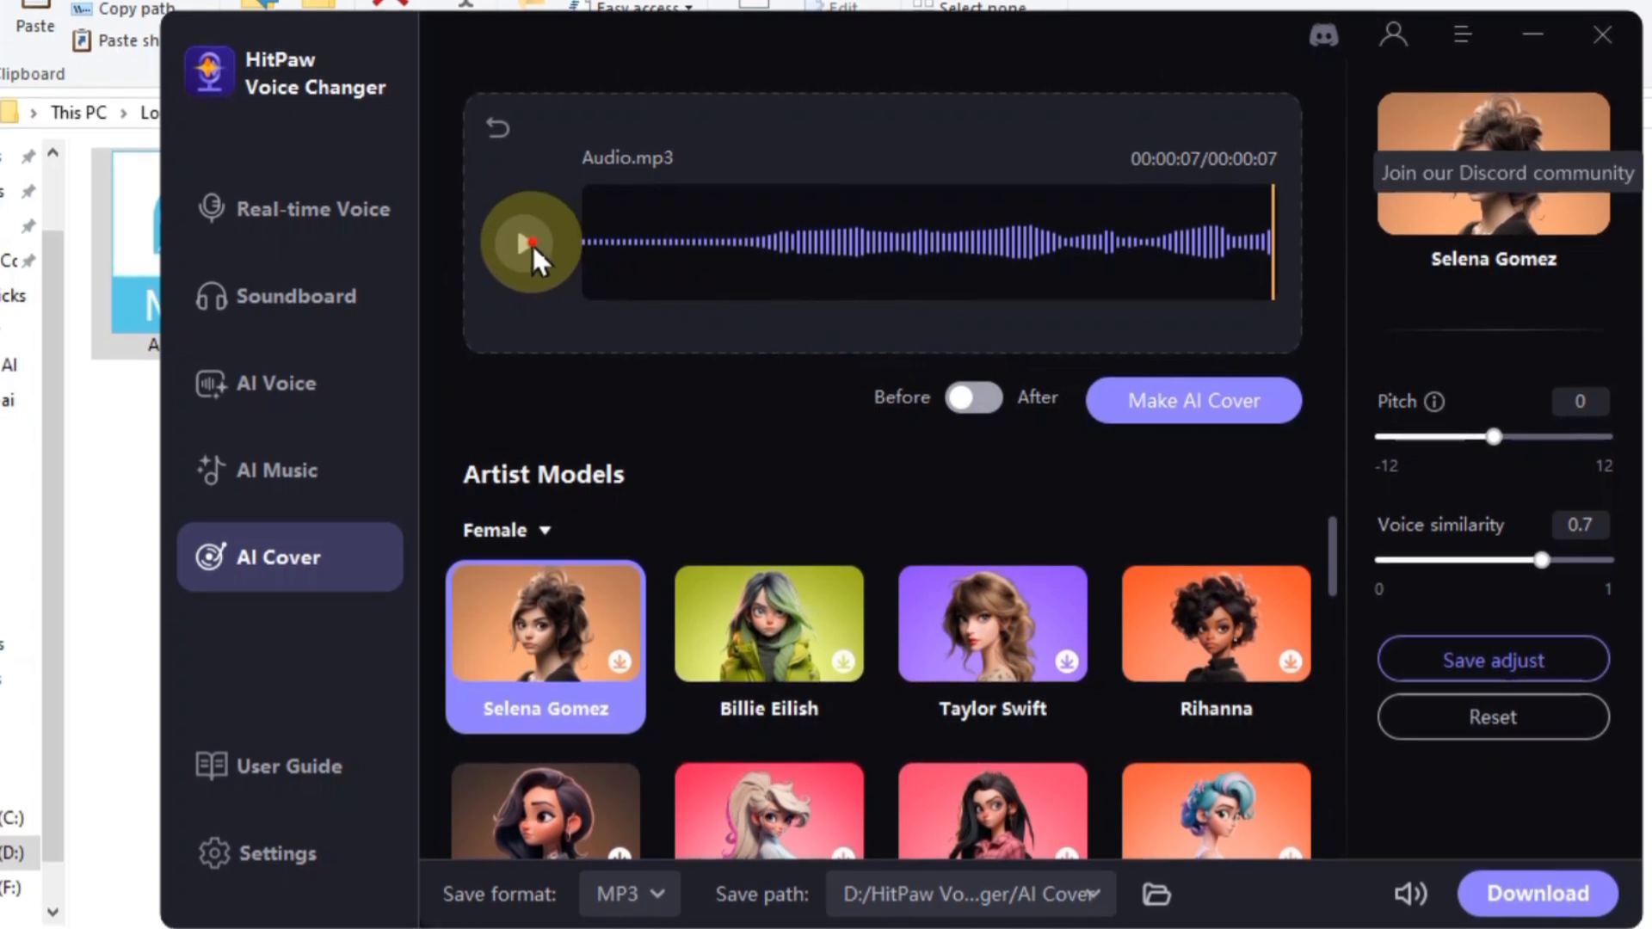
left_click(529, 241)
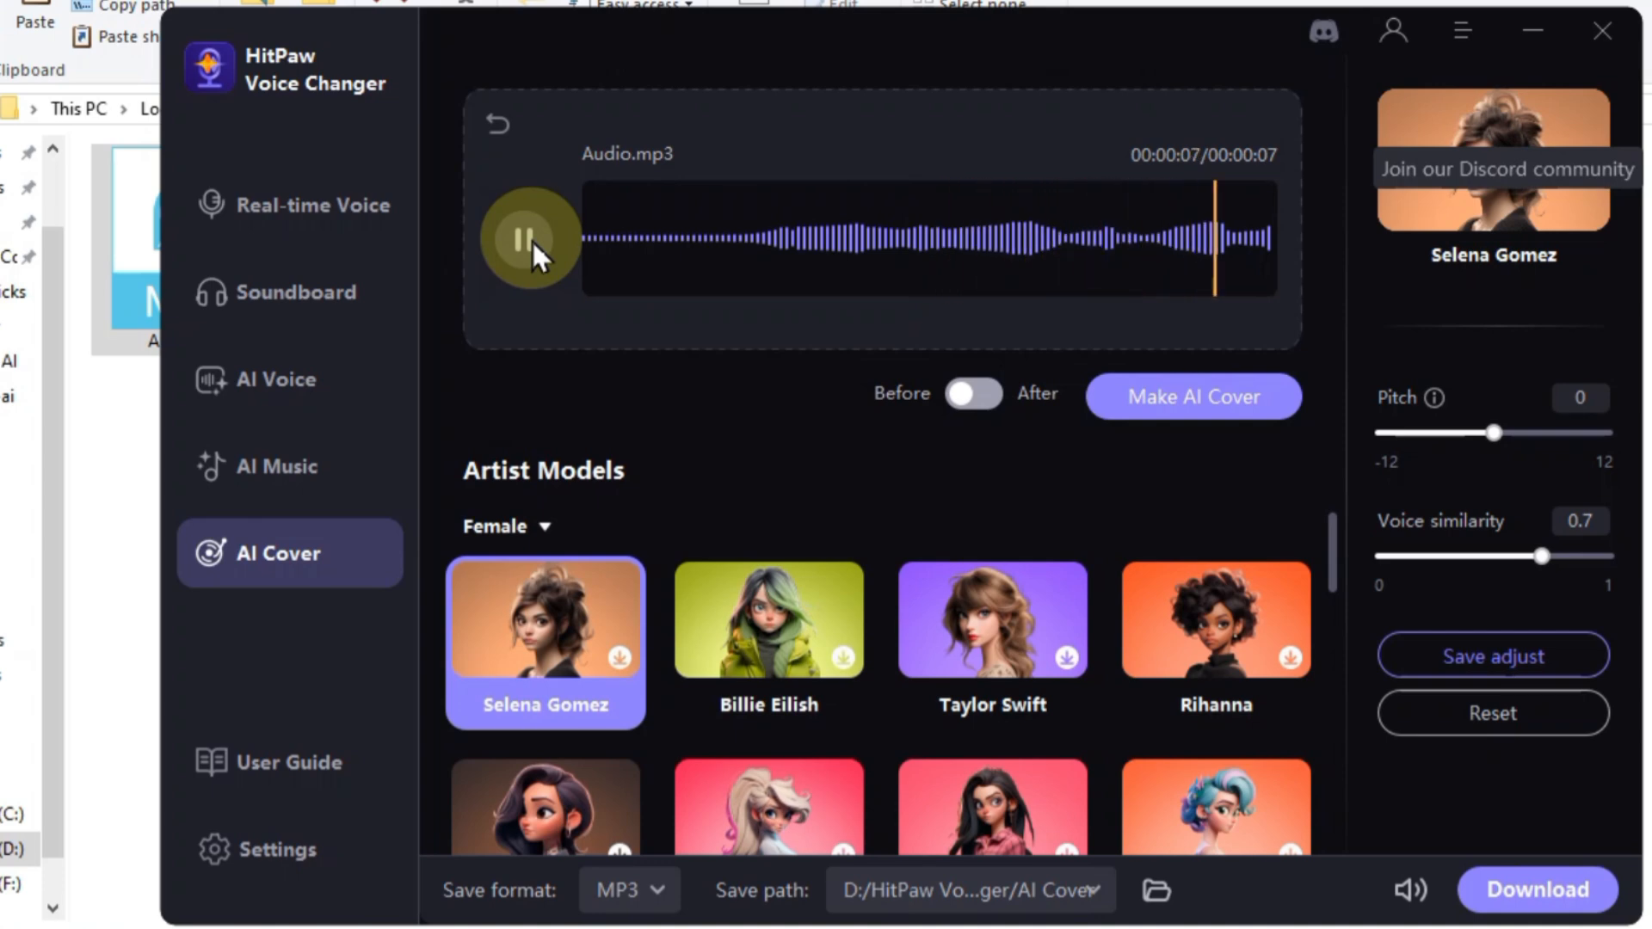
left_click(972, 393)
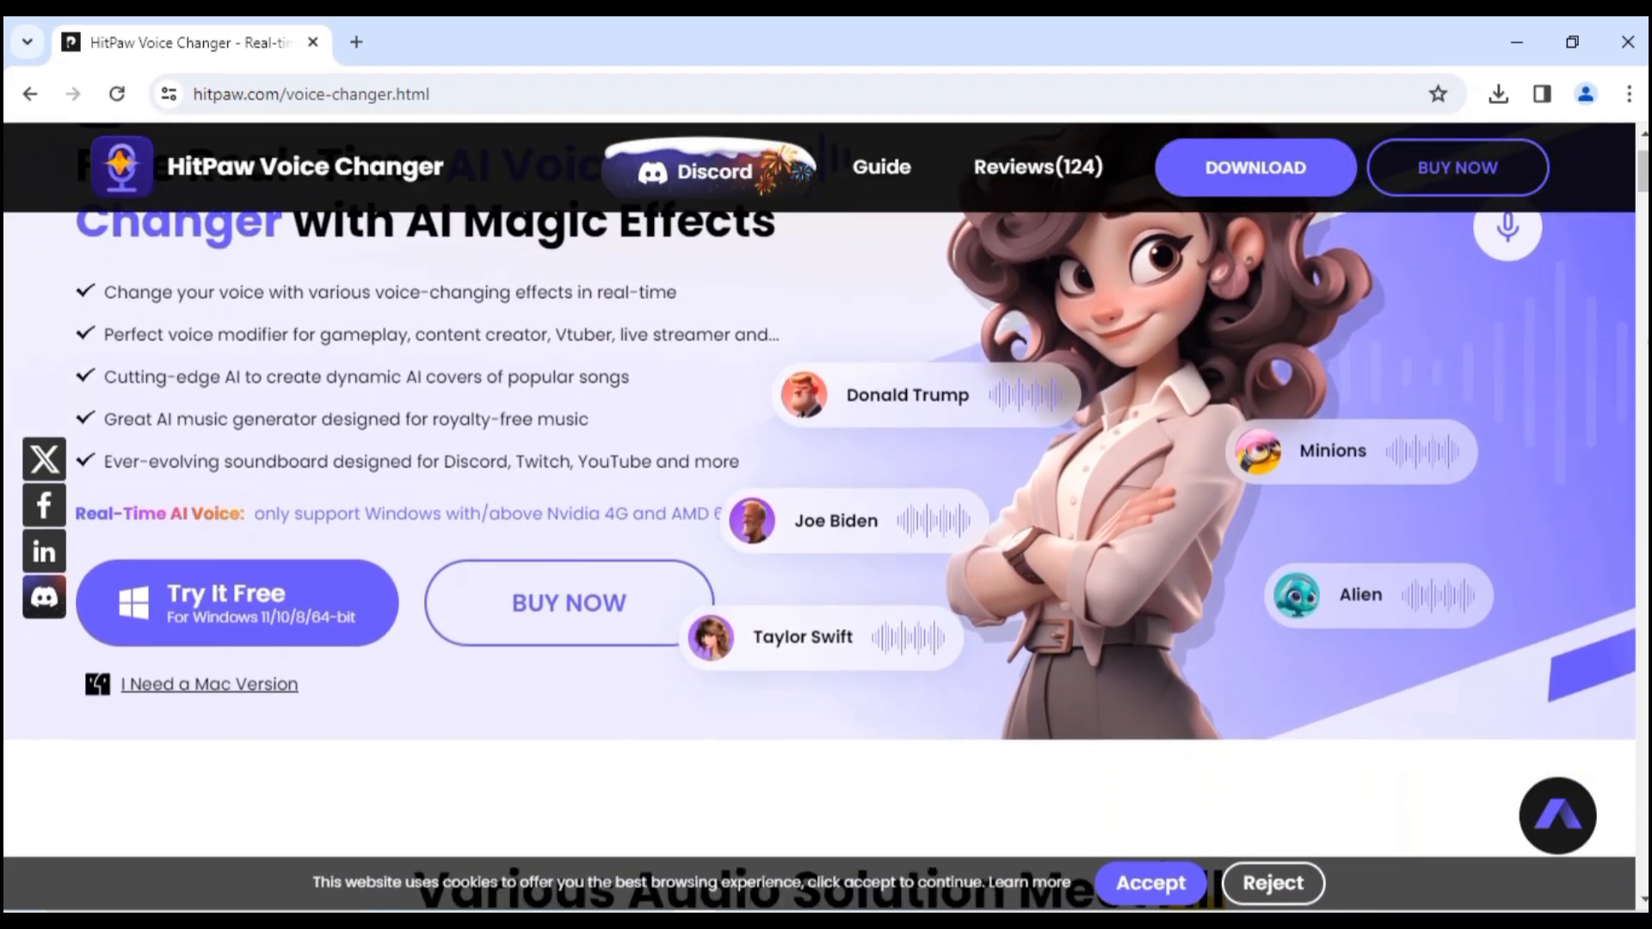
Step: Scroll the hitpaw.com voice-changer page down to the singer models and customizable soundboard sections
scroll("down", 3)
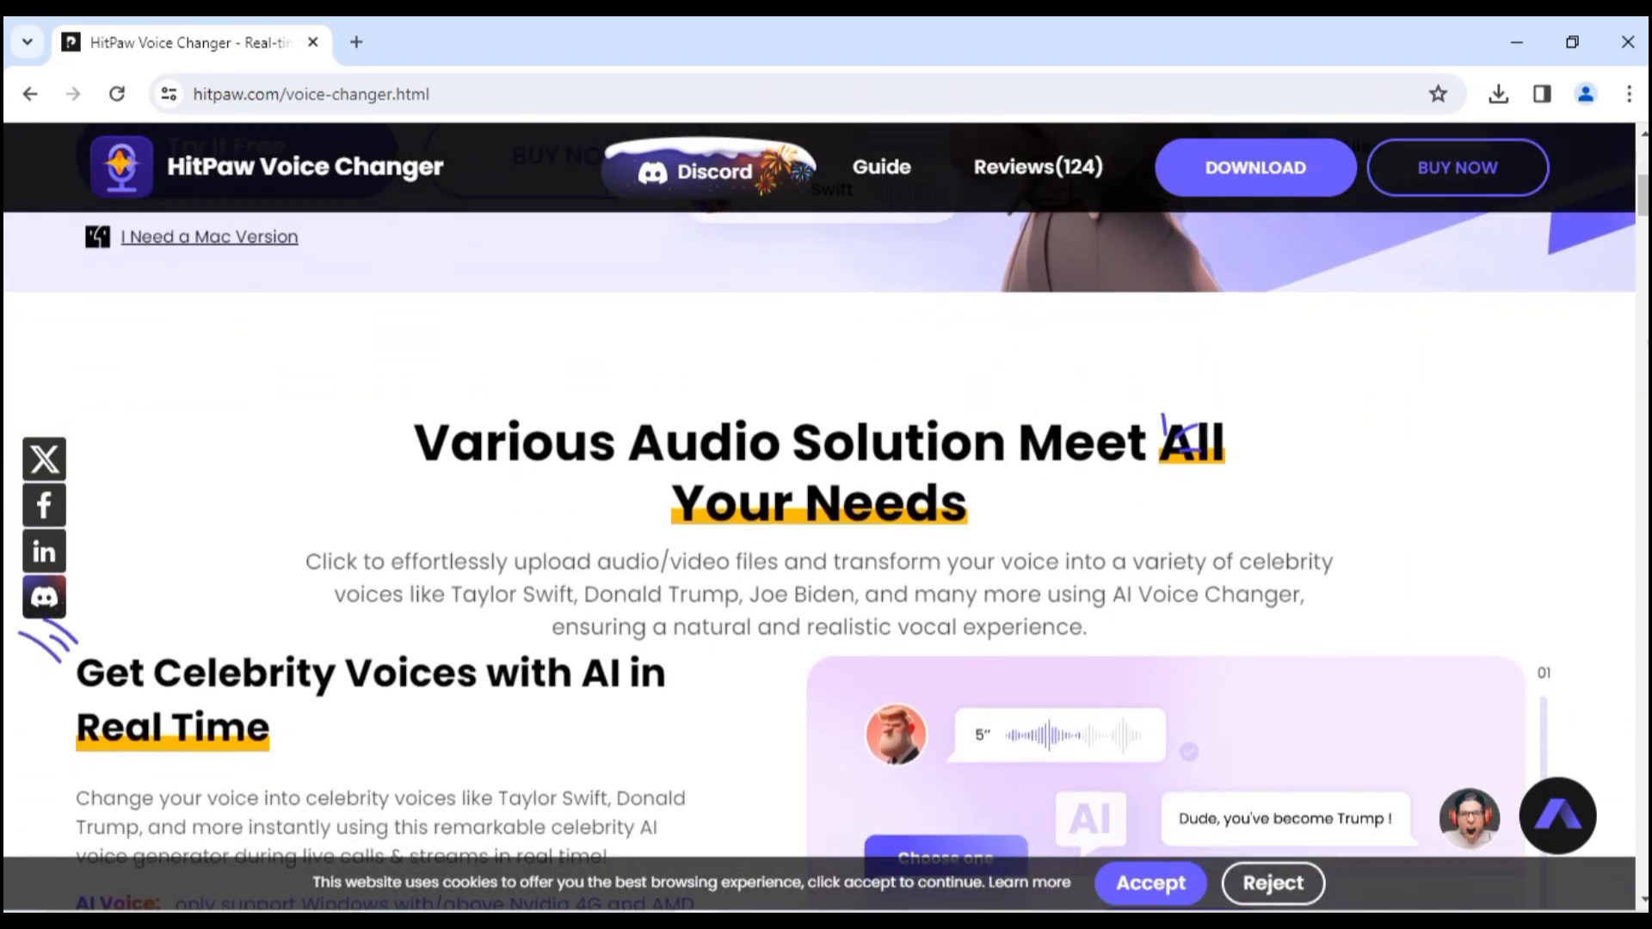
scroll("down", 3)
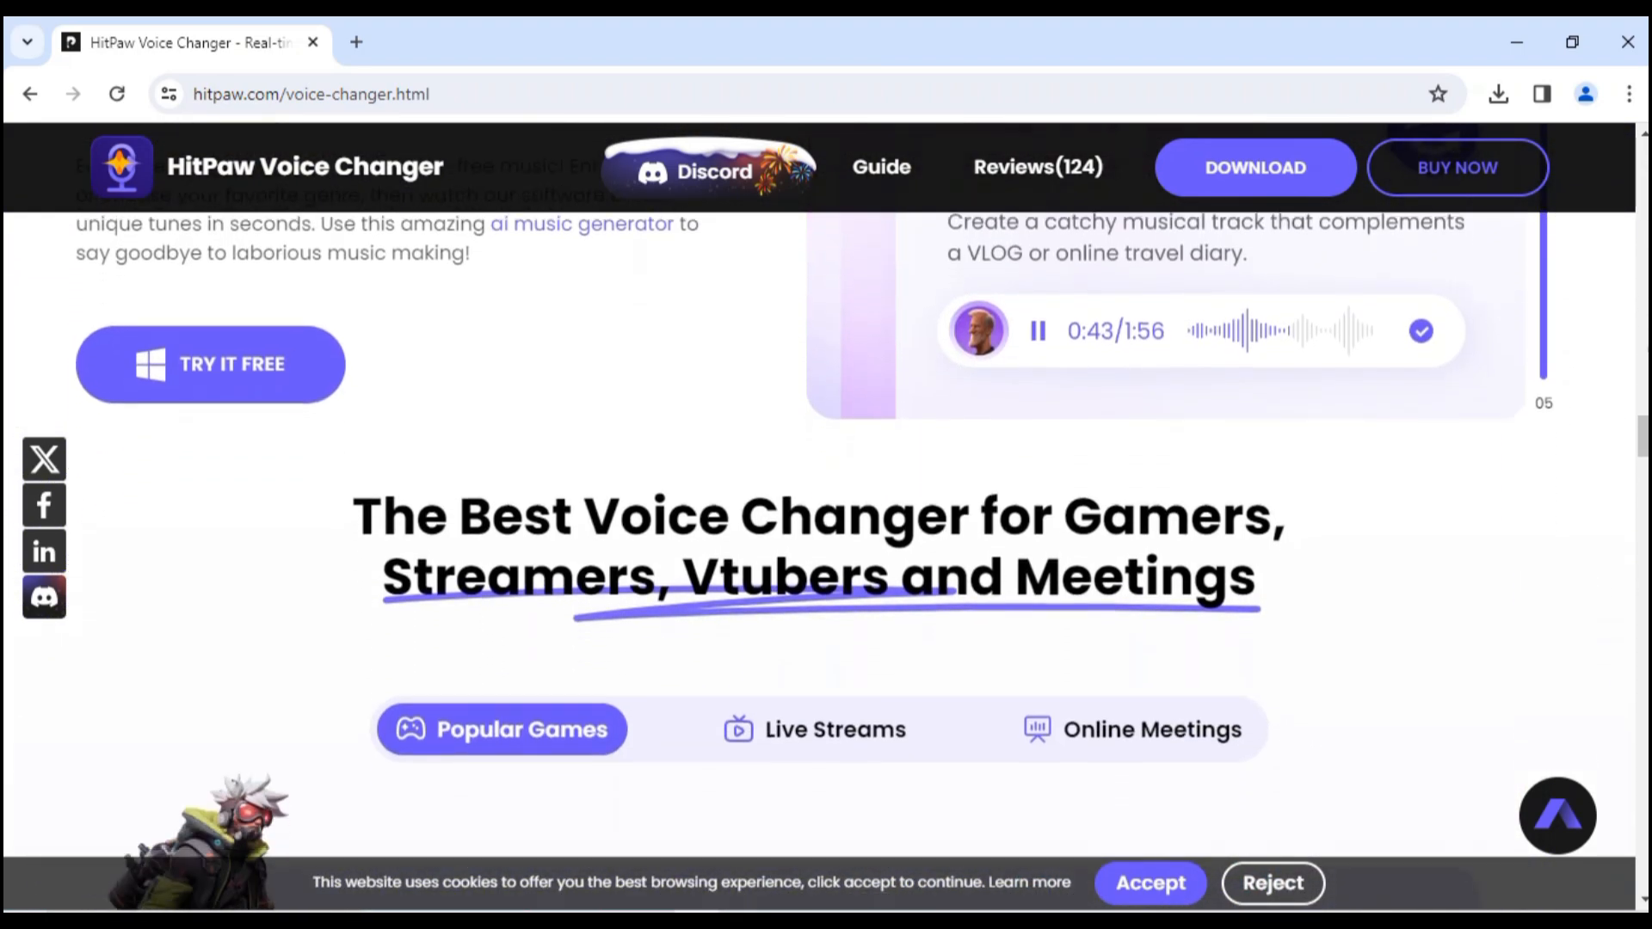
scroll("down", 3)
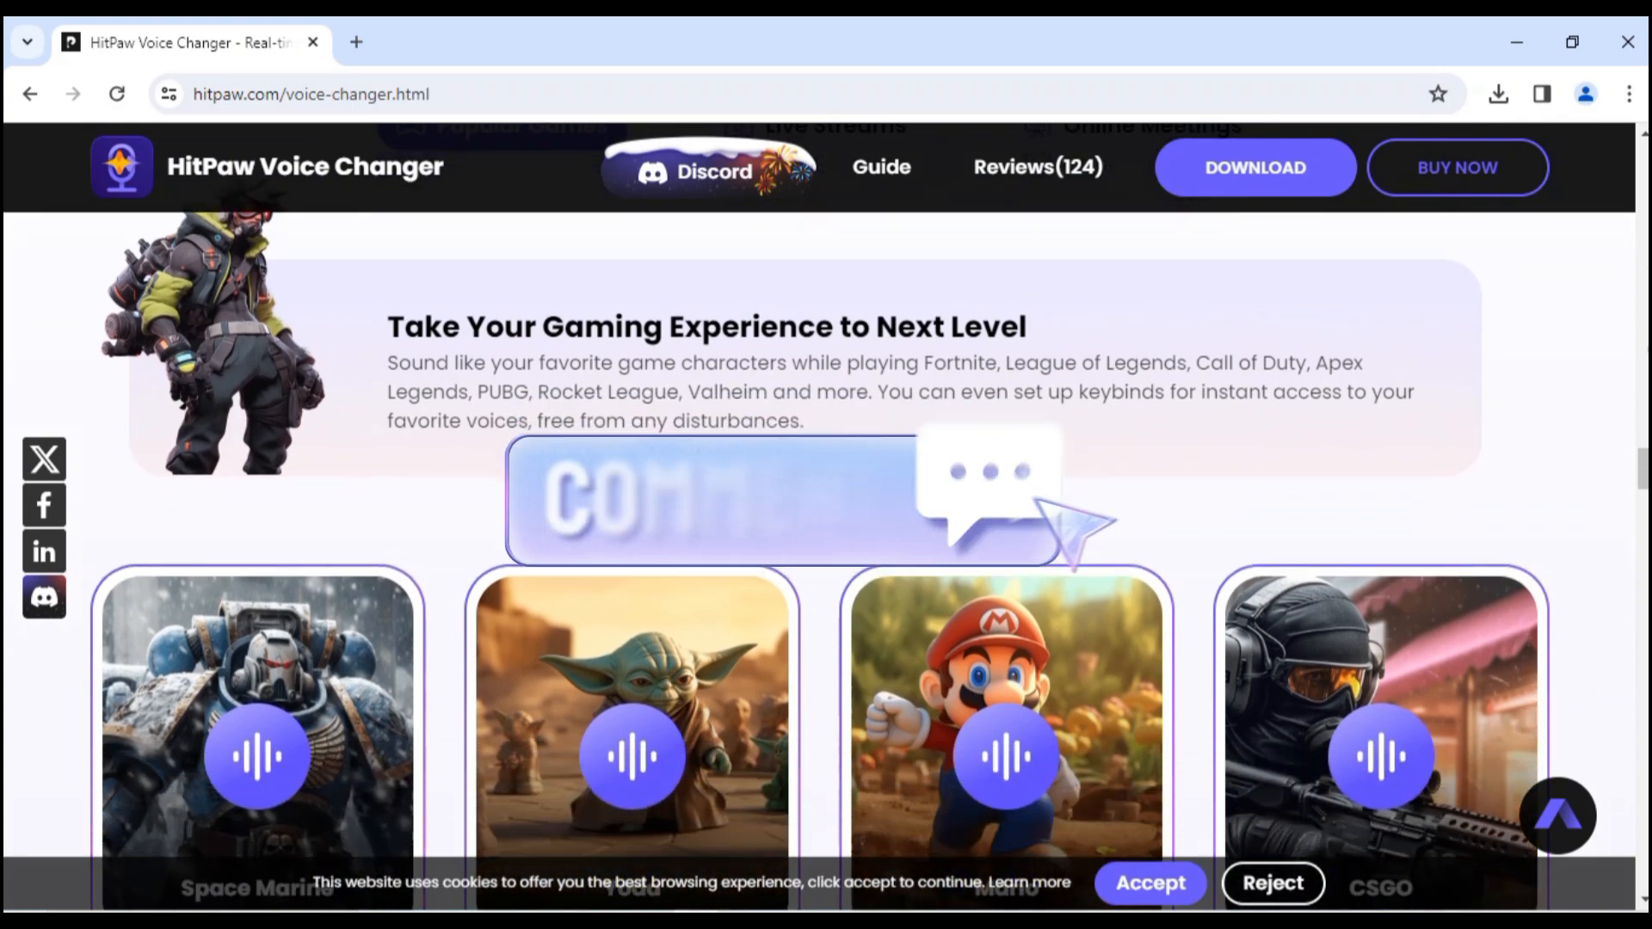
scroll("down", 3)
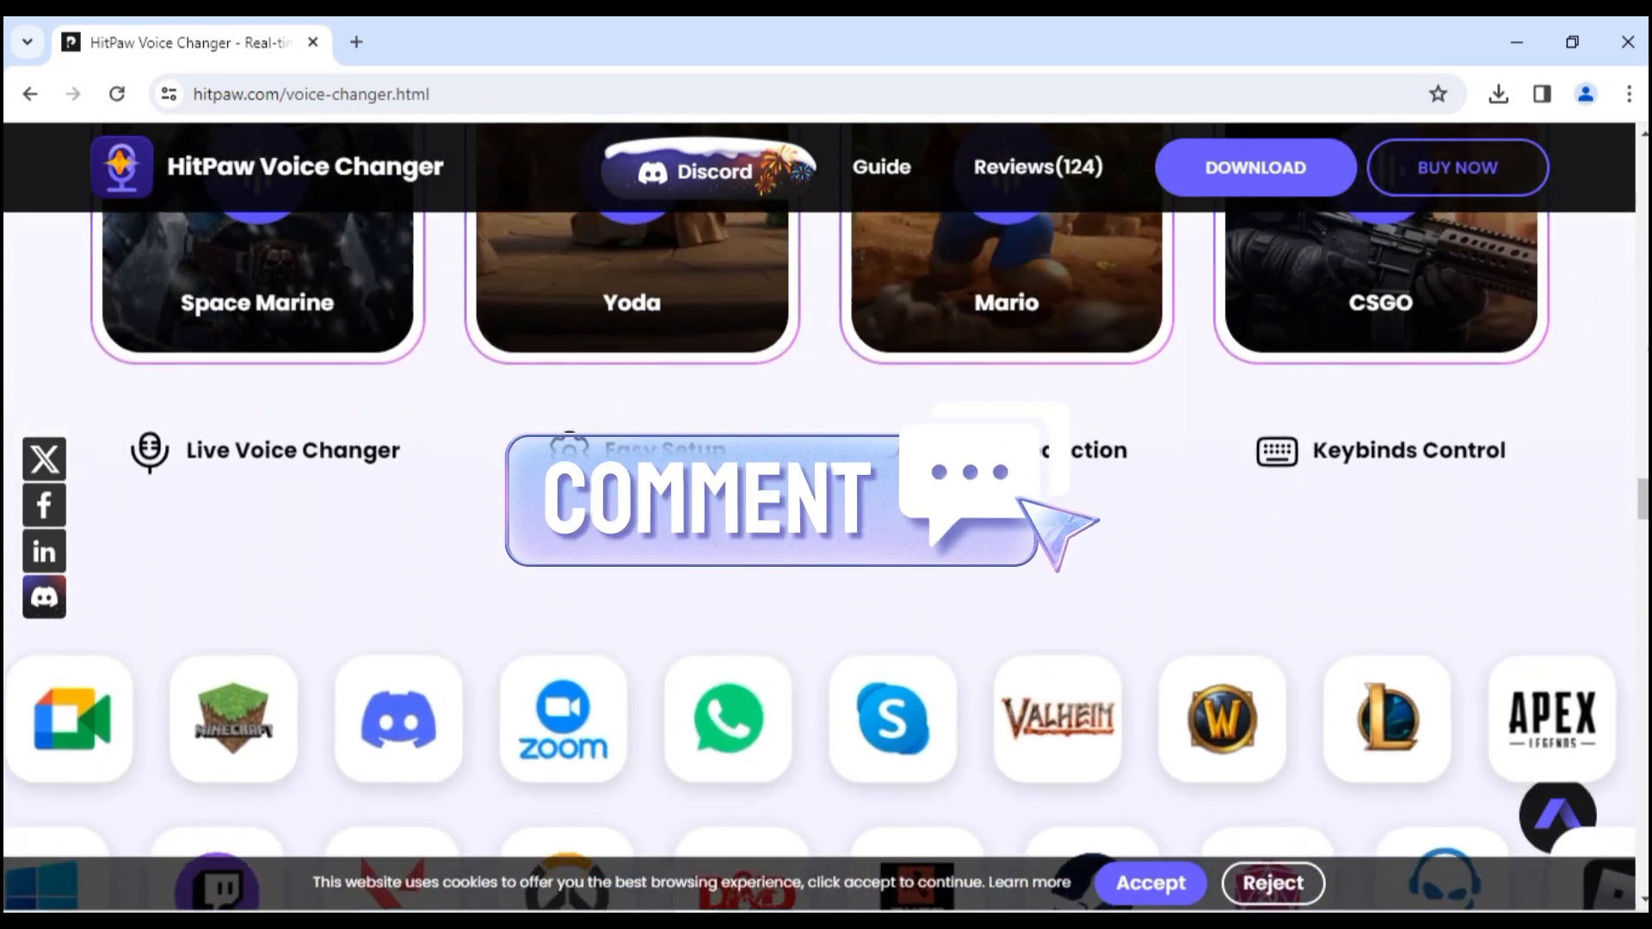
scroll("down", 3)
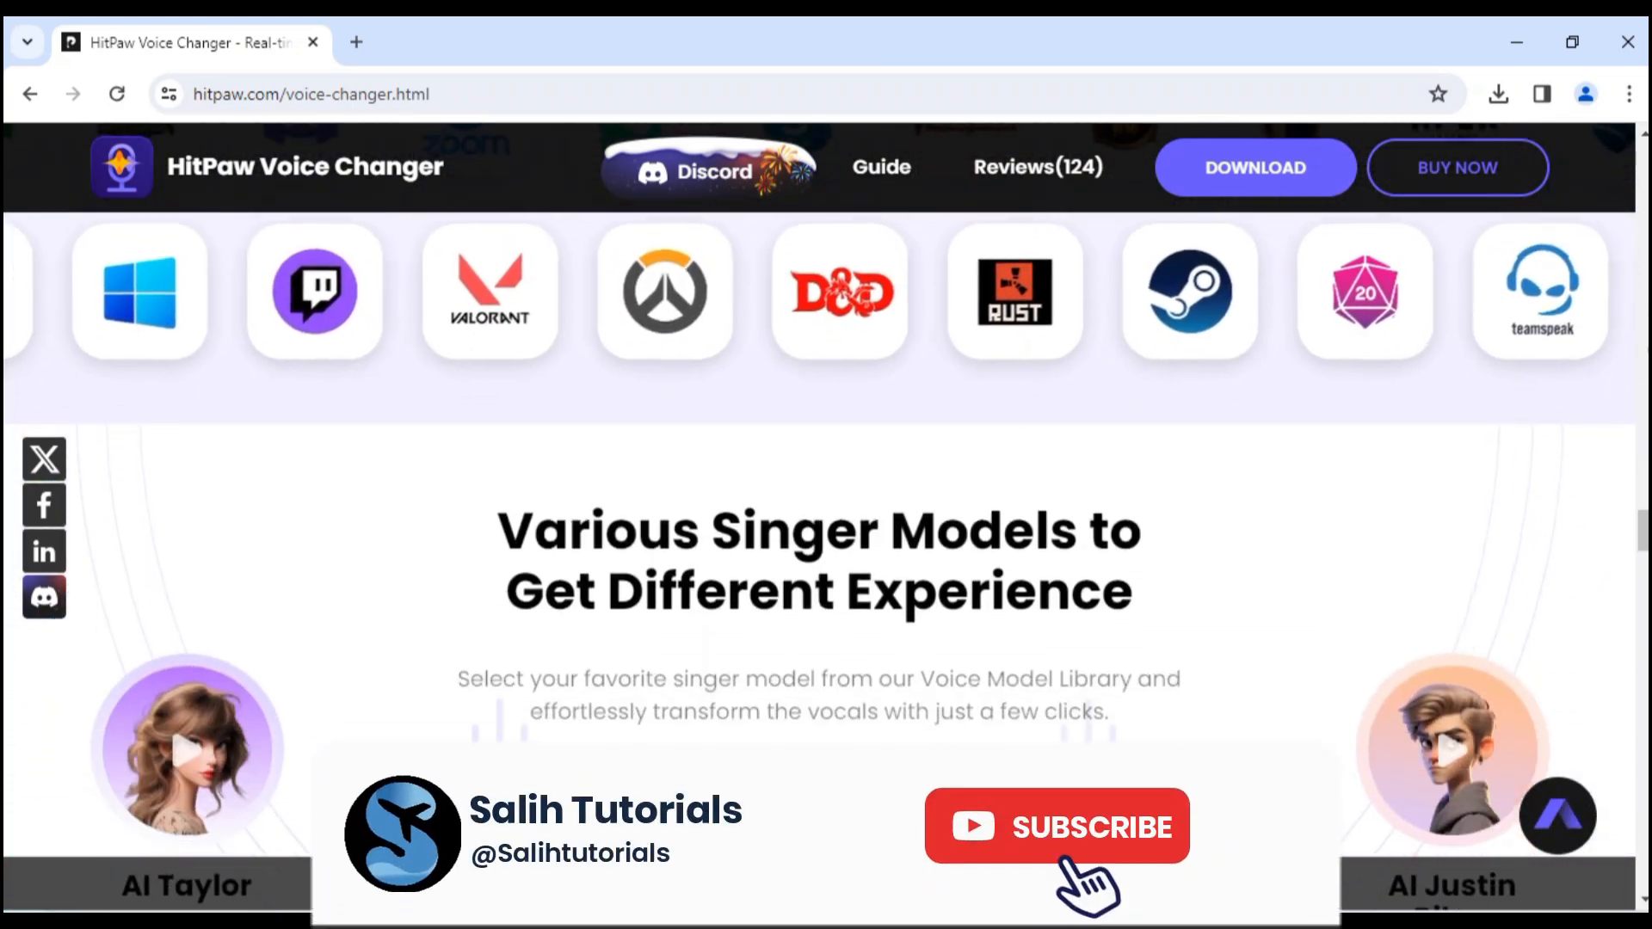
scroll("down", 3)
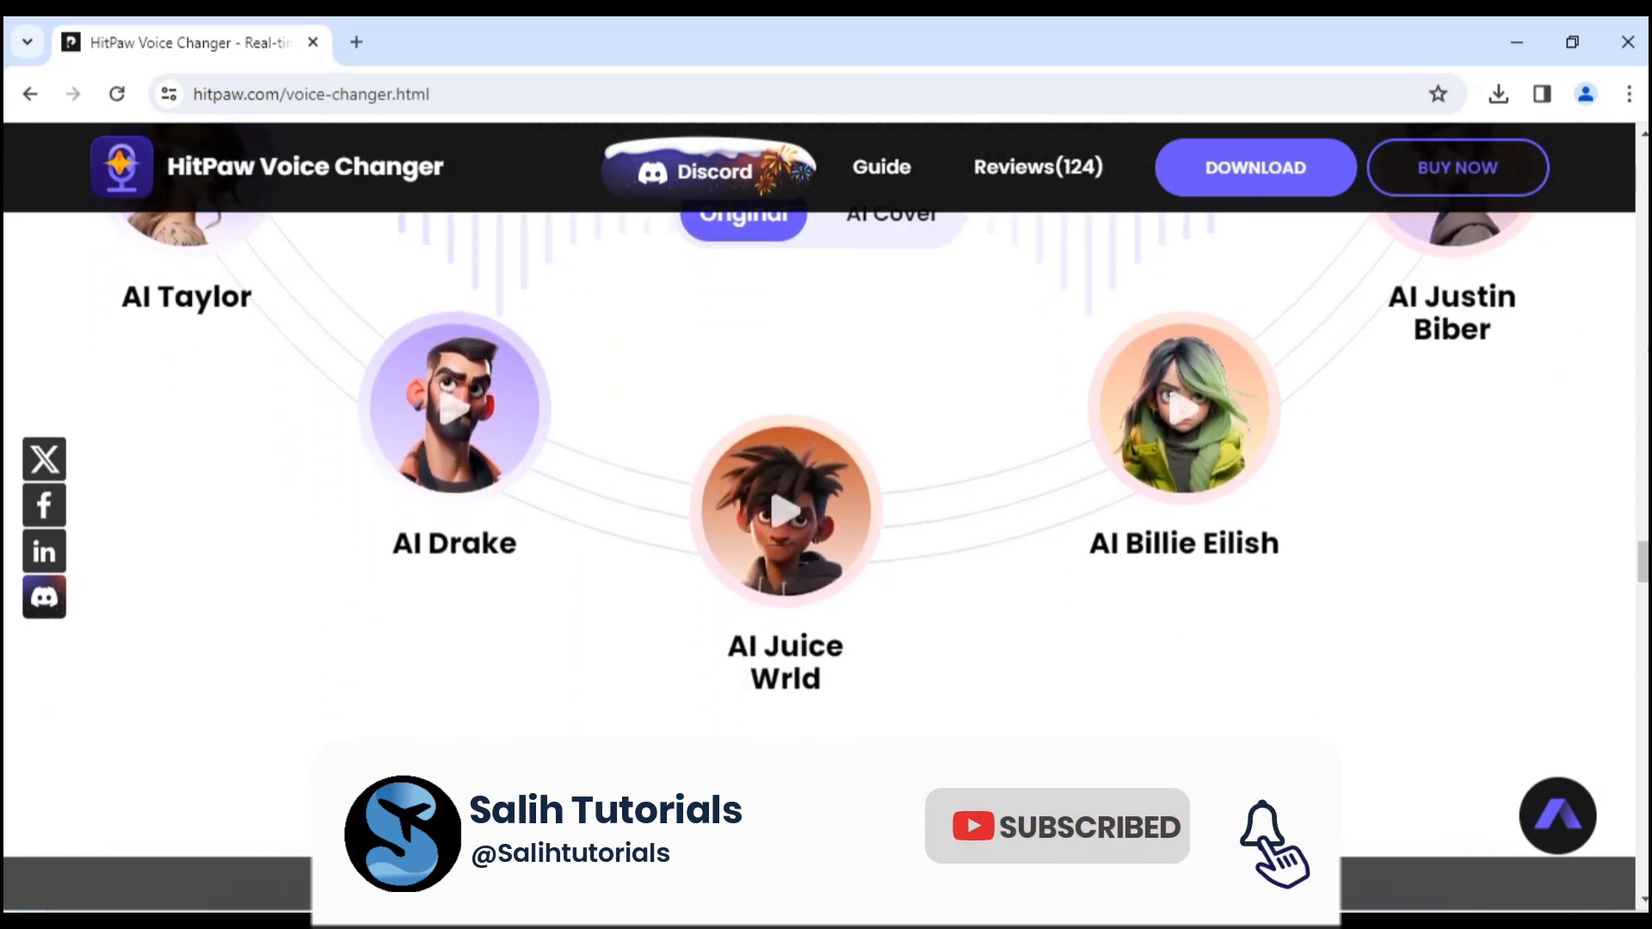
scroll("down", 3)
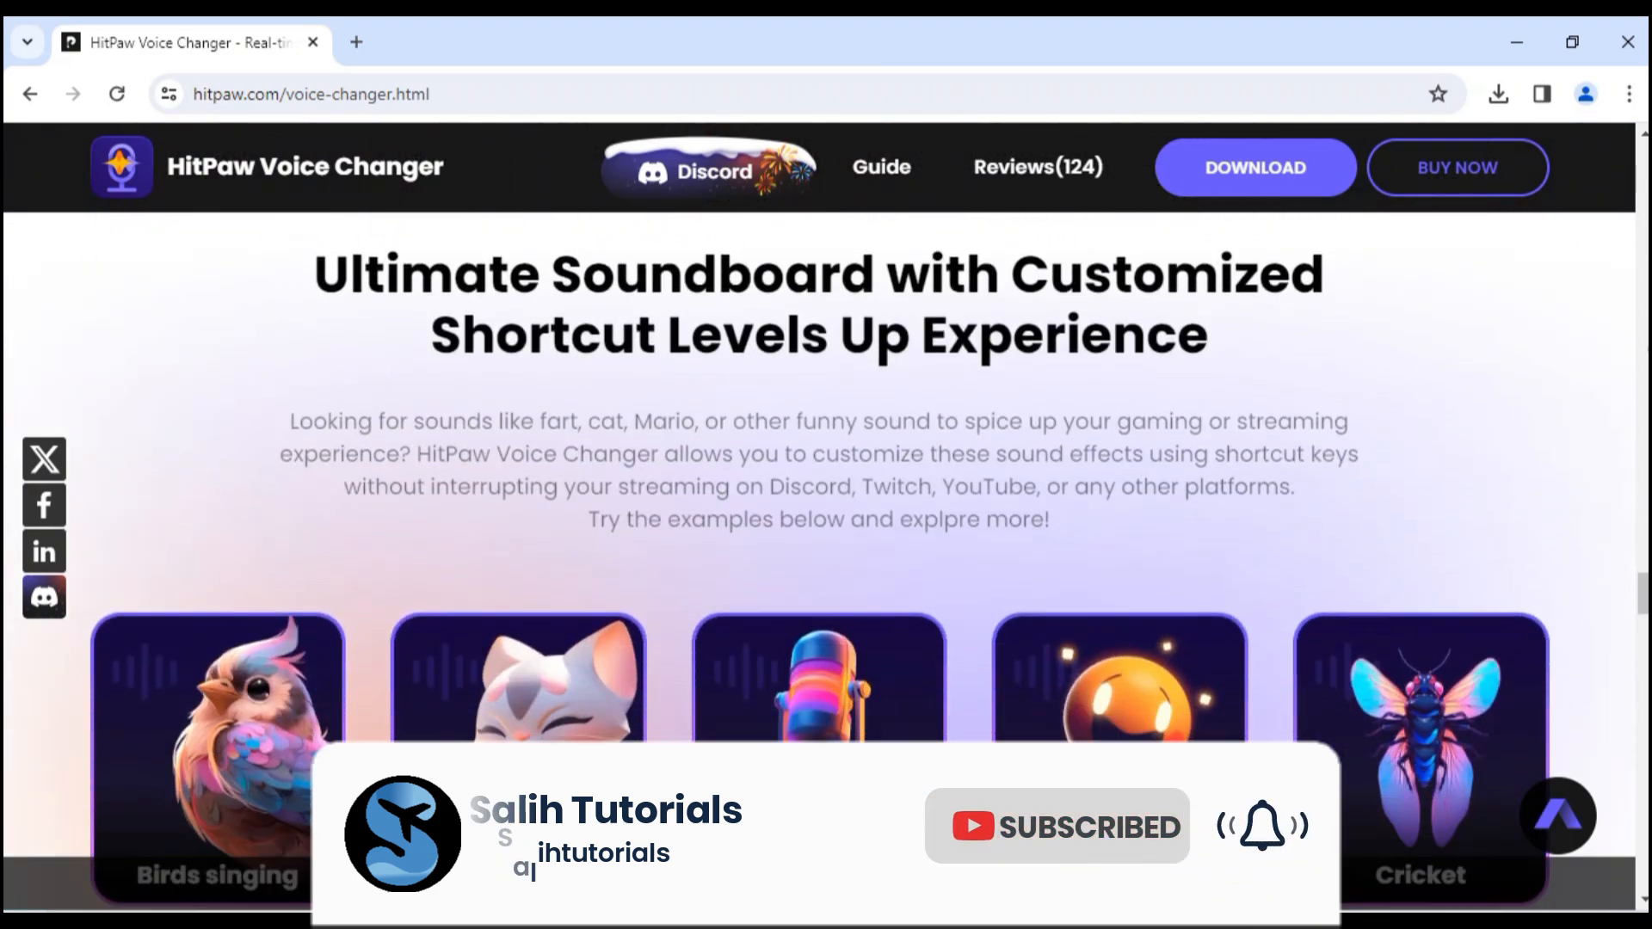